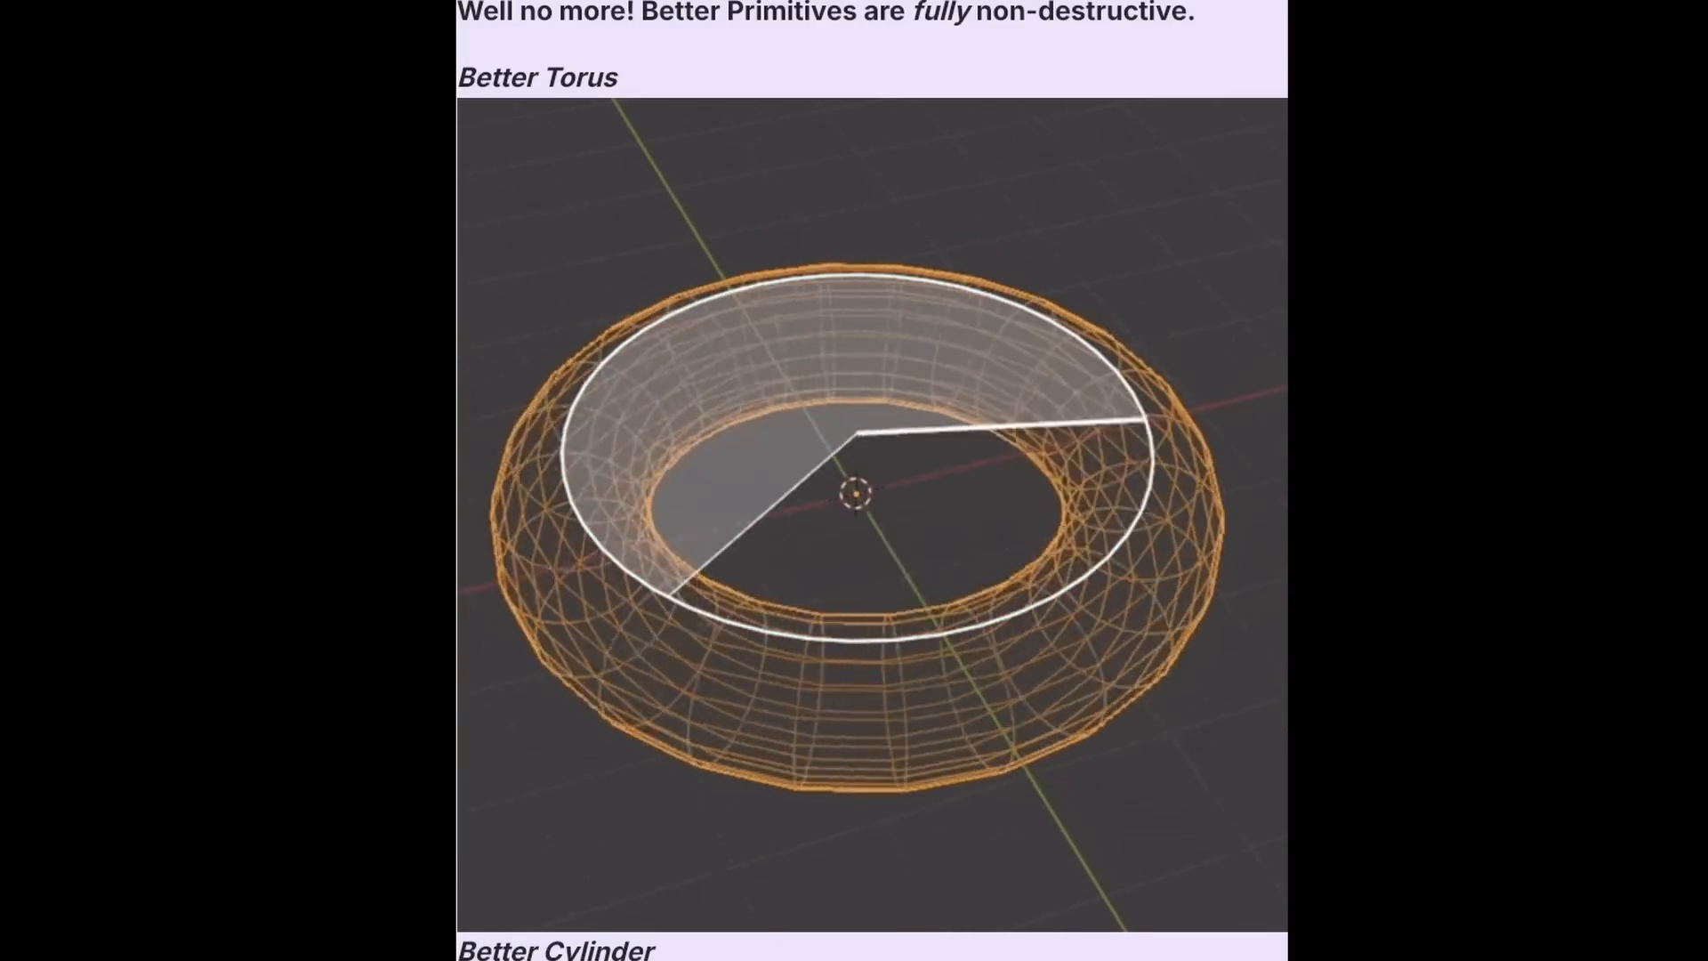
Adjust the three-sided cone's base radius and move it away from the origin.
scroll(down, 3)
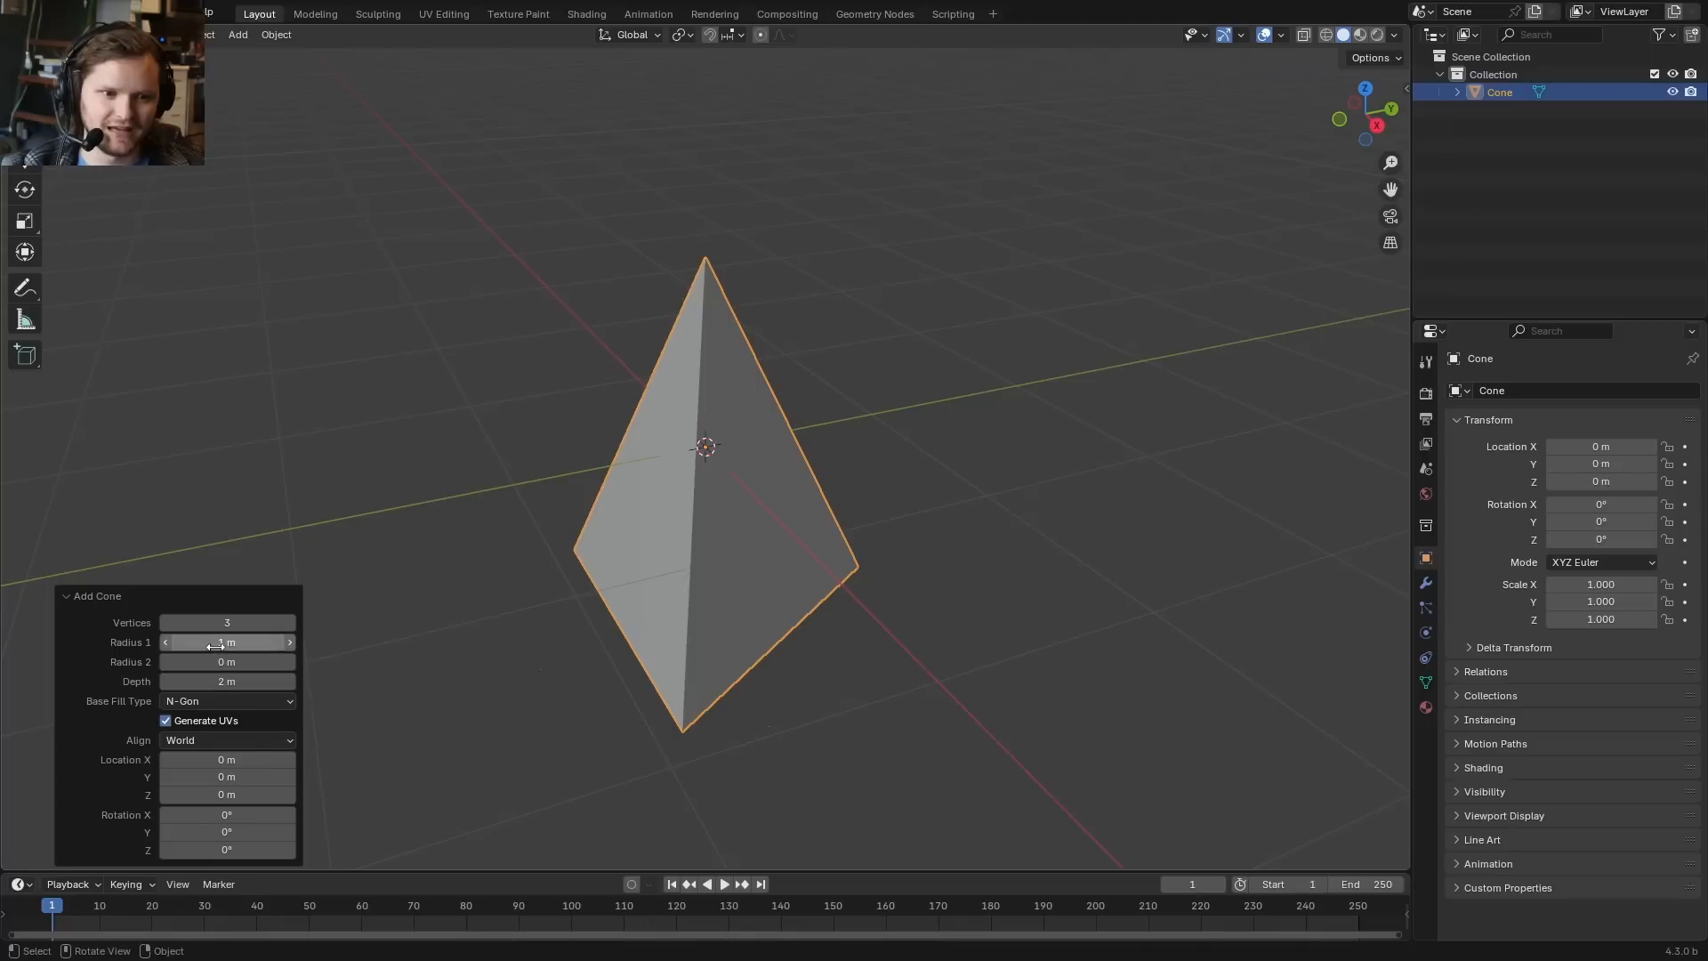
drag(226, 662, 250, 661)
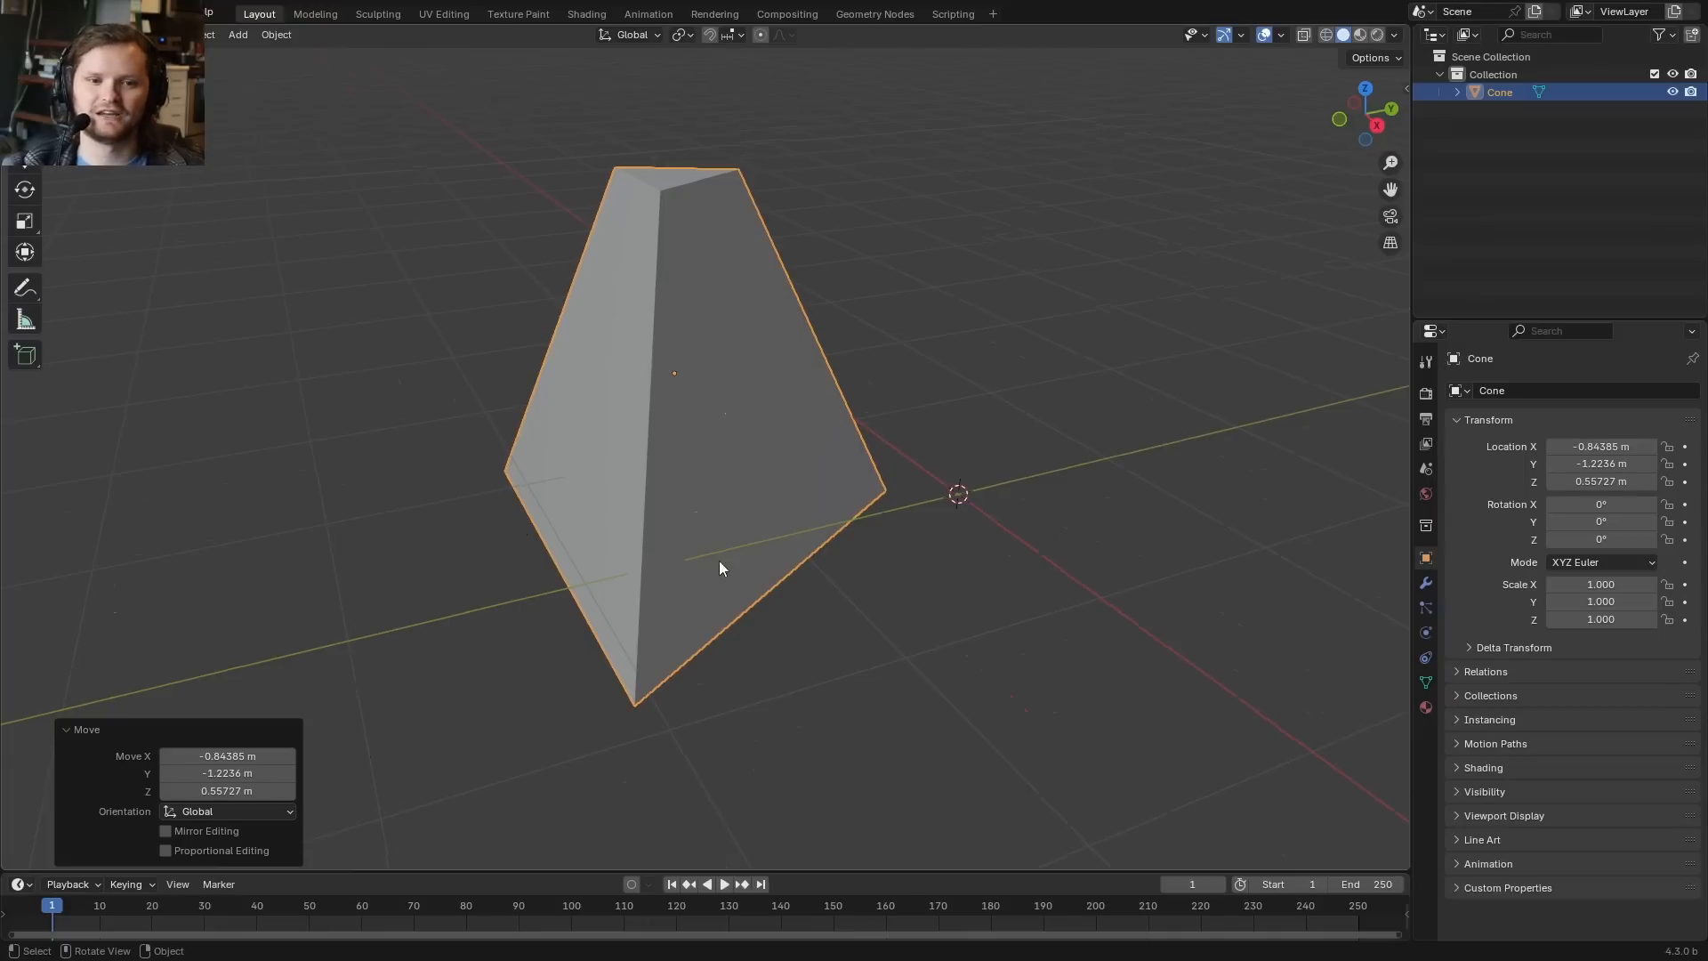
click(236, 34)
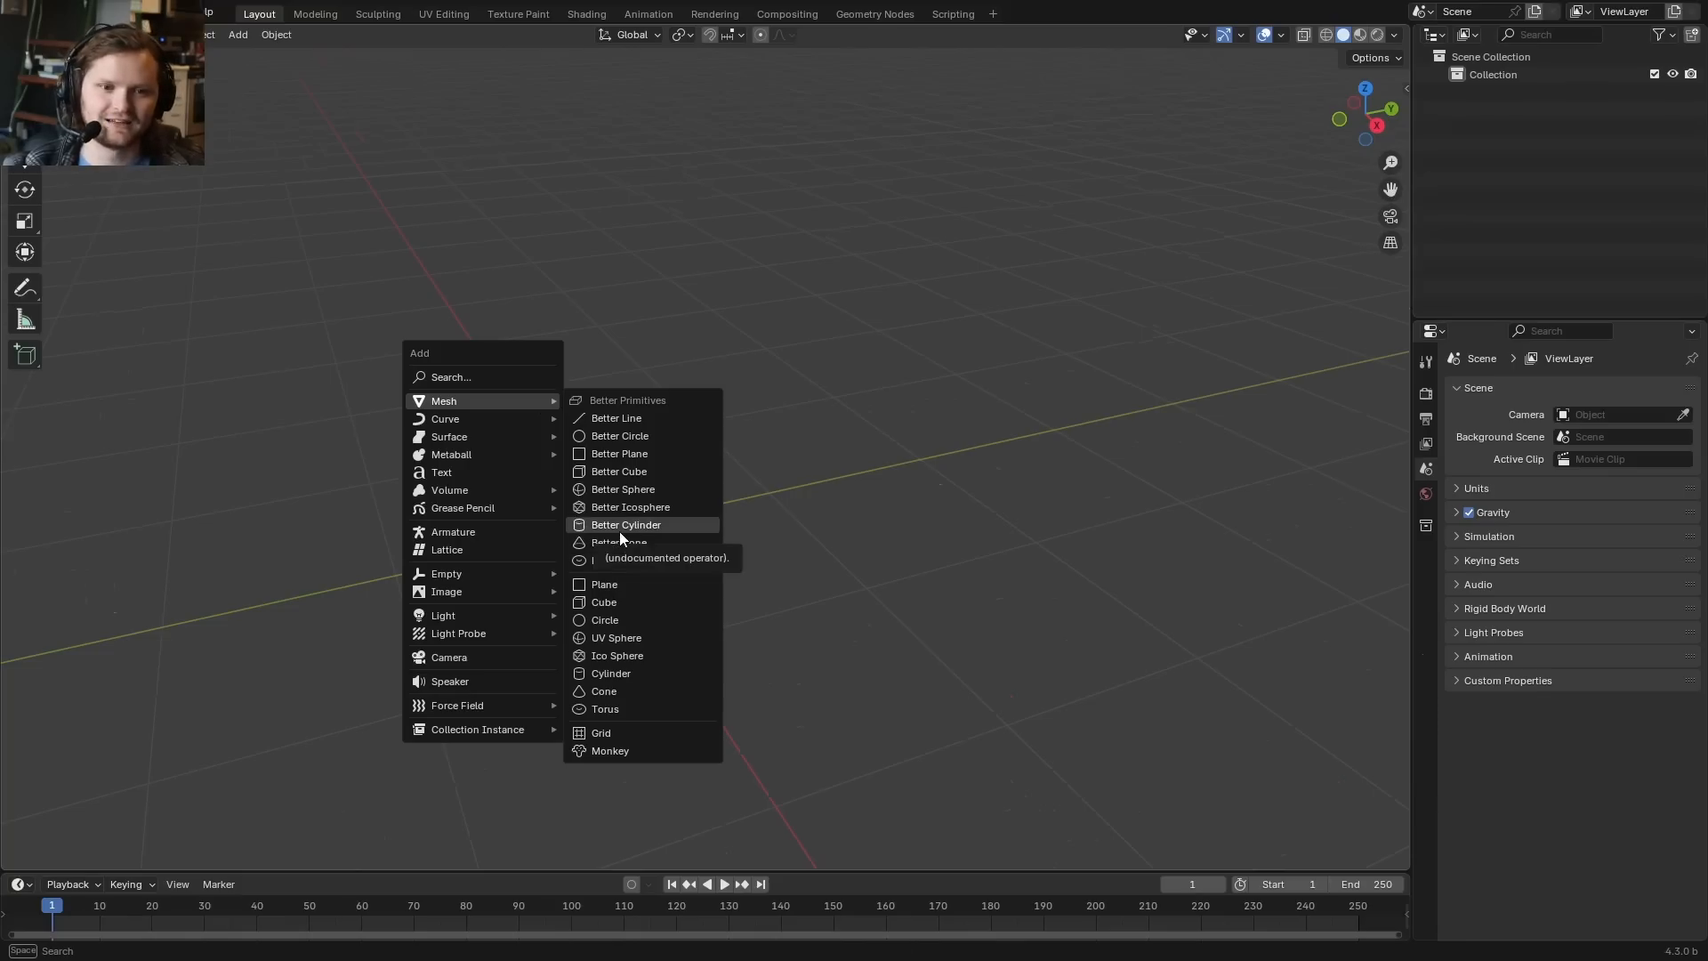
Add a Better Cone from Better Primitives, then reposition and rotate it in the scene.
click(617, 542)
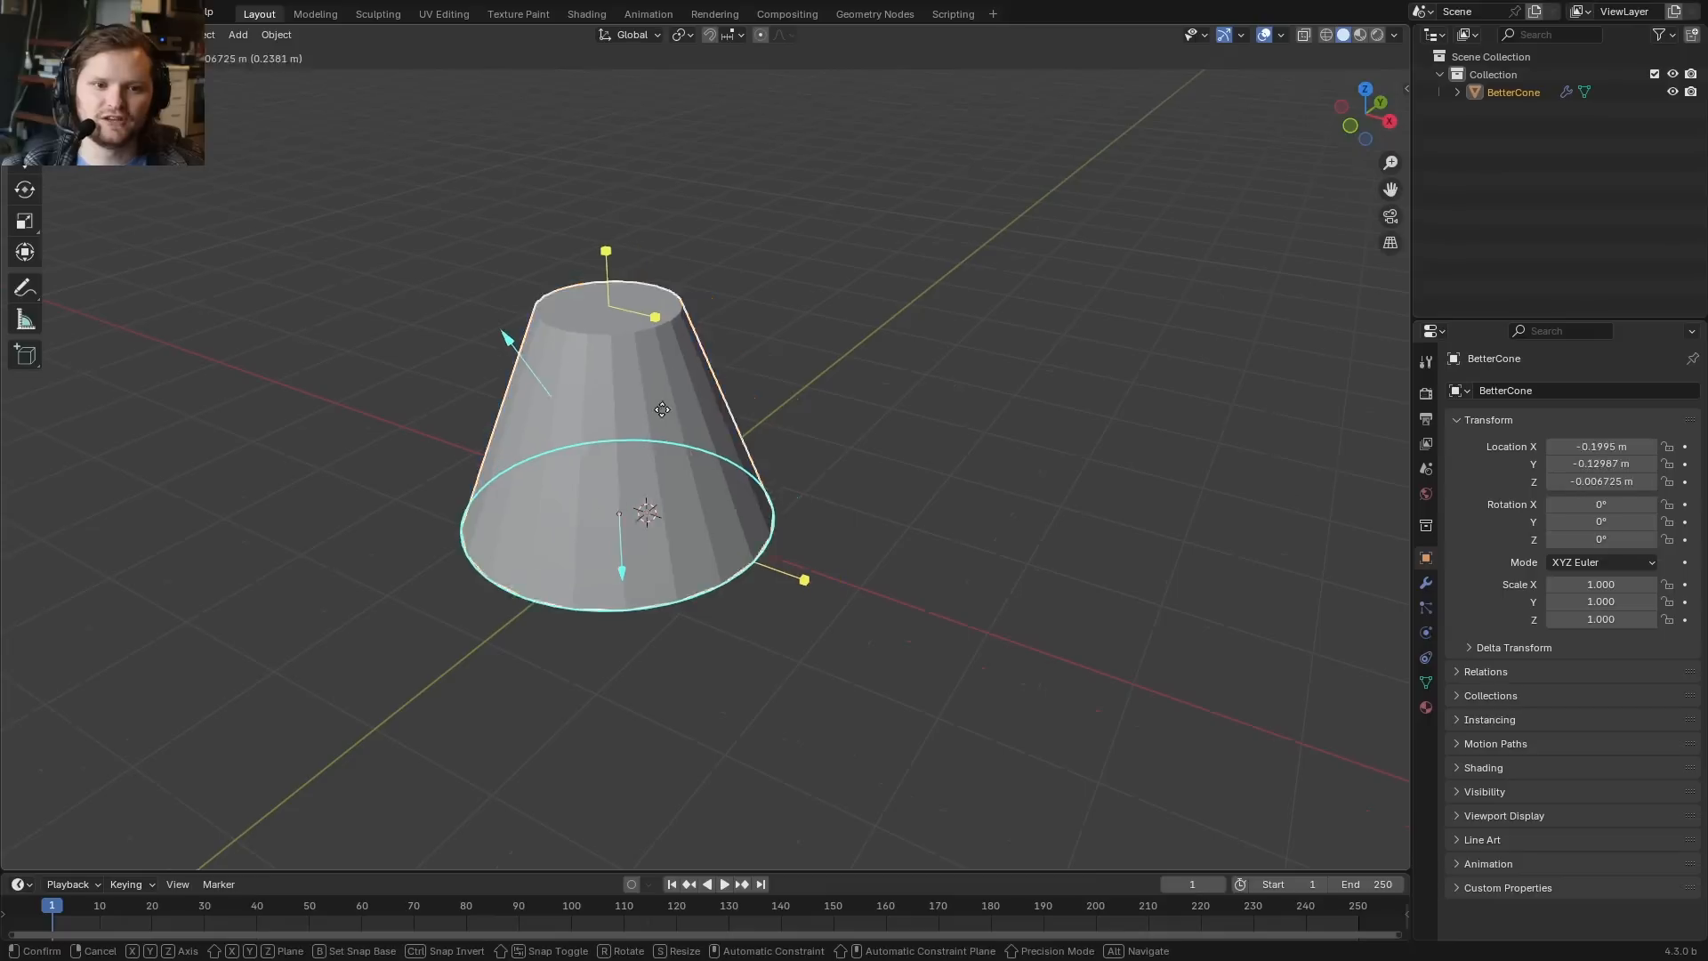
drag(662, 409, 342, 626)
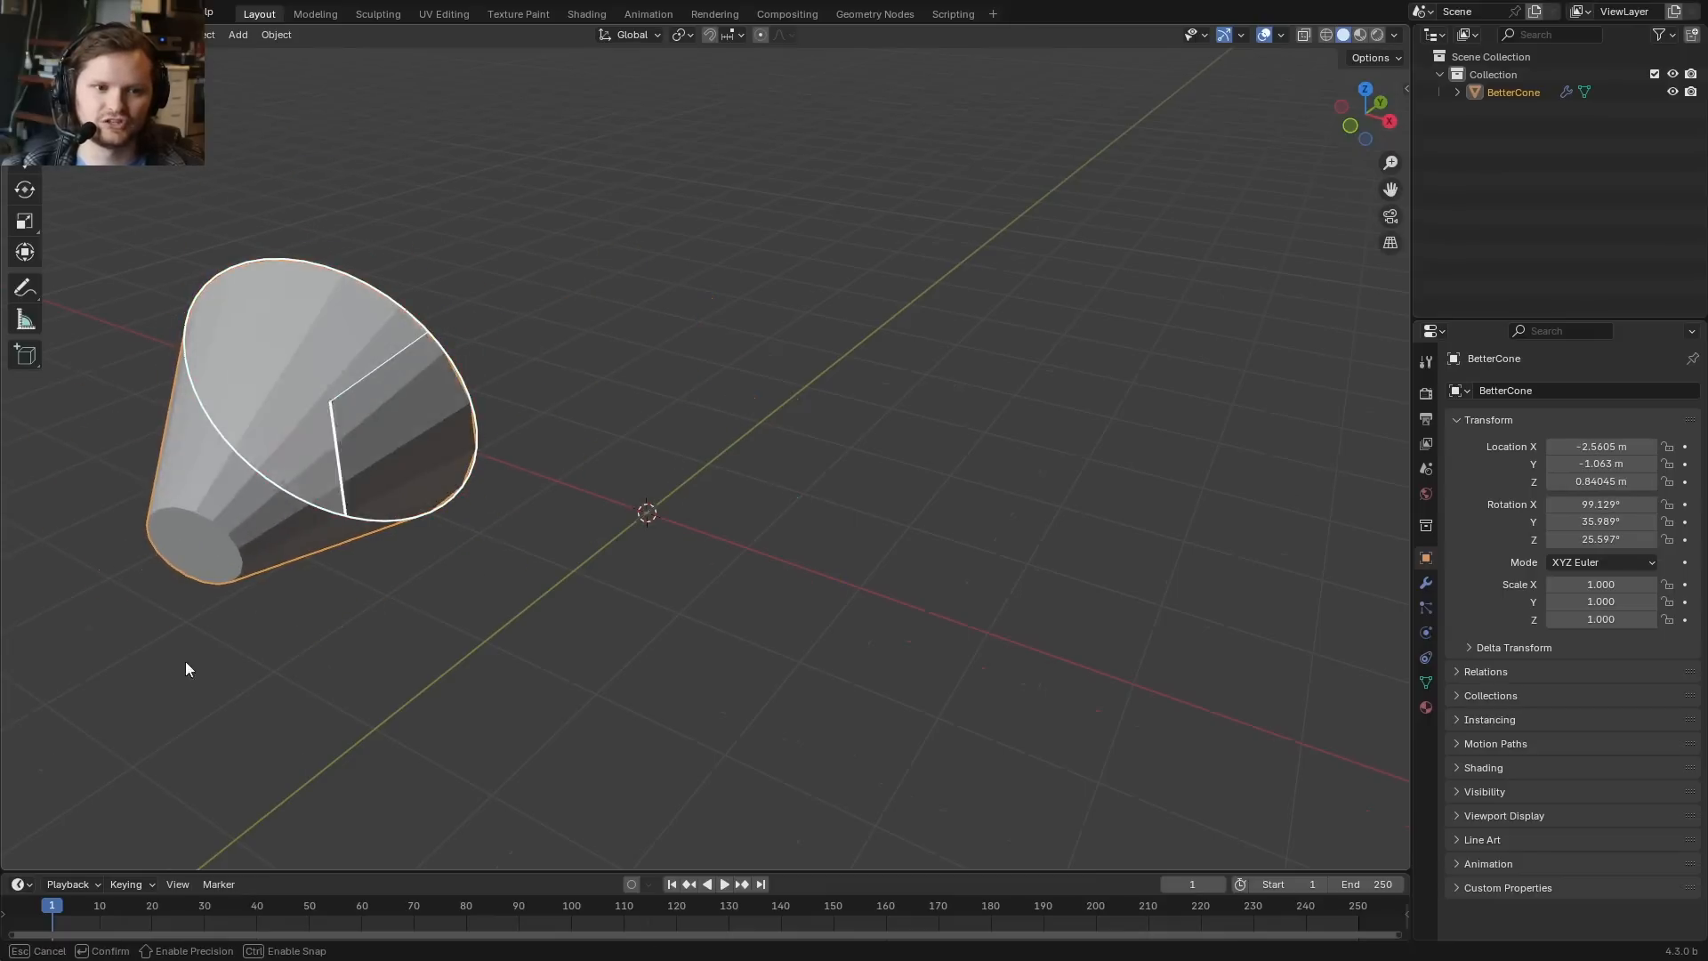
click(1425, 583)
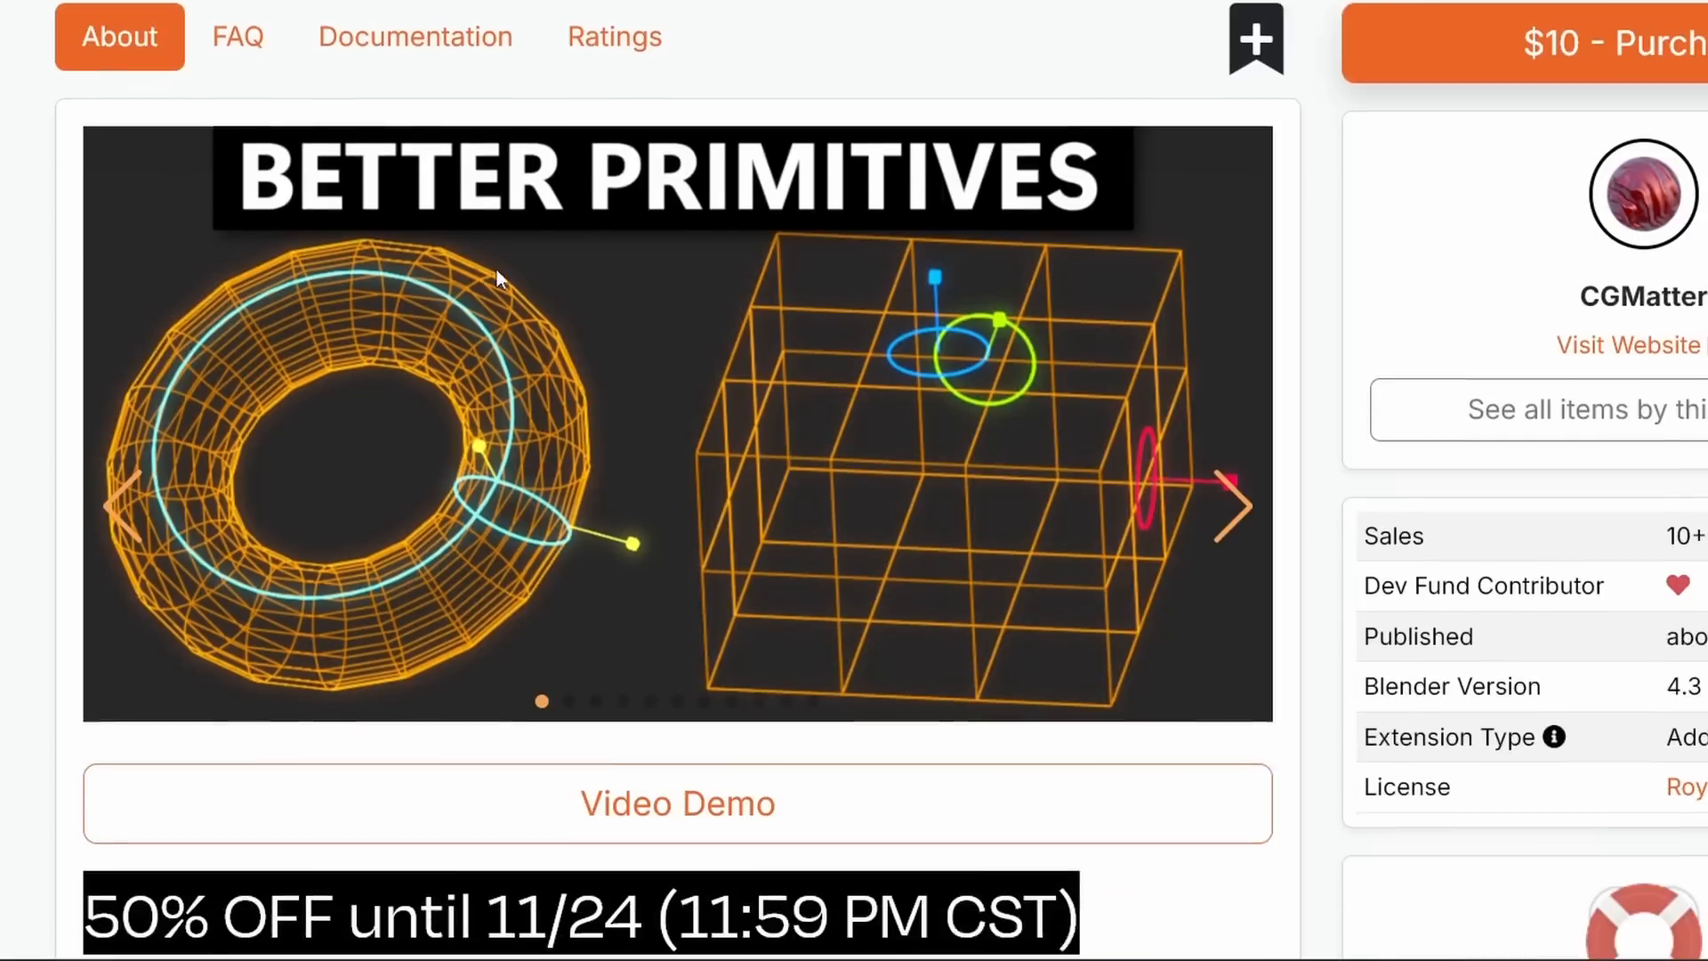
Scroll the Better Primitives product page in the browser.
scroll(down, 3)
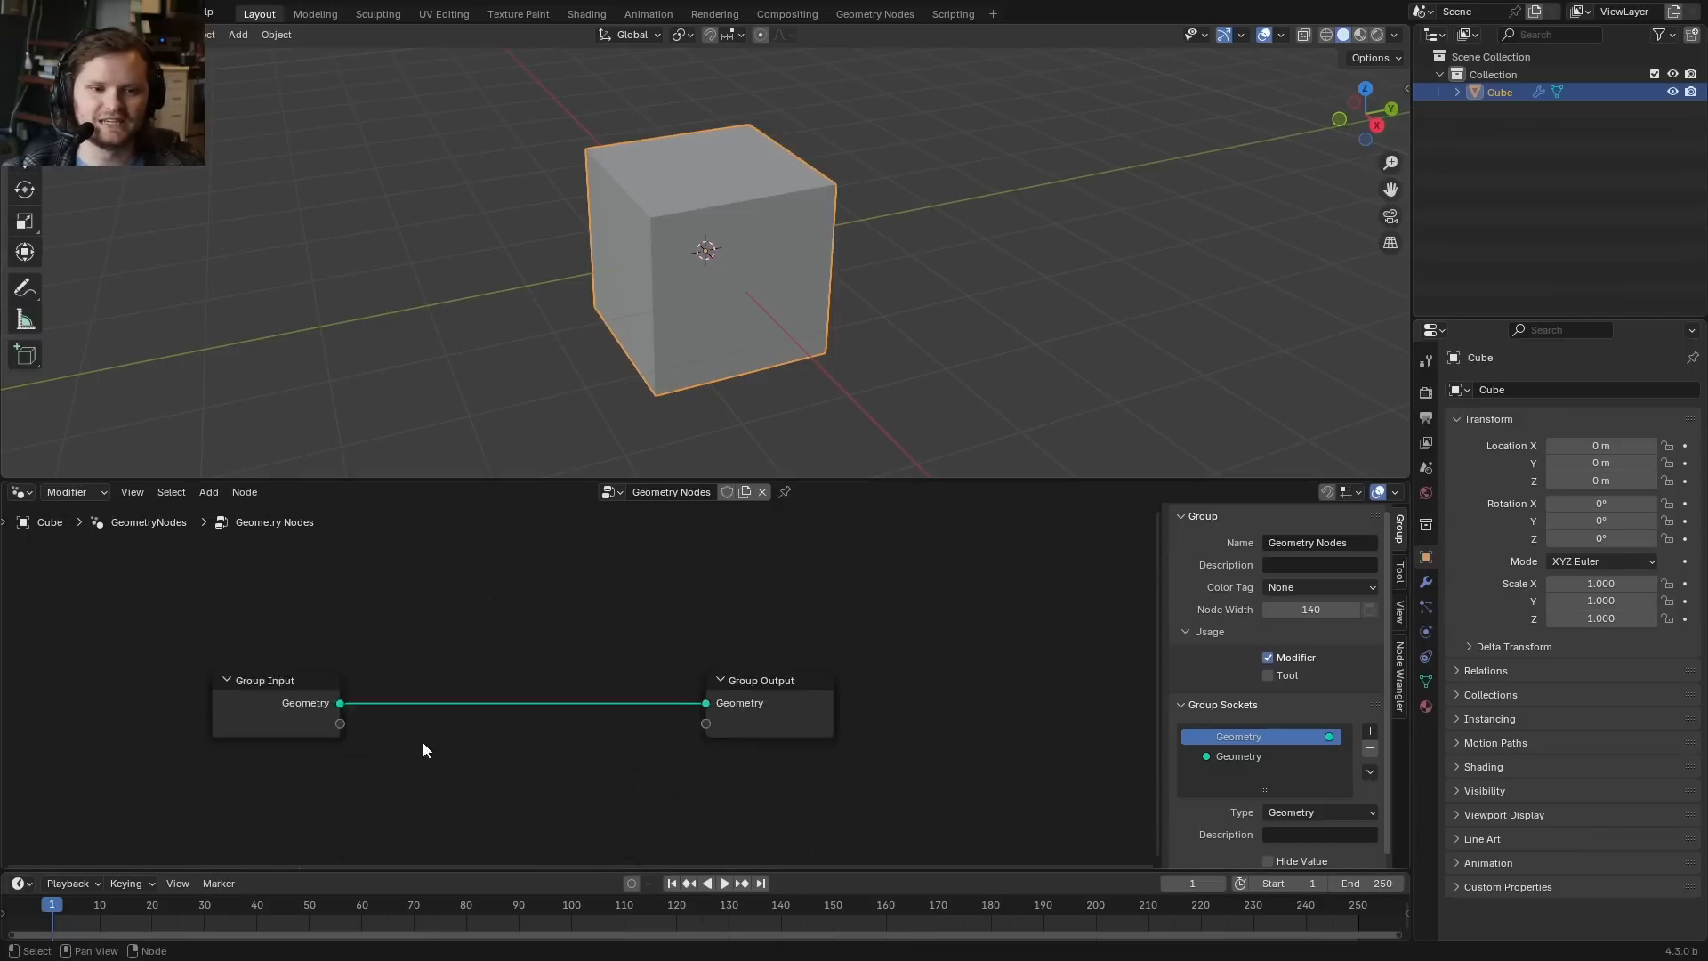
Start the Geometry Nodes setup that exposes the grid's Size X and Size Y.
click(206, 491)
text(gizmo)
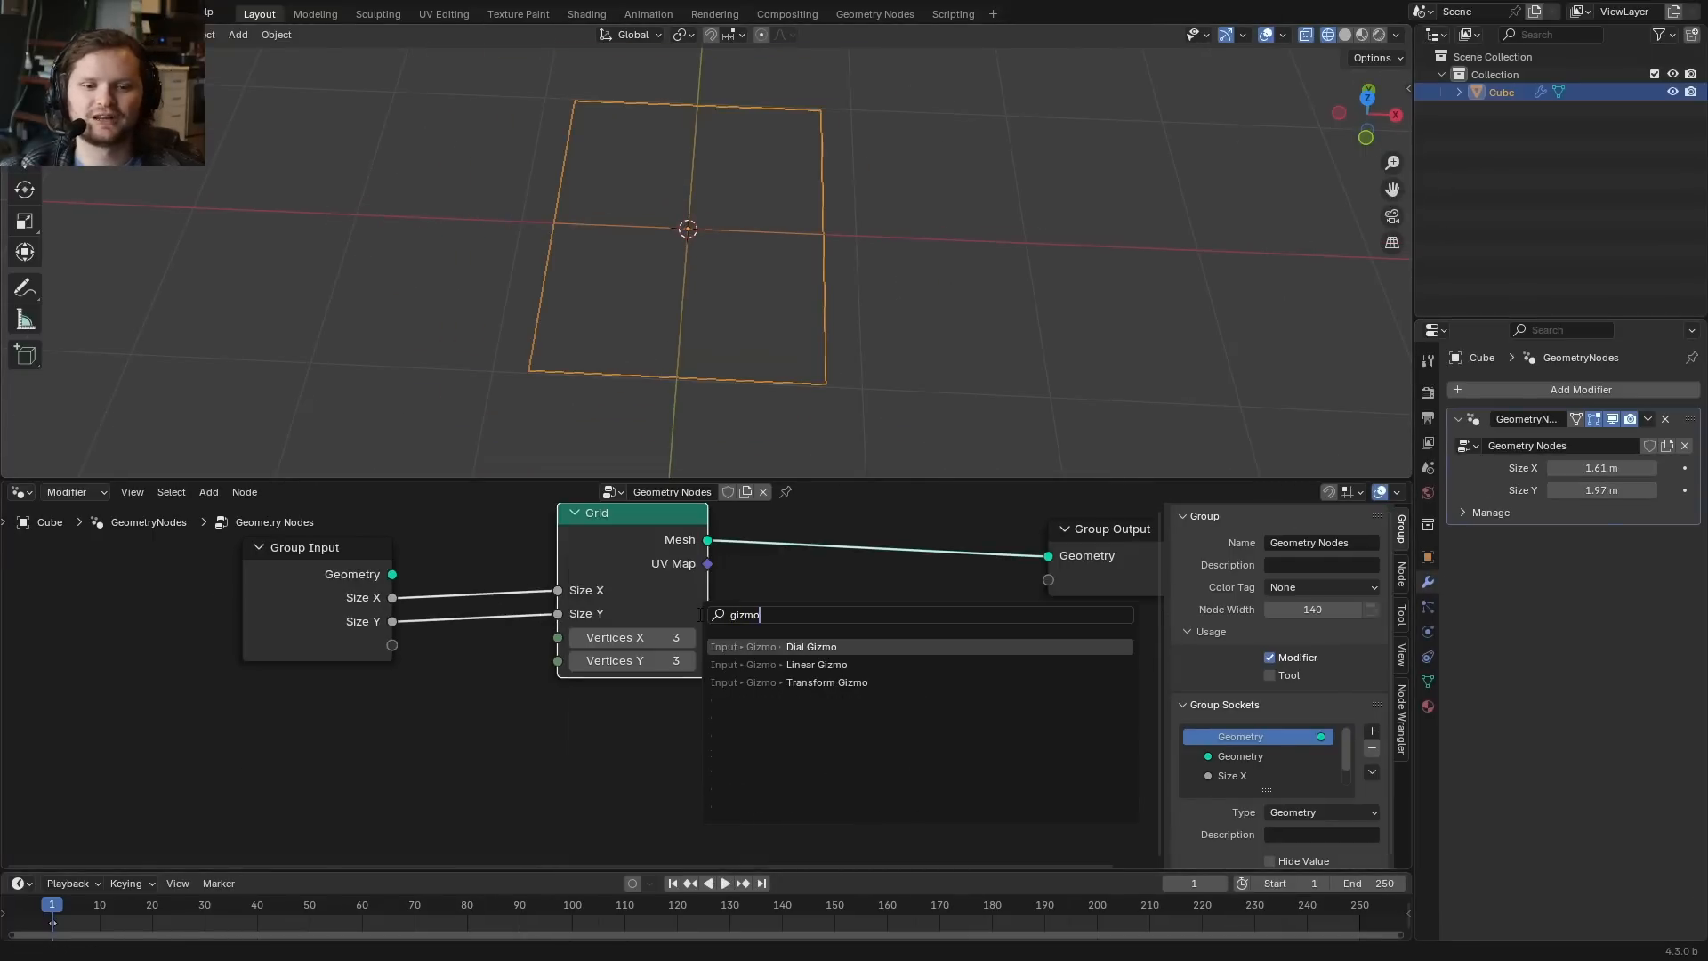
Place a Linear Gizmo node so an arrow gizmo shows on the grid.
click(815, 663)
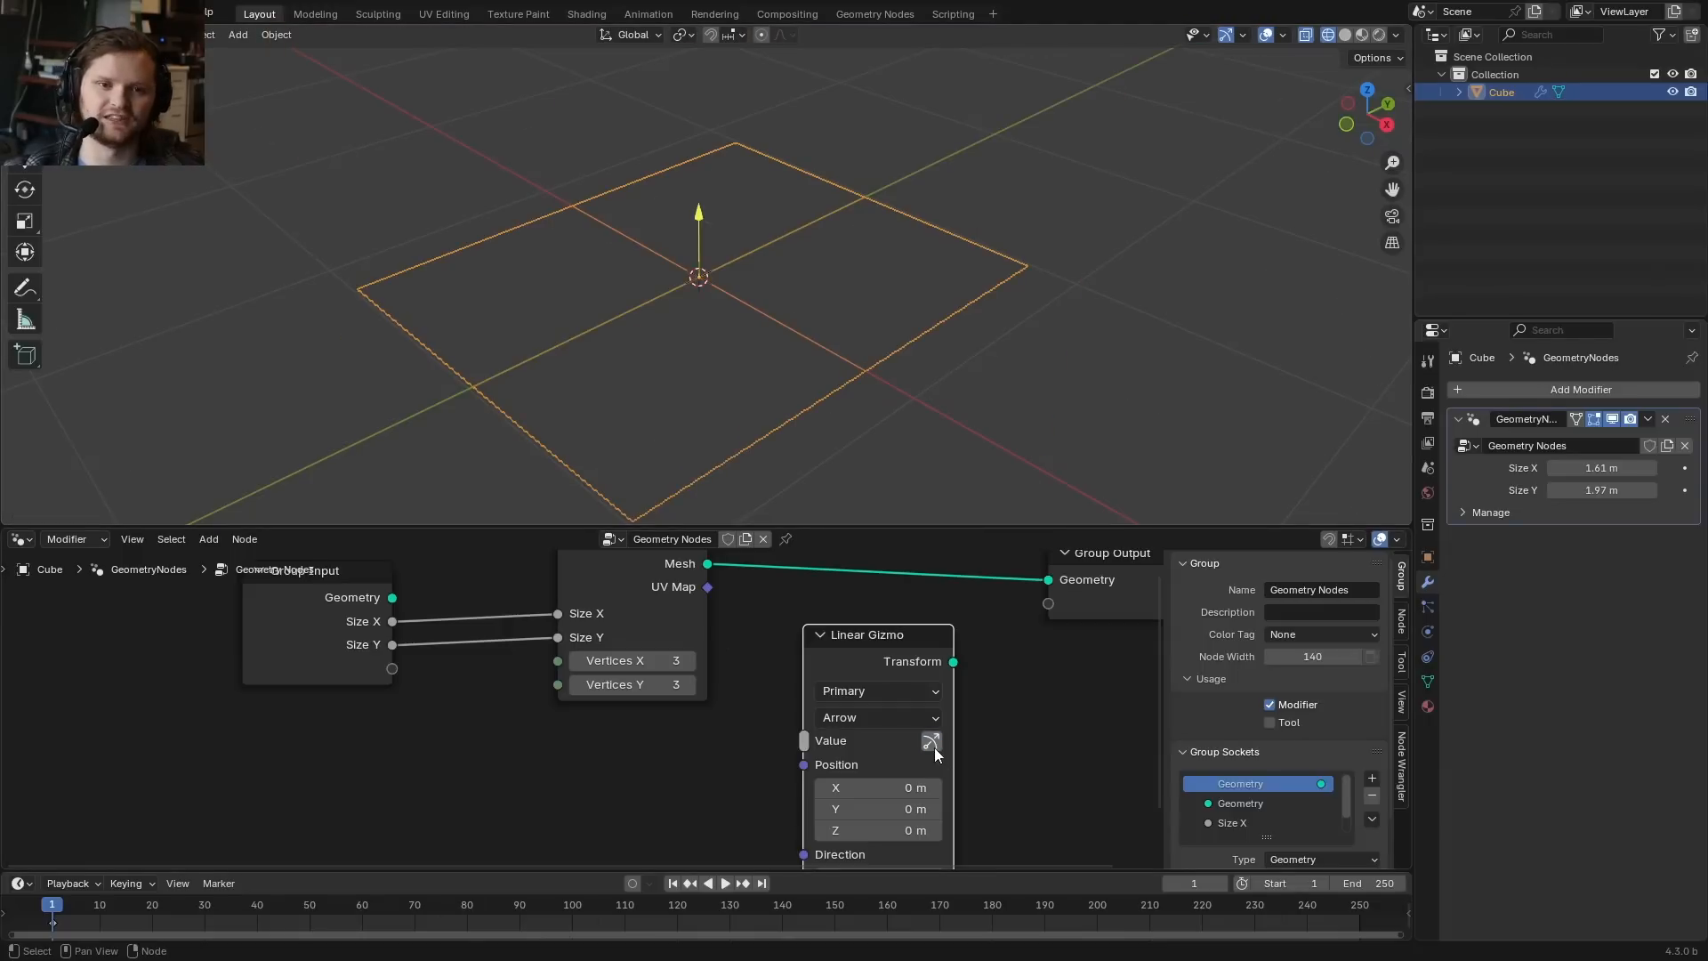
click(929, 740)
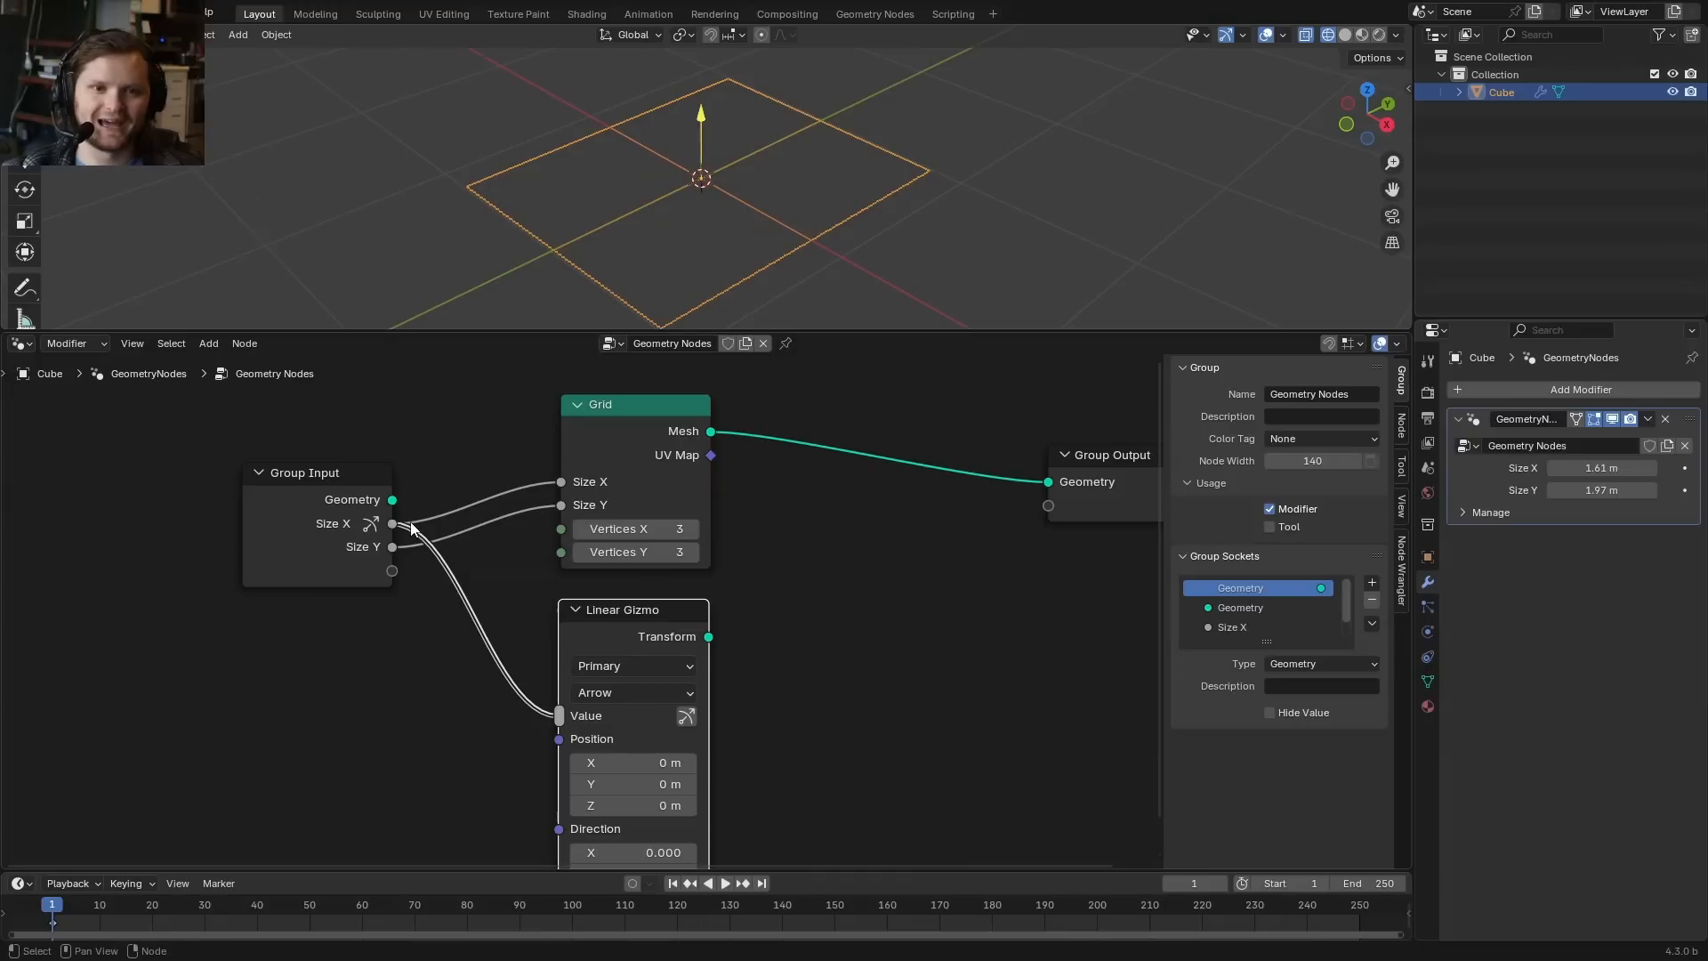
Wire Size X into the Linear Gizmo's Value and resize the grid by pulling the arrow.
drag(633, 608, 760, 609)
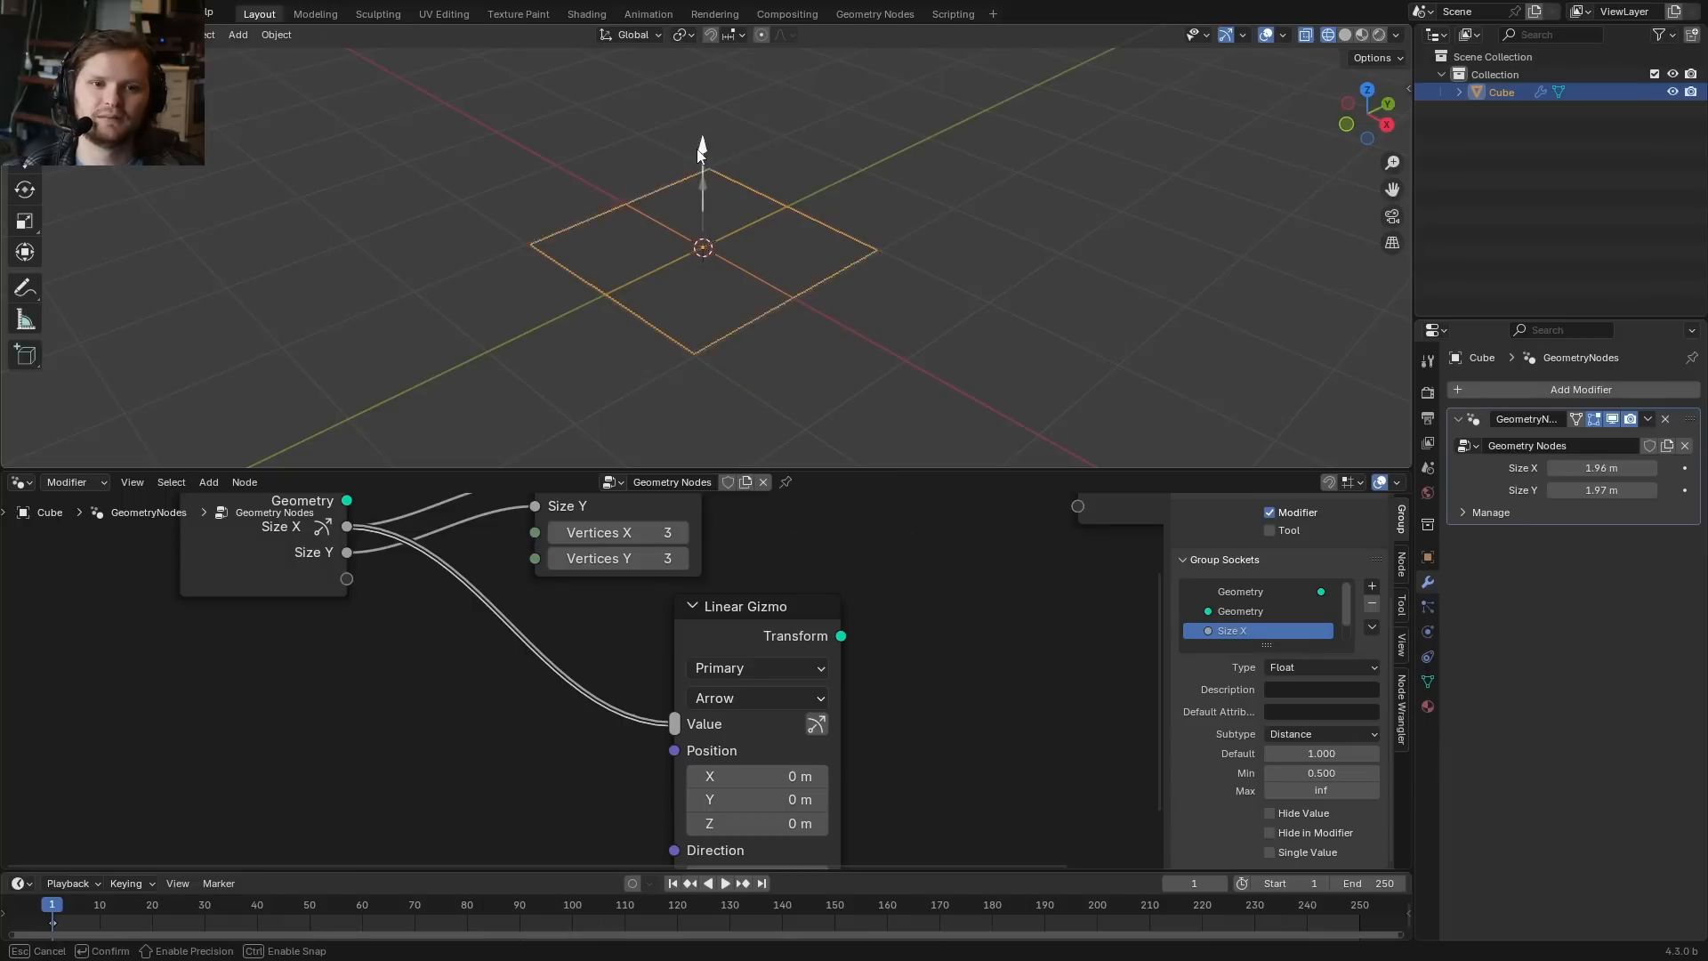
drag(701, 153, 703, 391)
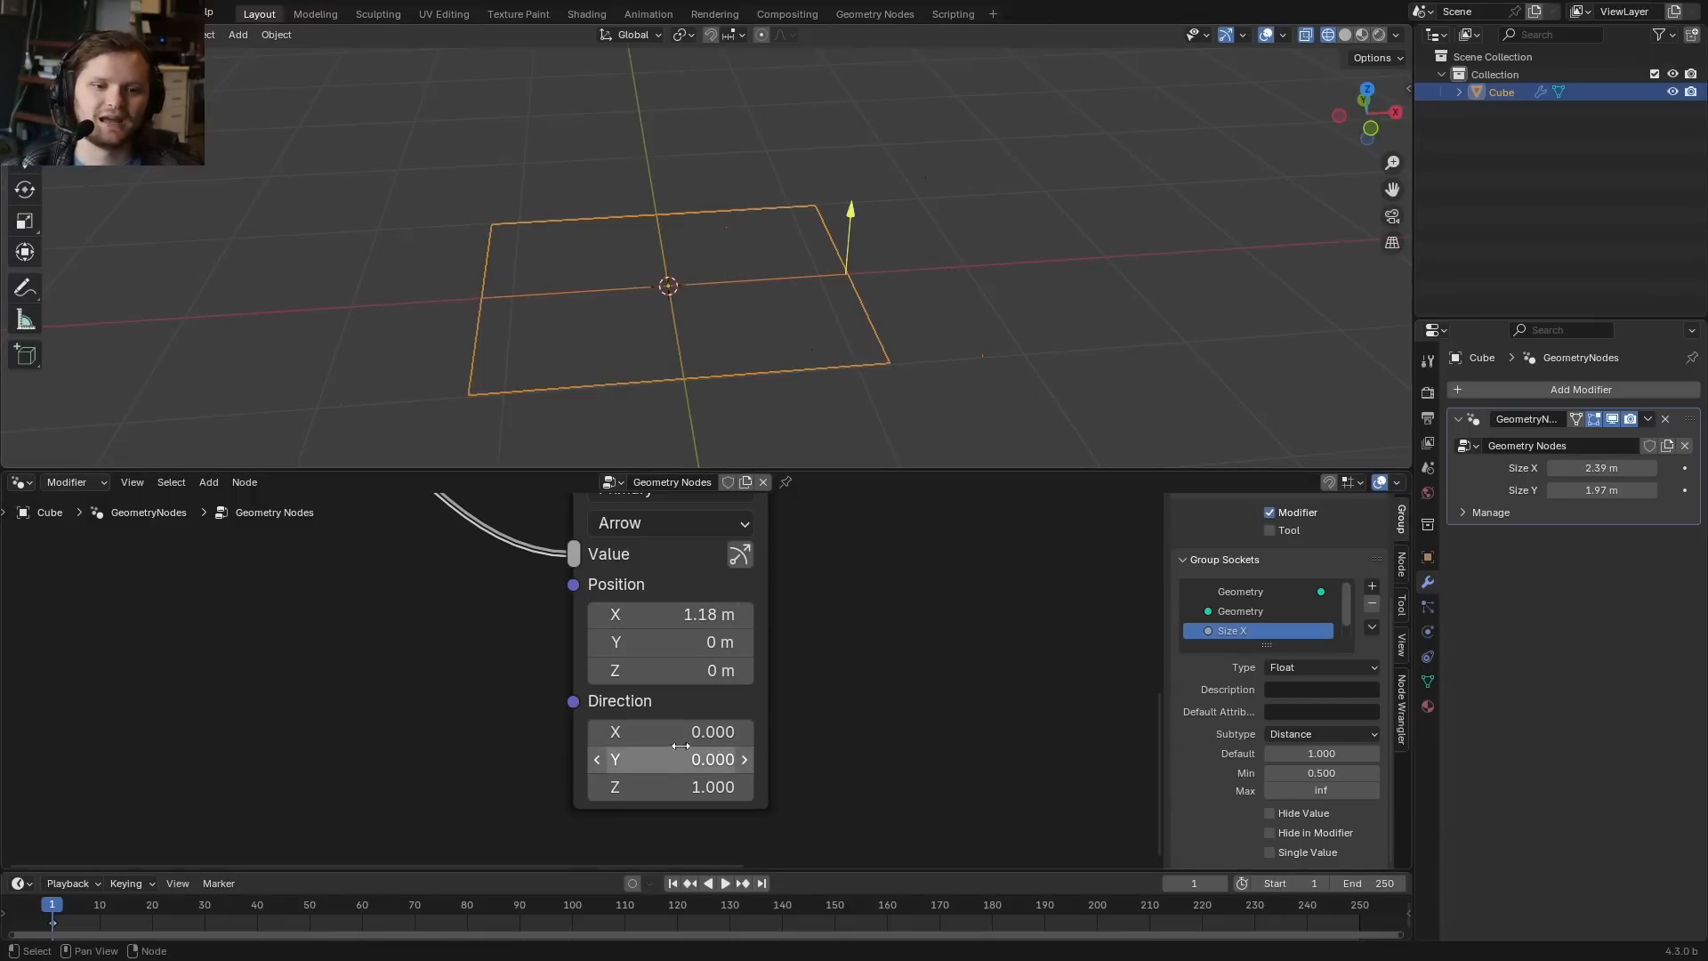
Set the gizmo Direction to X 1, Z 0 so the arrow points along X.
drag(668, 731, 718, 731)
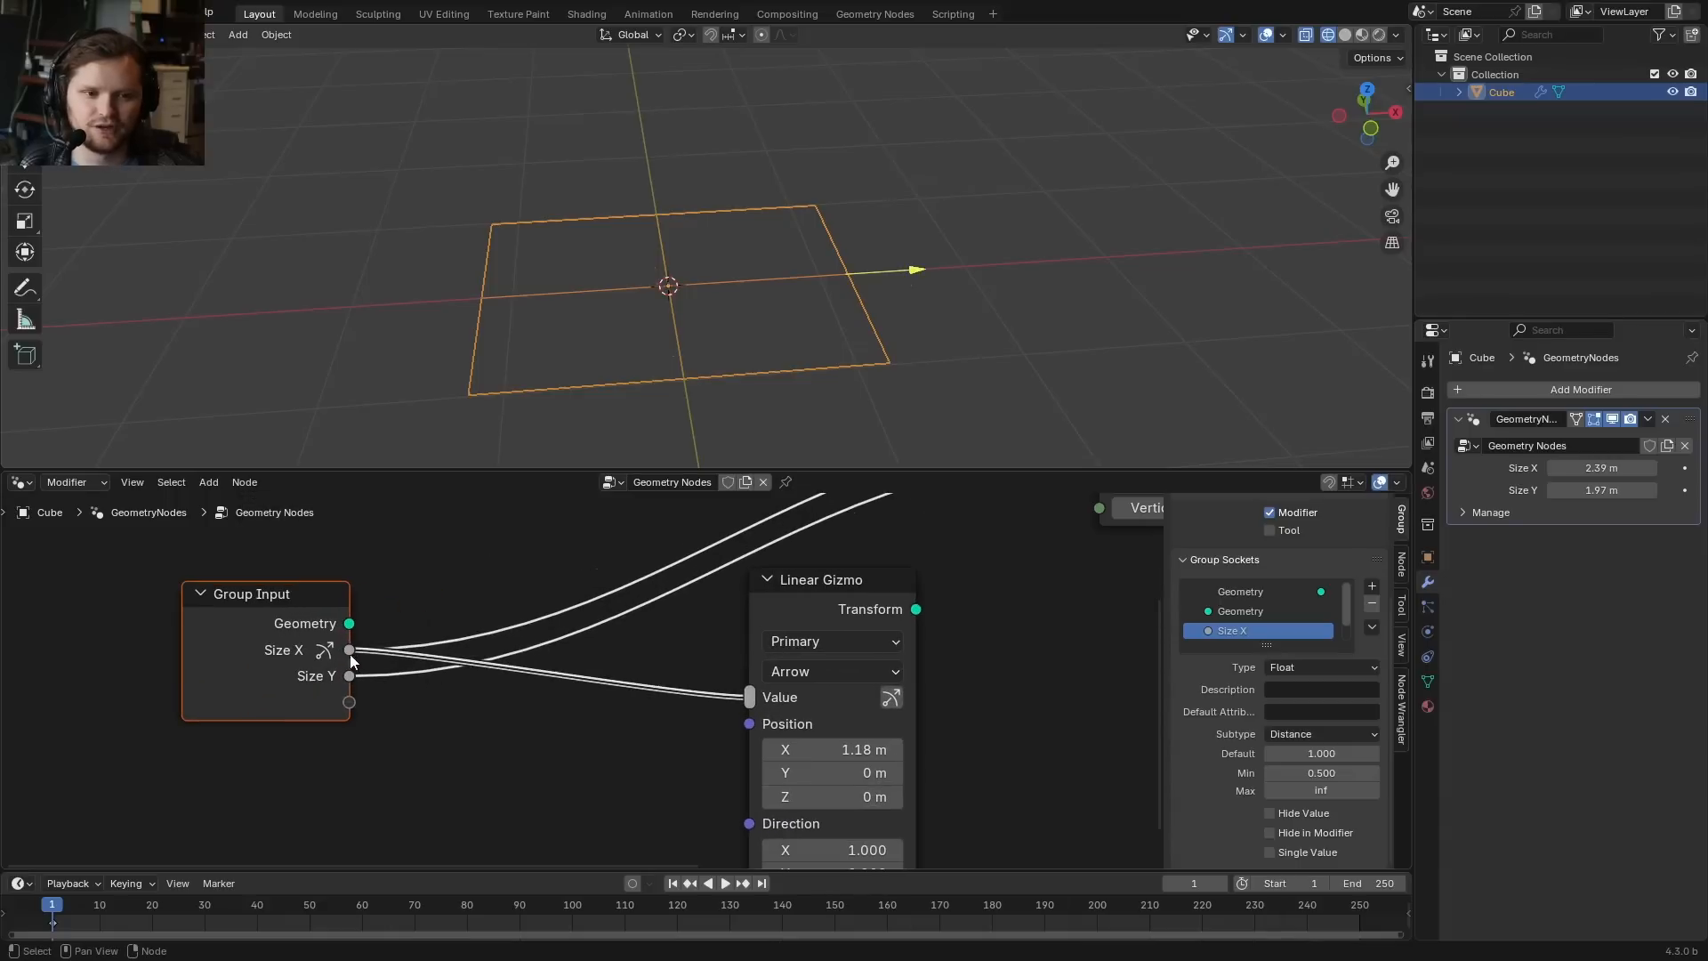
Add a Combine XYZ node for the gizmo position, then shrink and stretch the grid with the arrow.
text(combine)
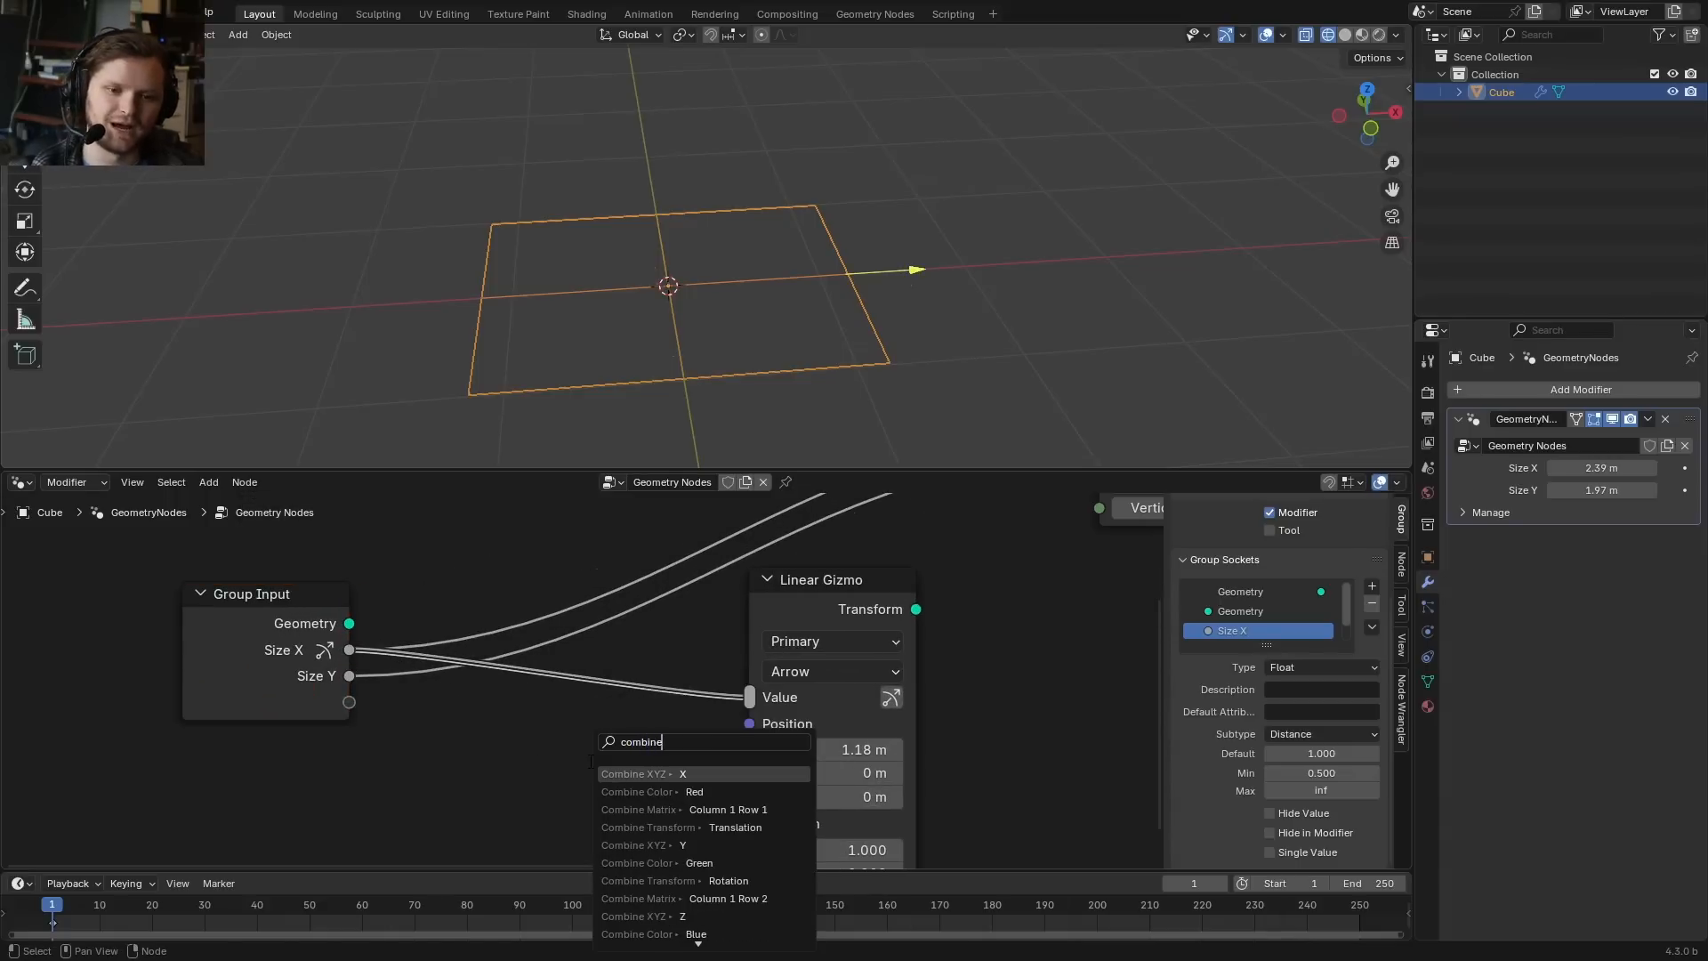
click(633, 774)
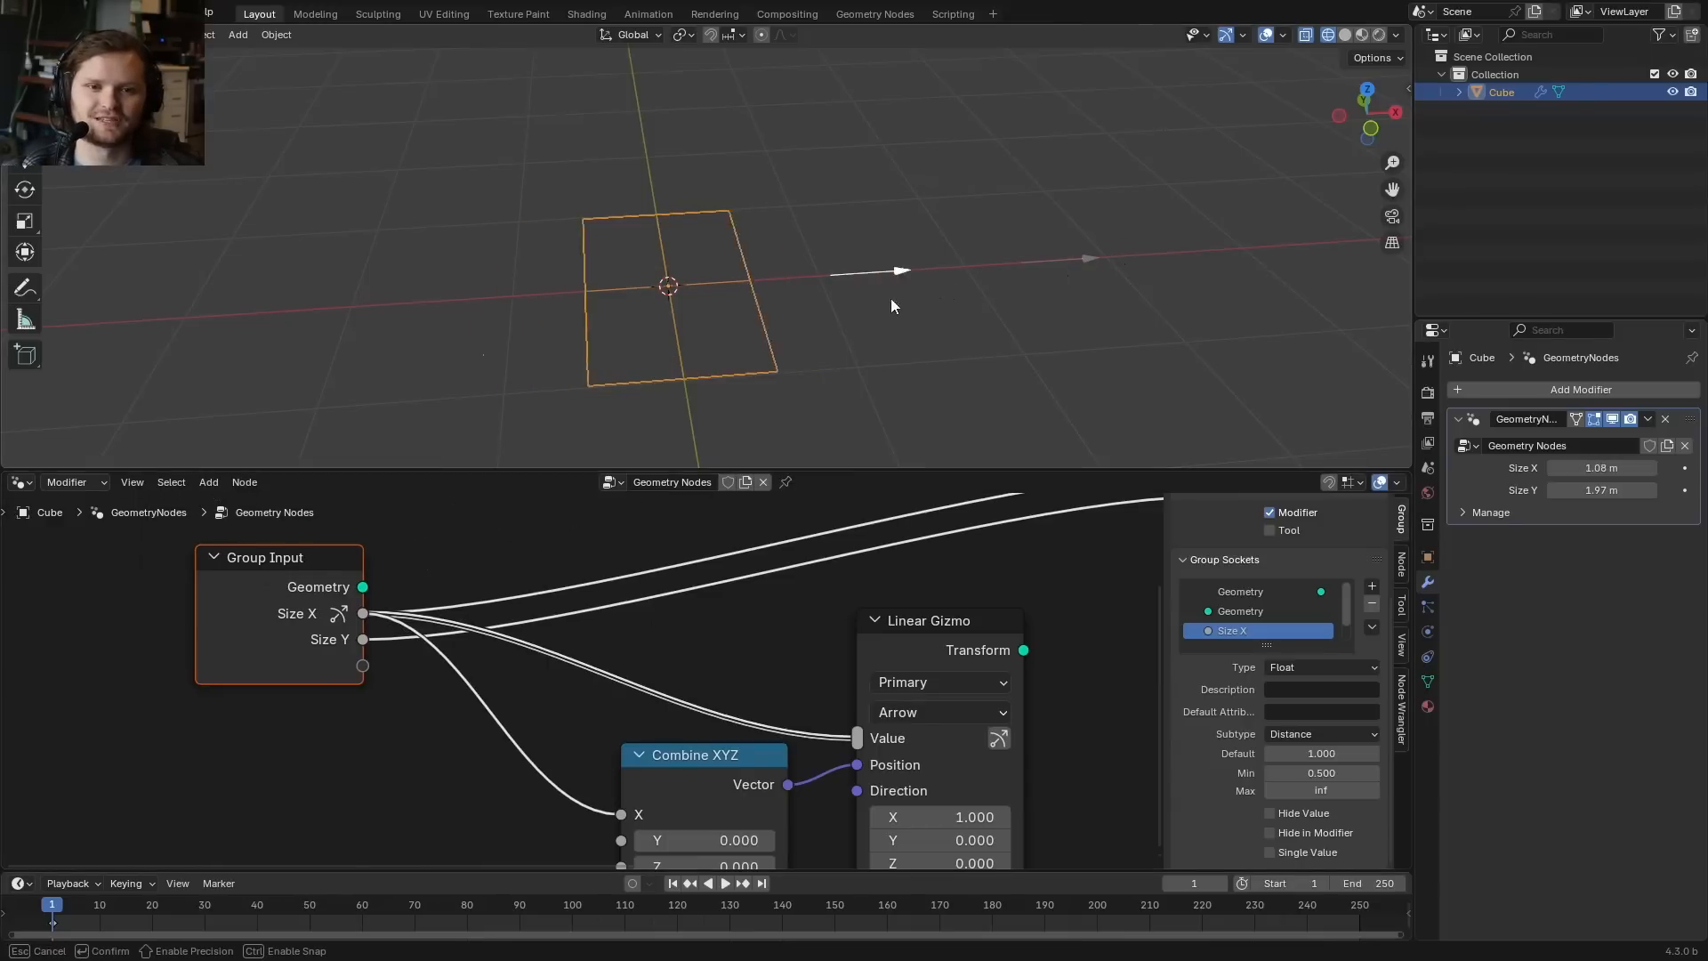
drag(893, 270, 1089, 260)
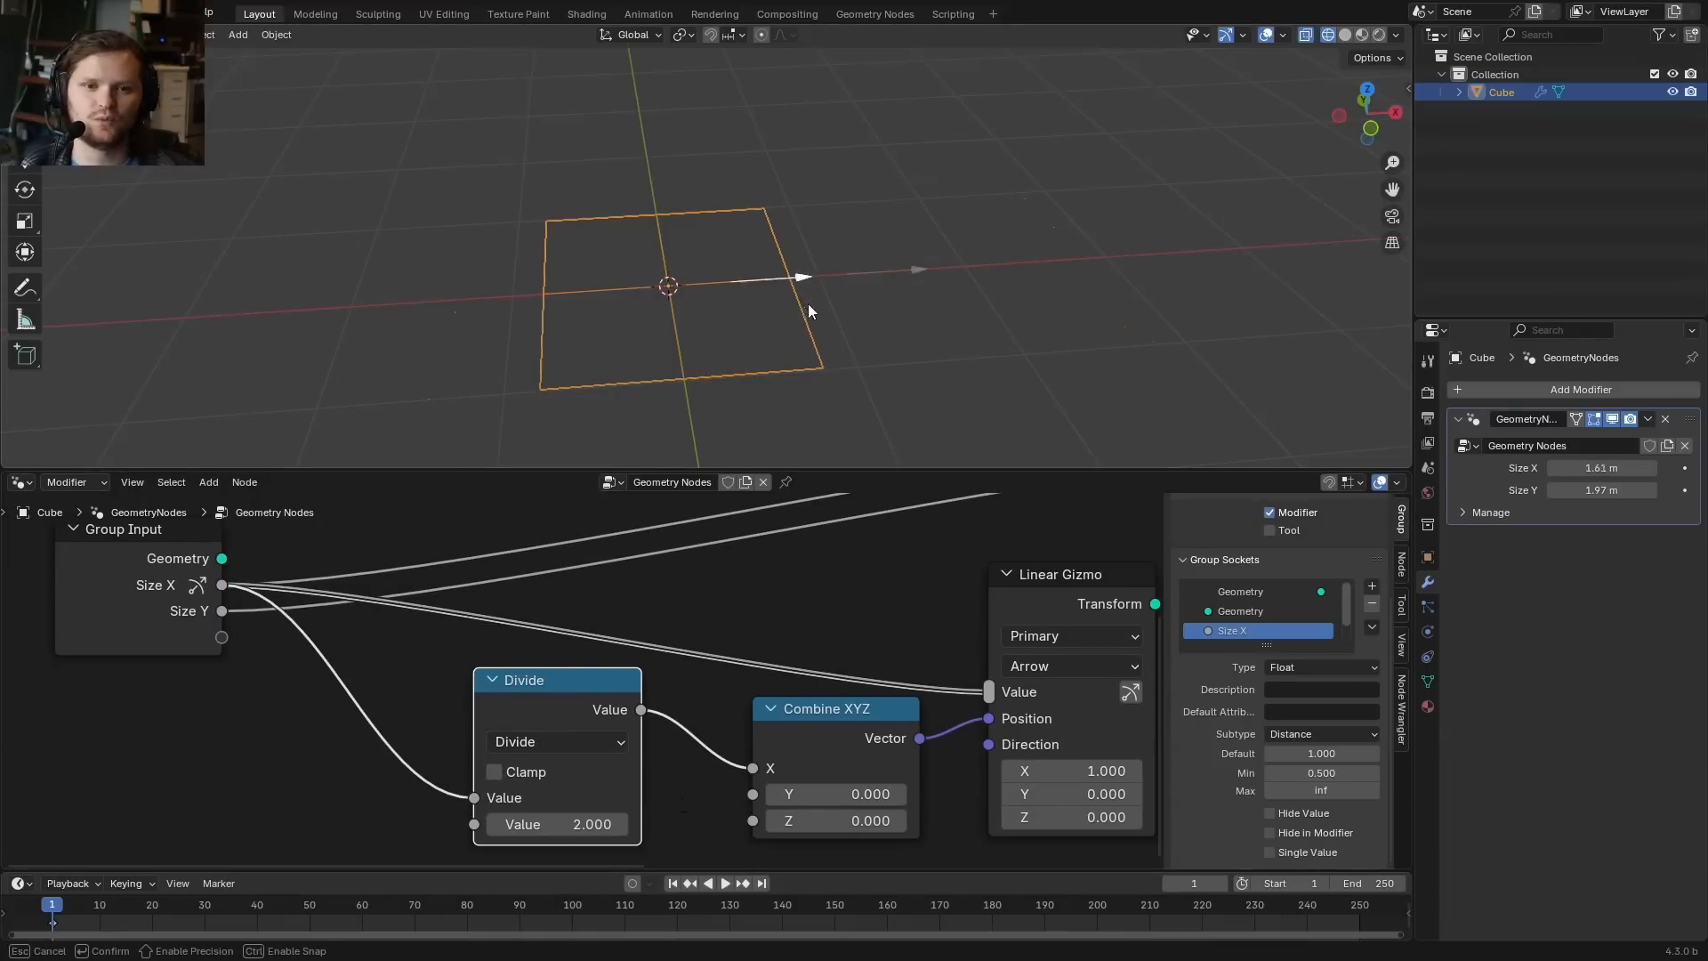
drag(800, 278, 1204, 251)
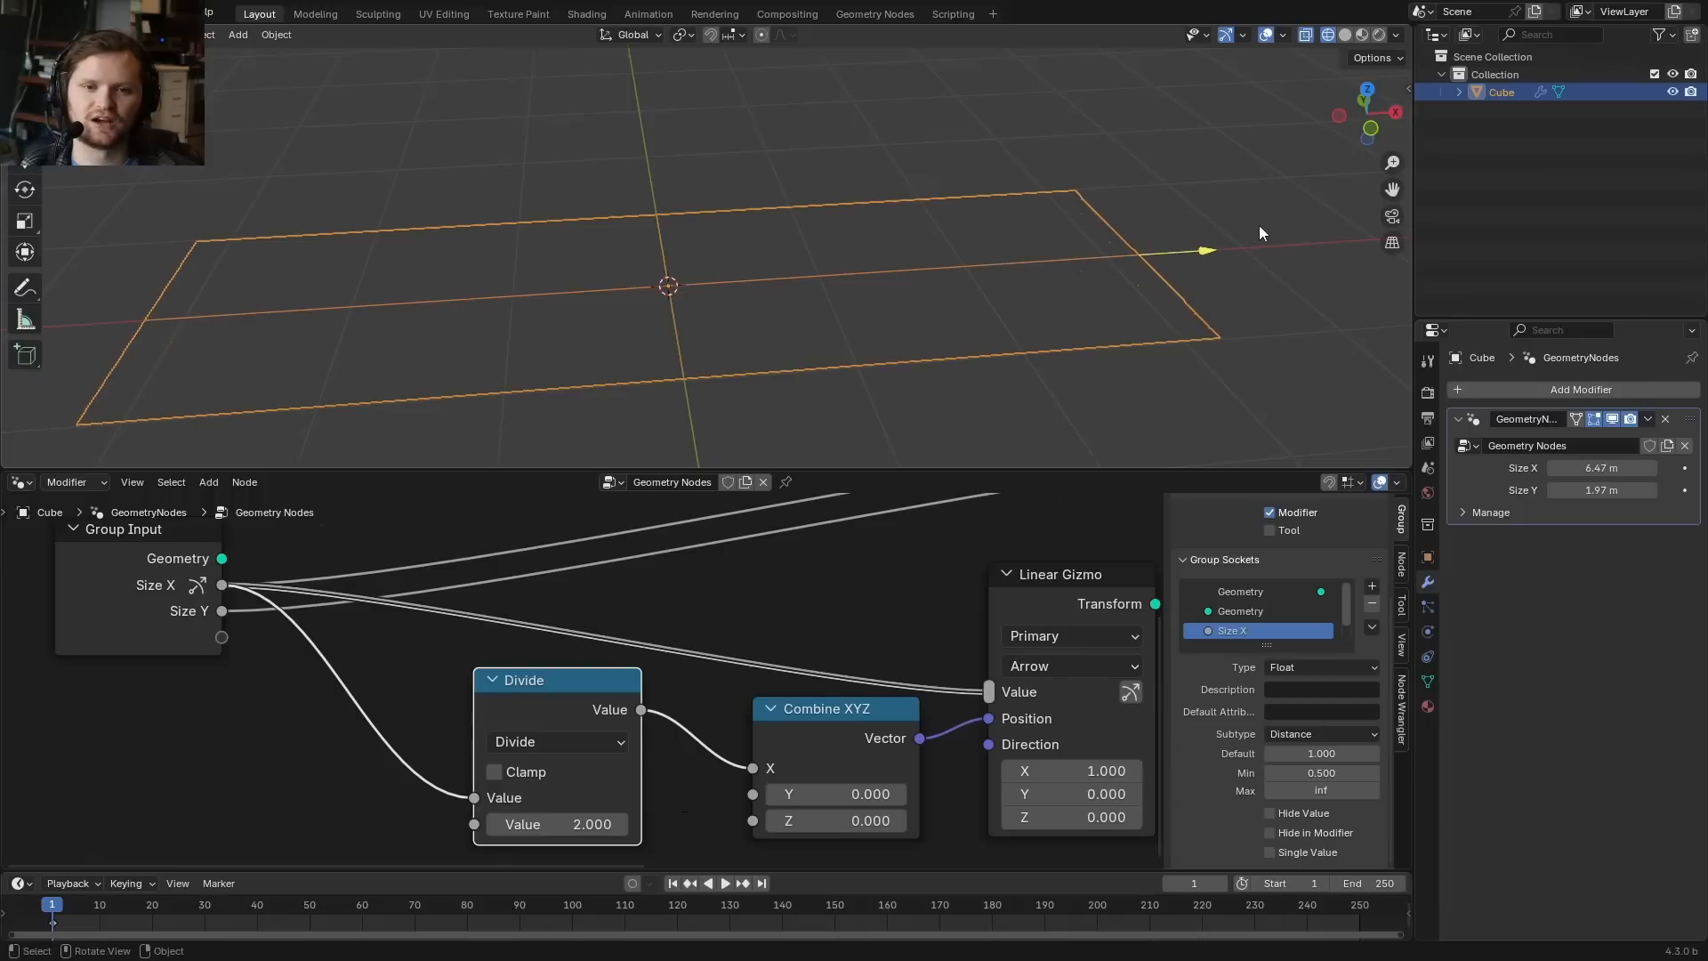
Draw the X gizmo as a box with the secondary colour and test it in the viewport.
click(1071, 665)
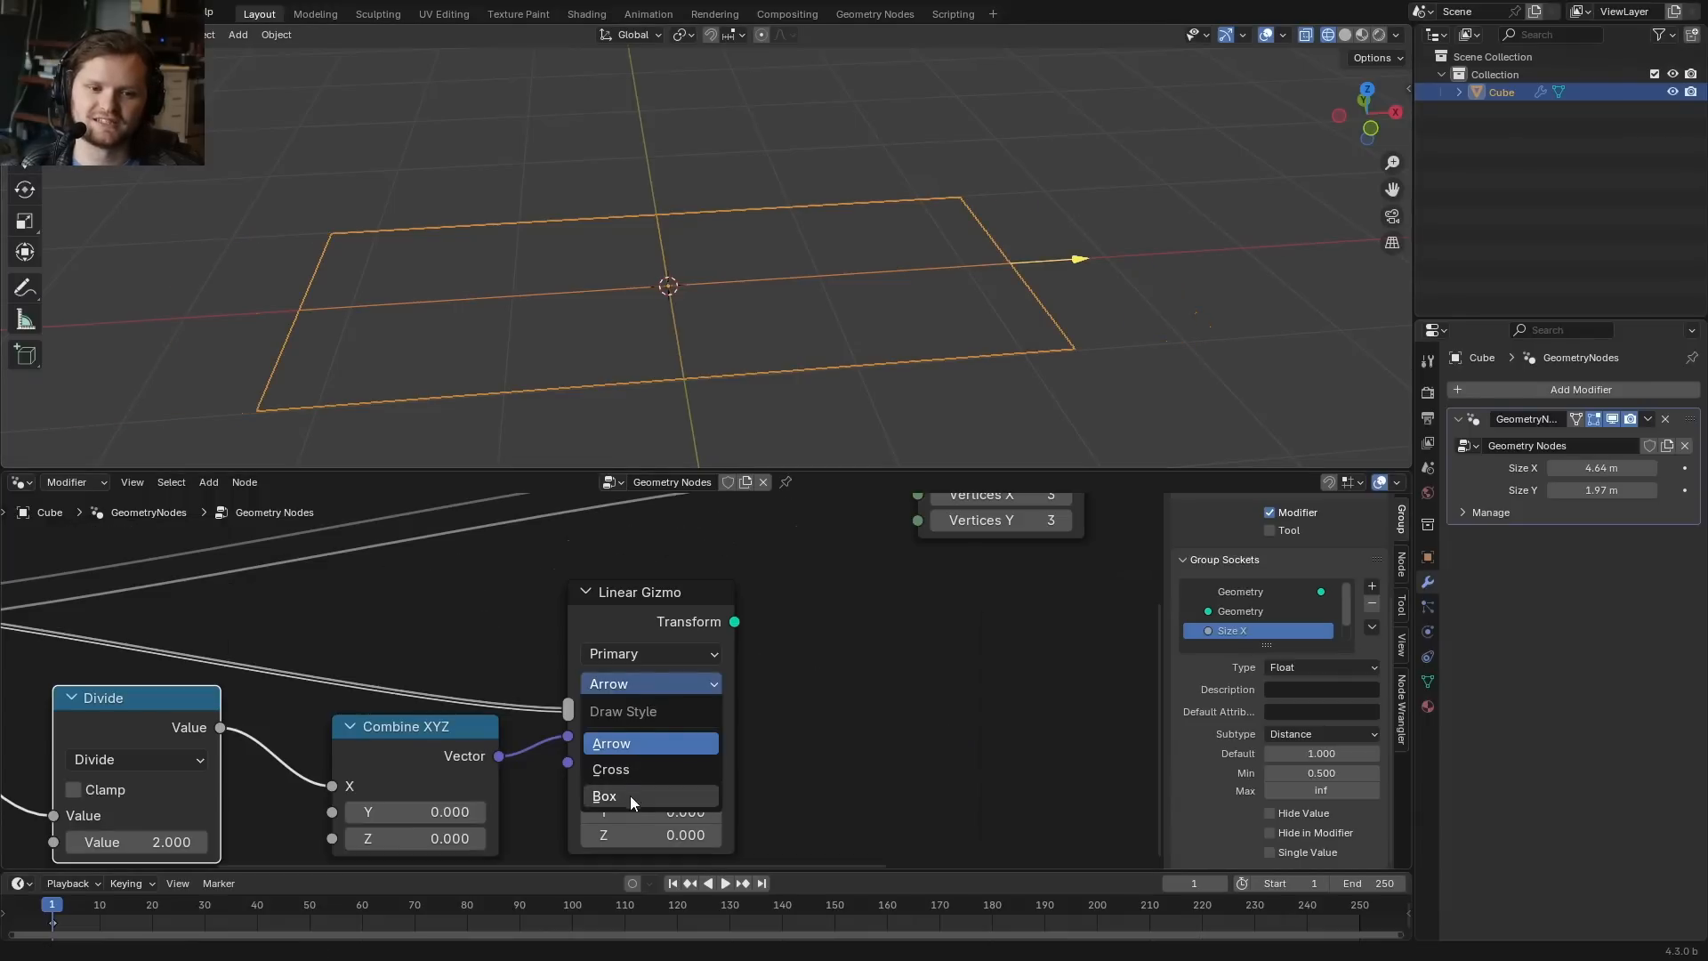
click(605, 795)
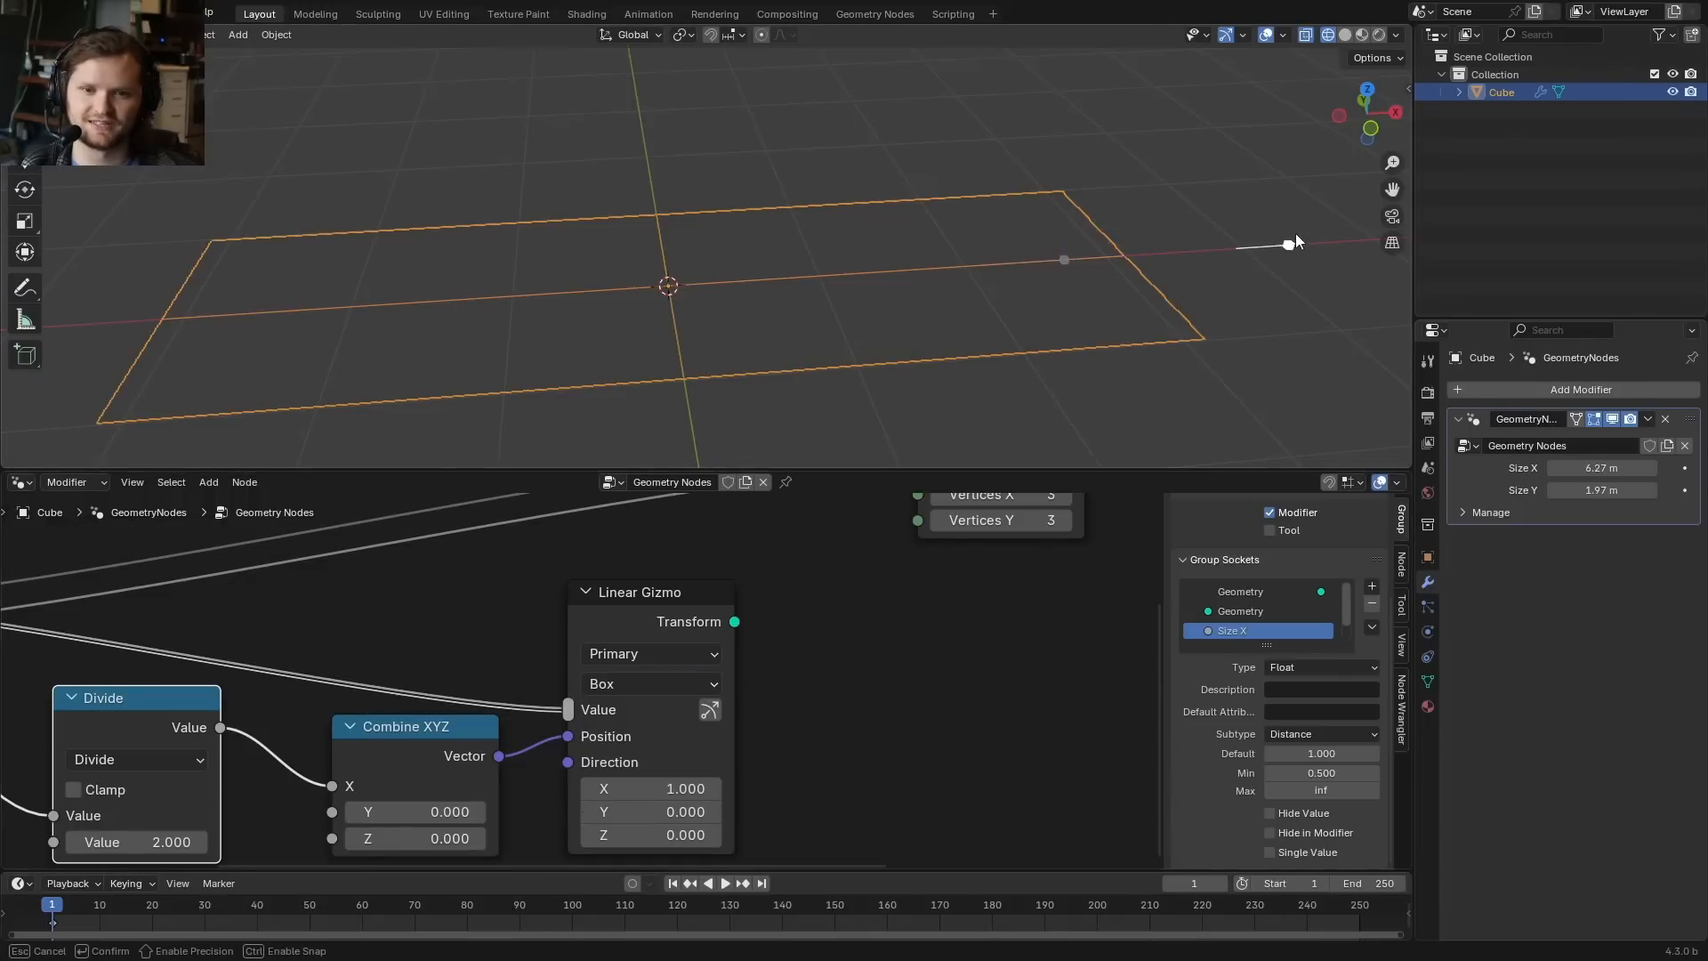
click(649, 653)
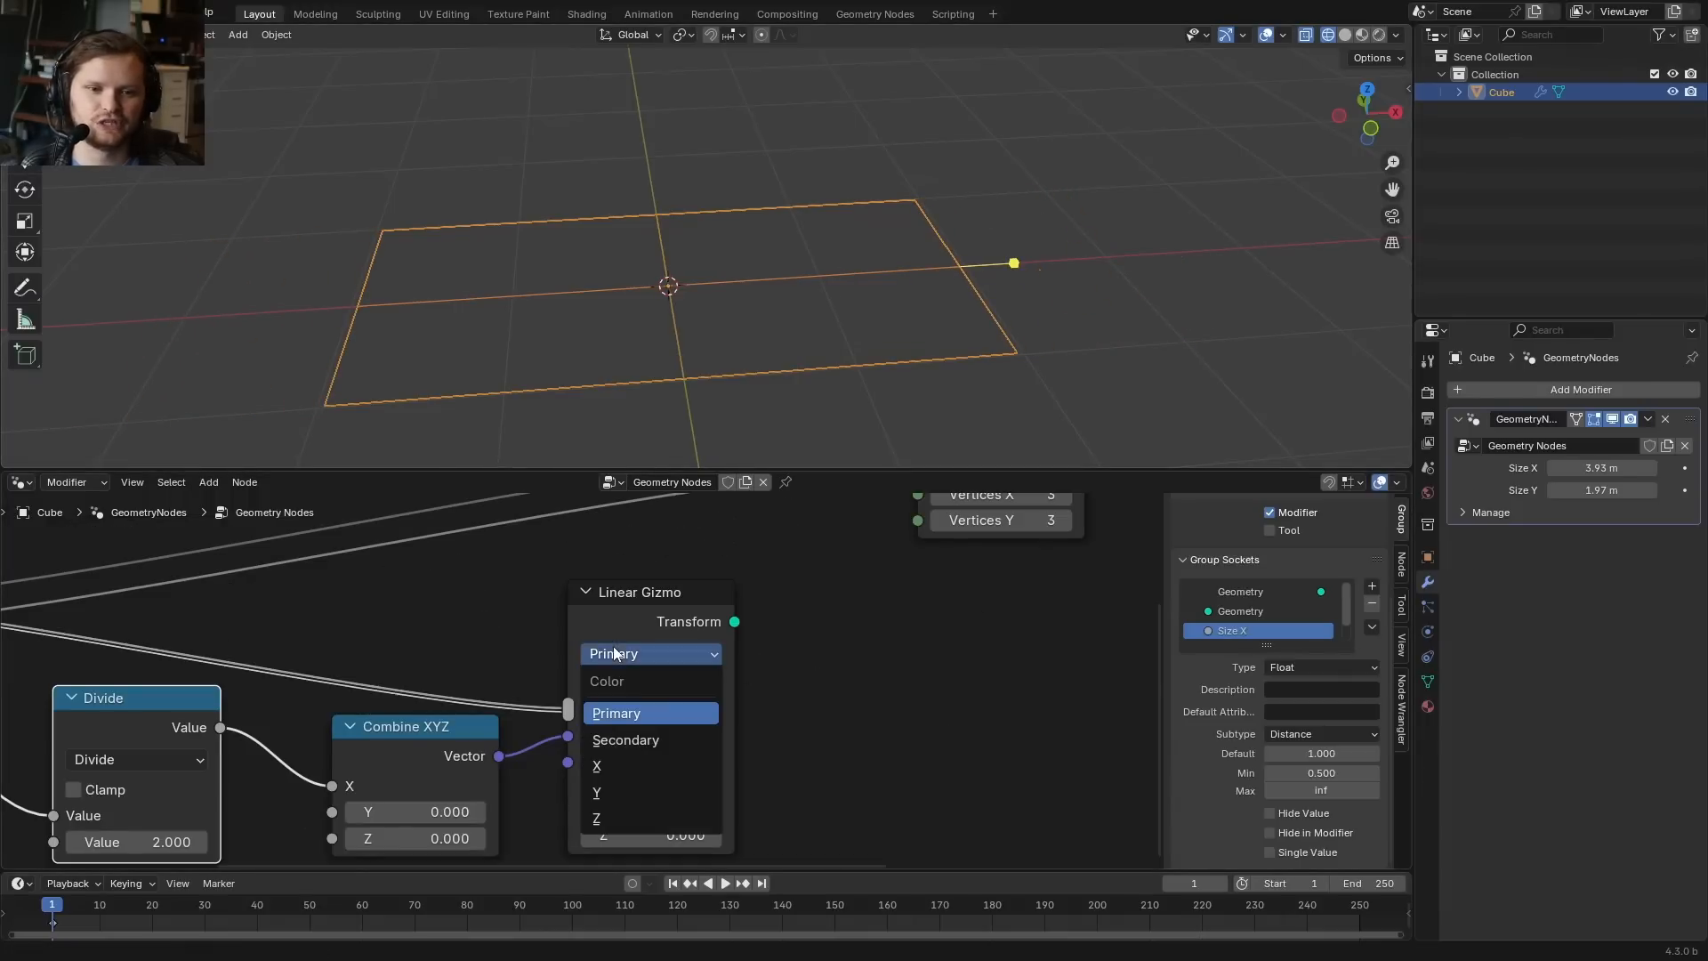
click(624, 740)
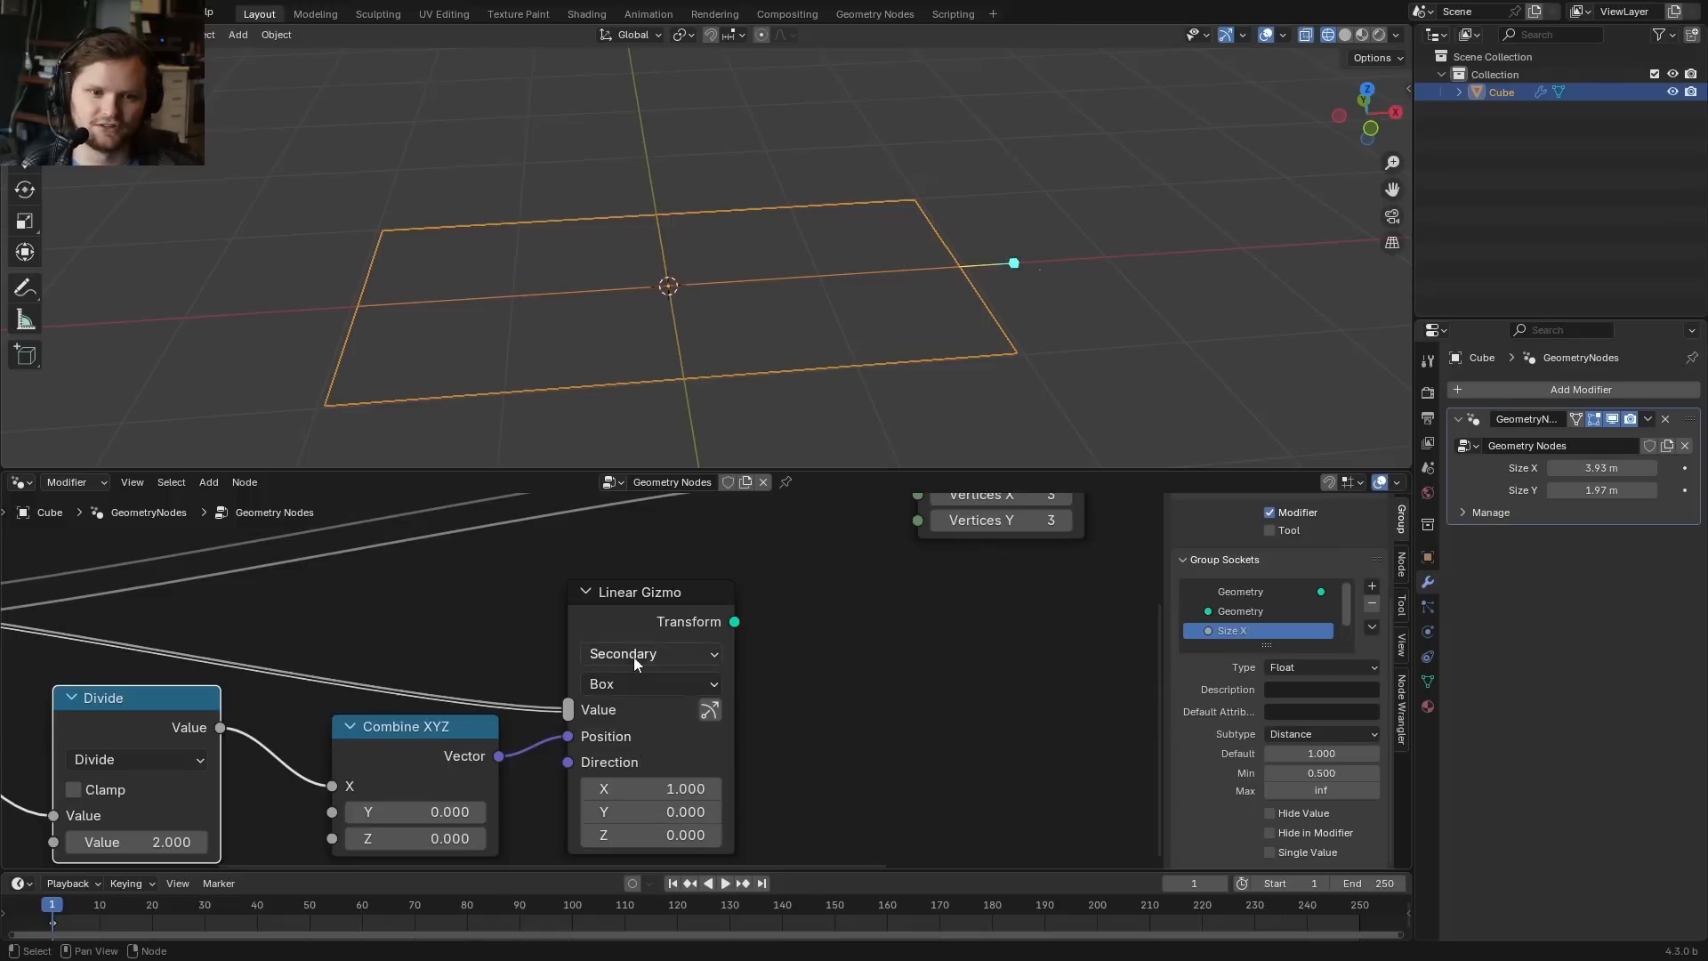
mouse_move(622, 678)
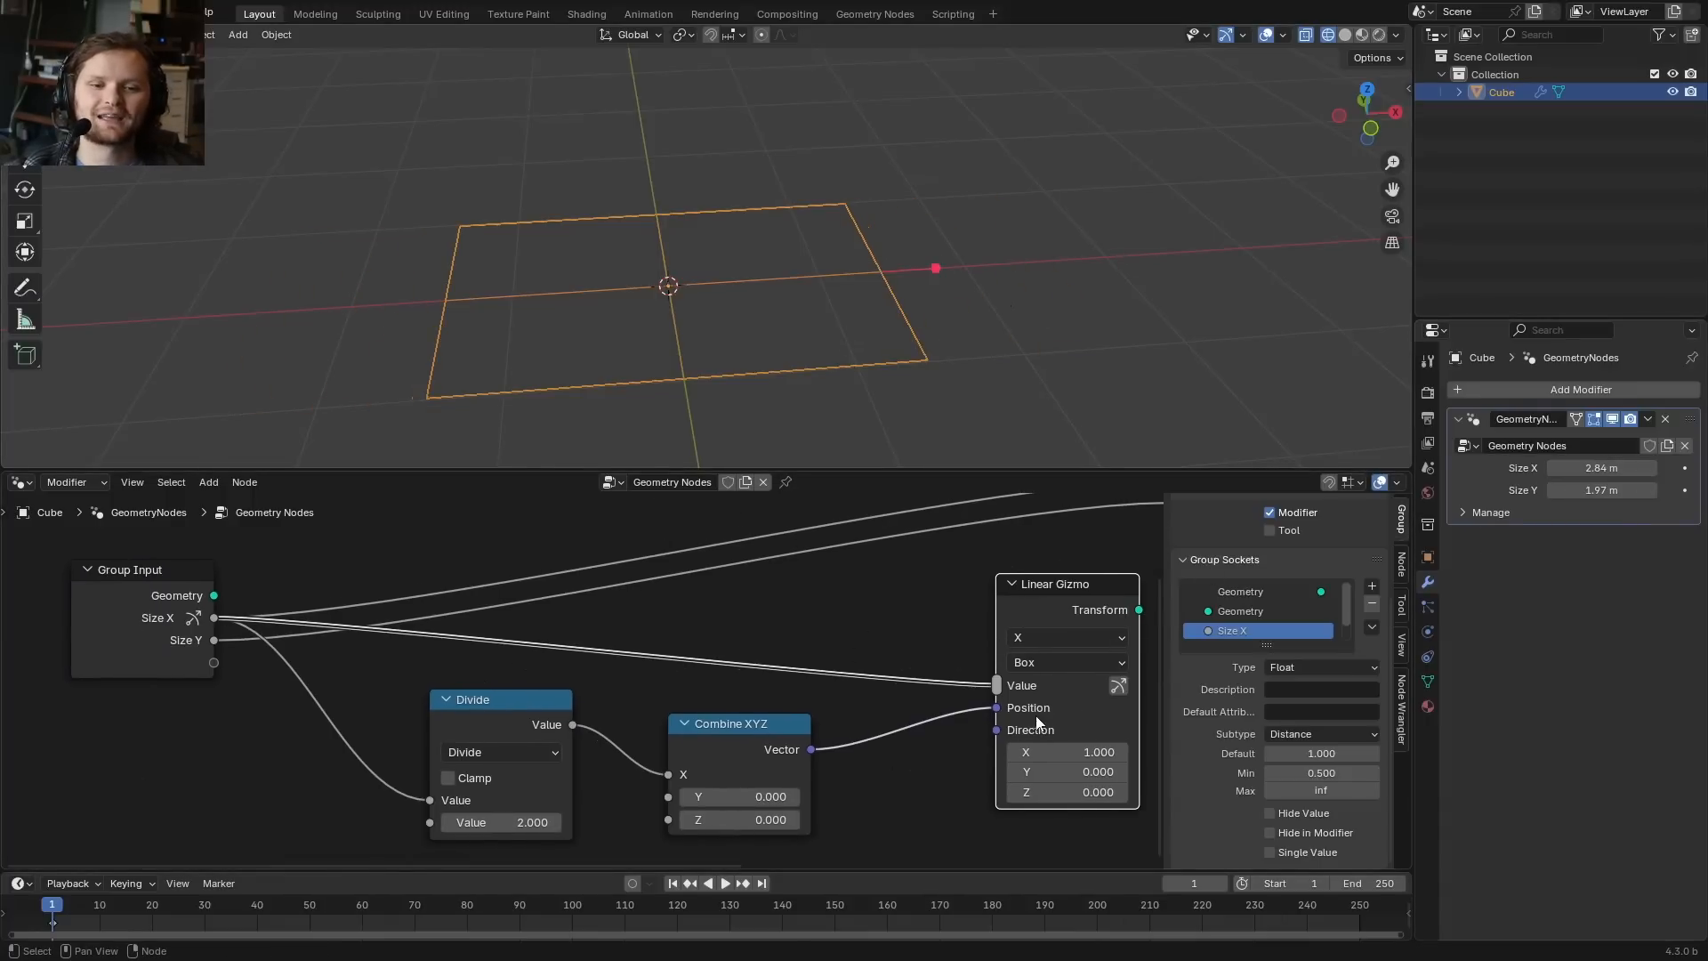
drag(934, 269, 857, 272)
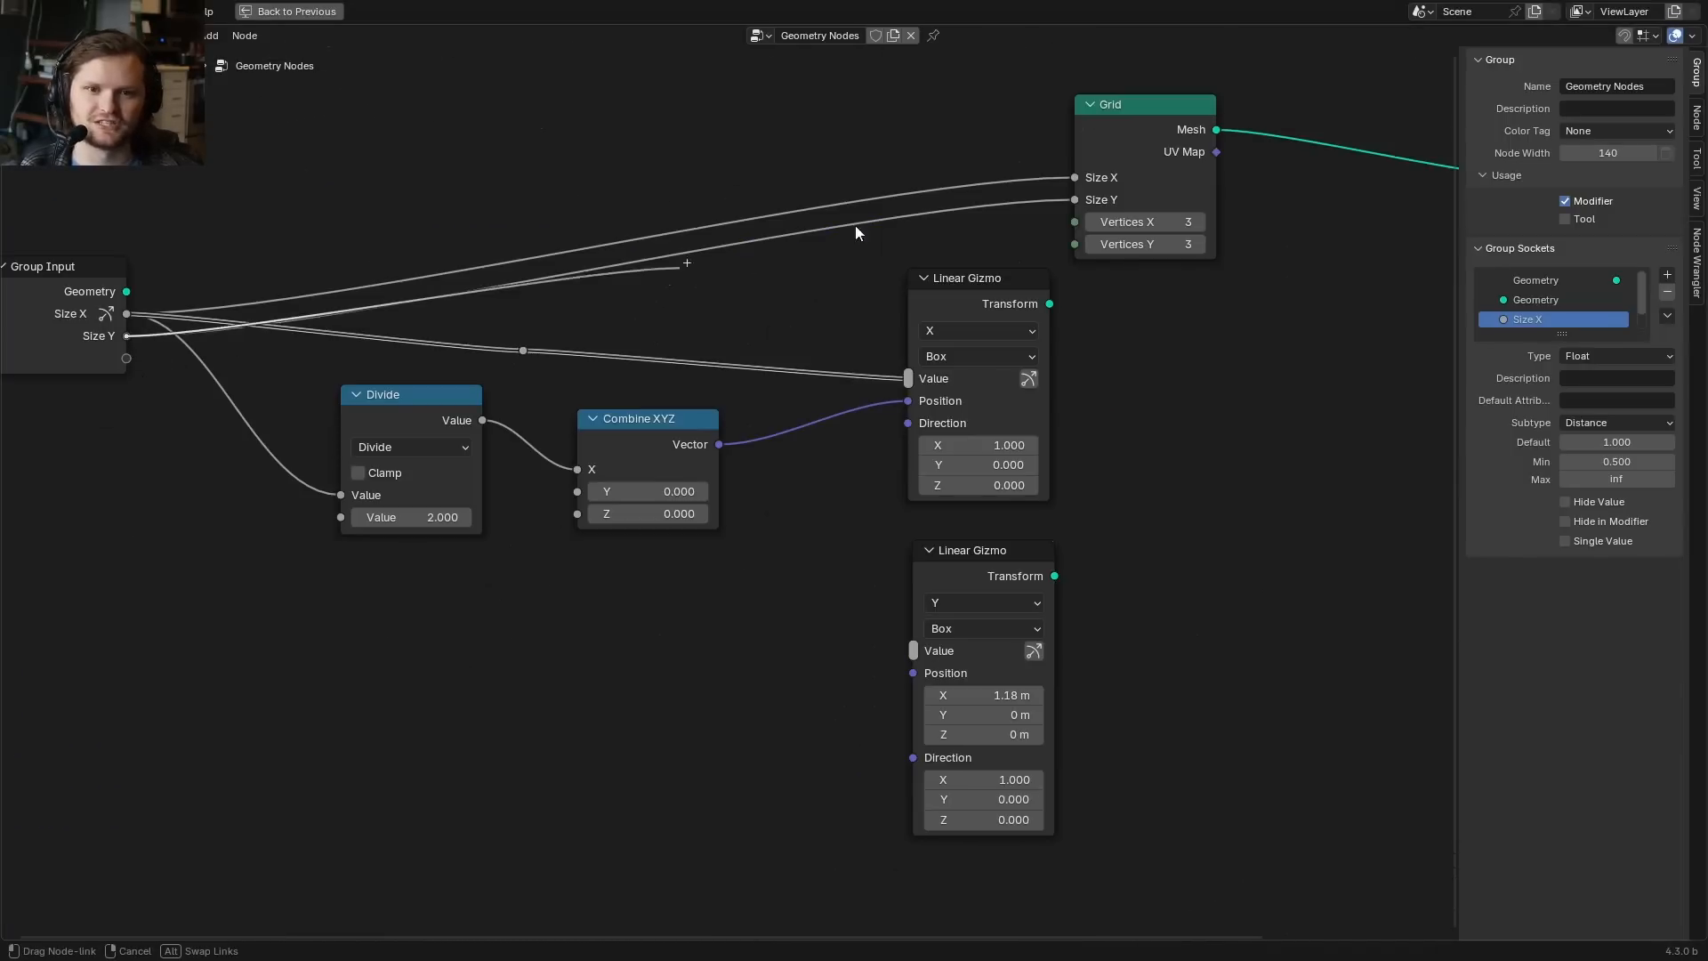
Feed Size Y into the second gizmo and drag both gizmos to a 7.29 by 10.4 m grid.
drag(128, 313, 909, 651)
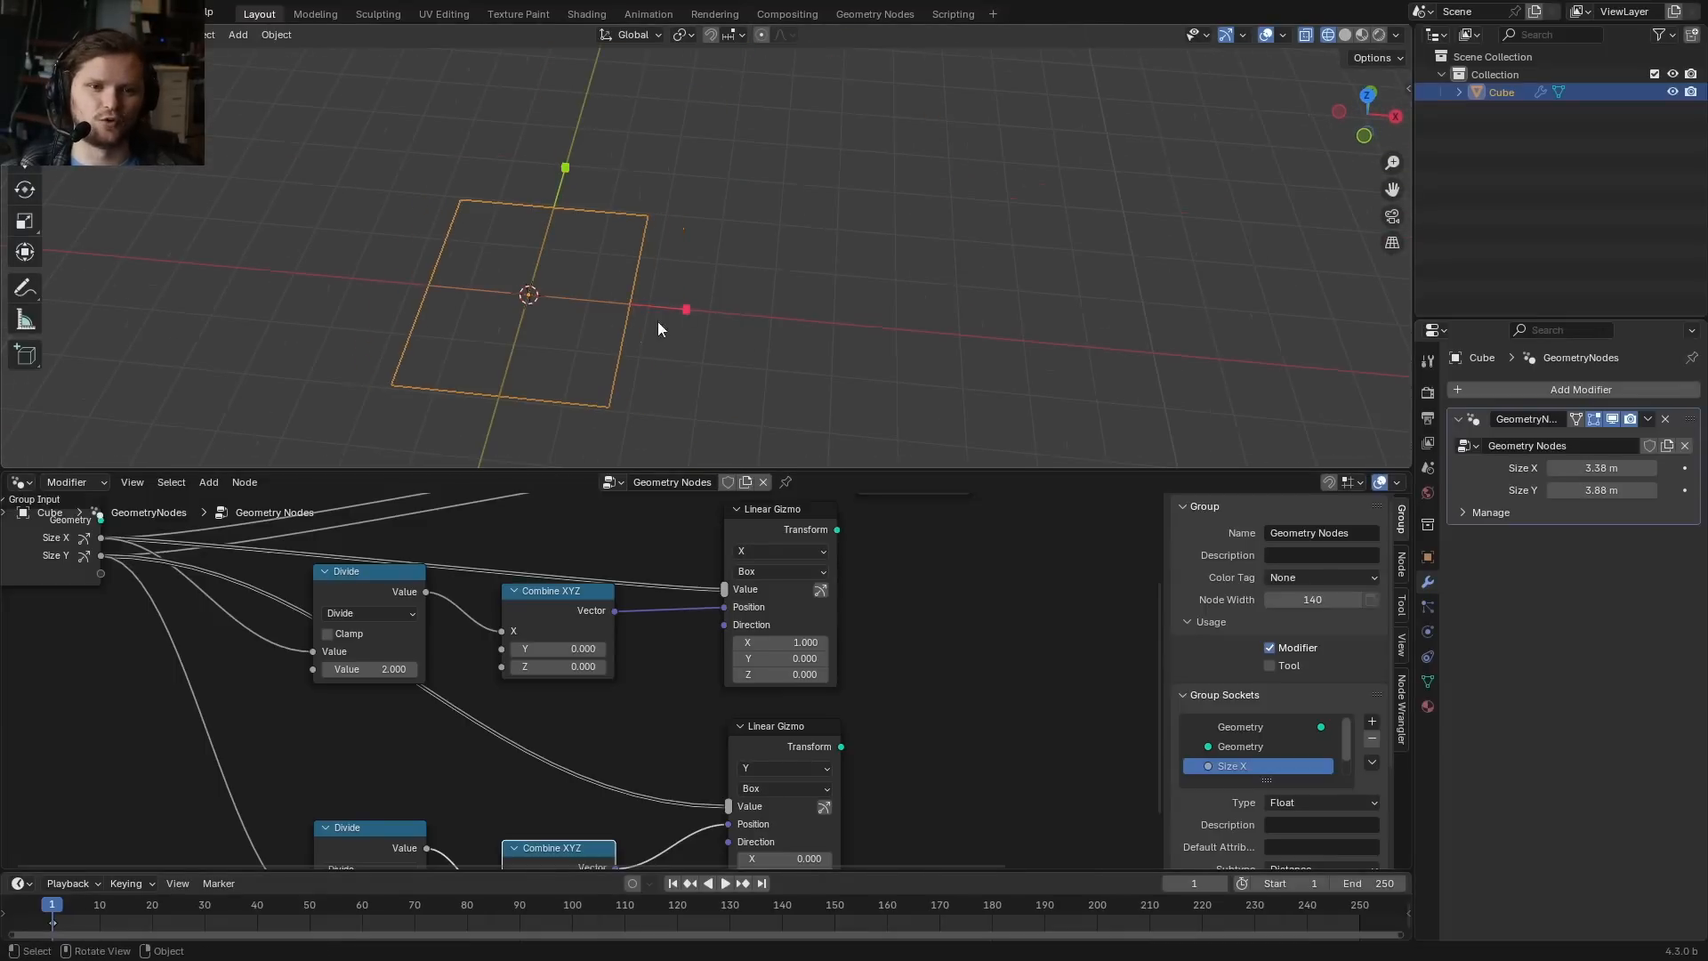
drag(685, 310, 765, 317)
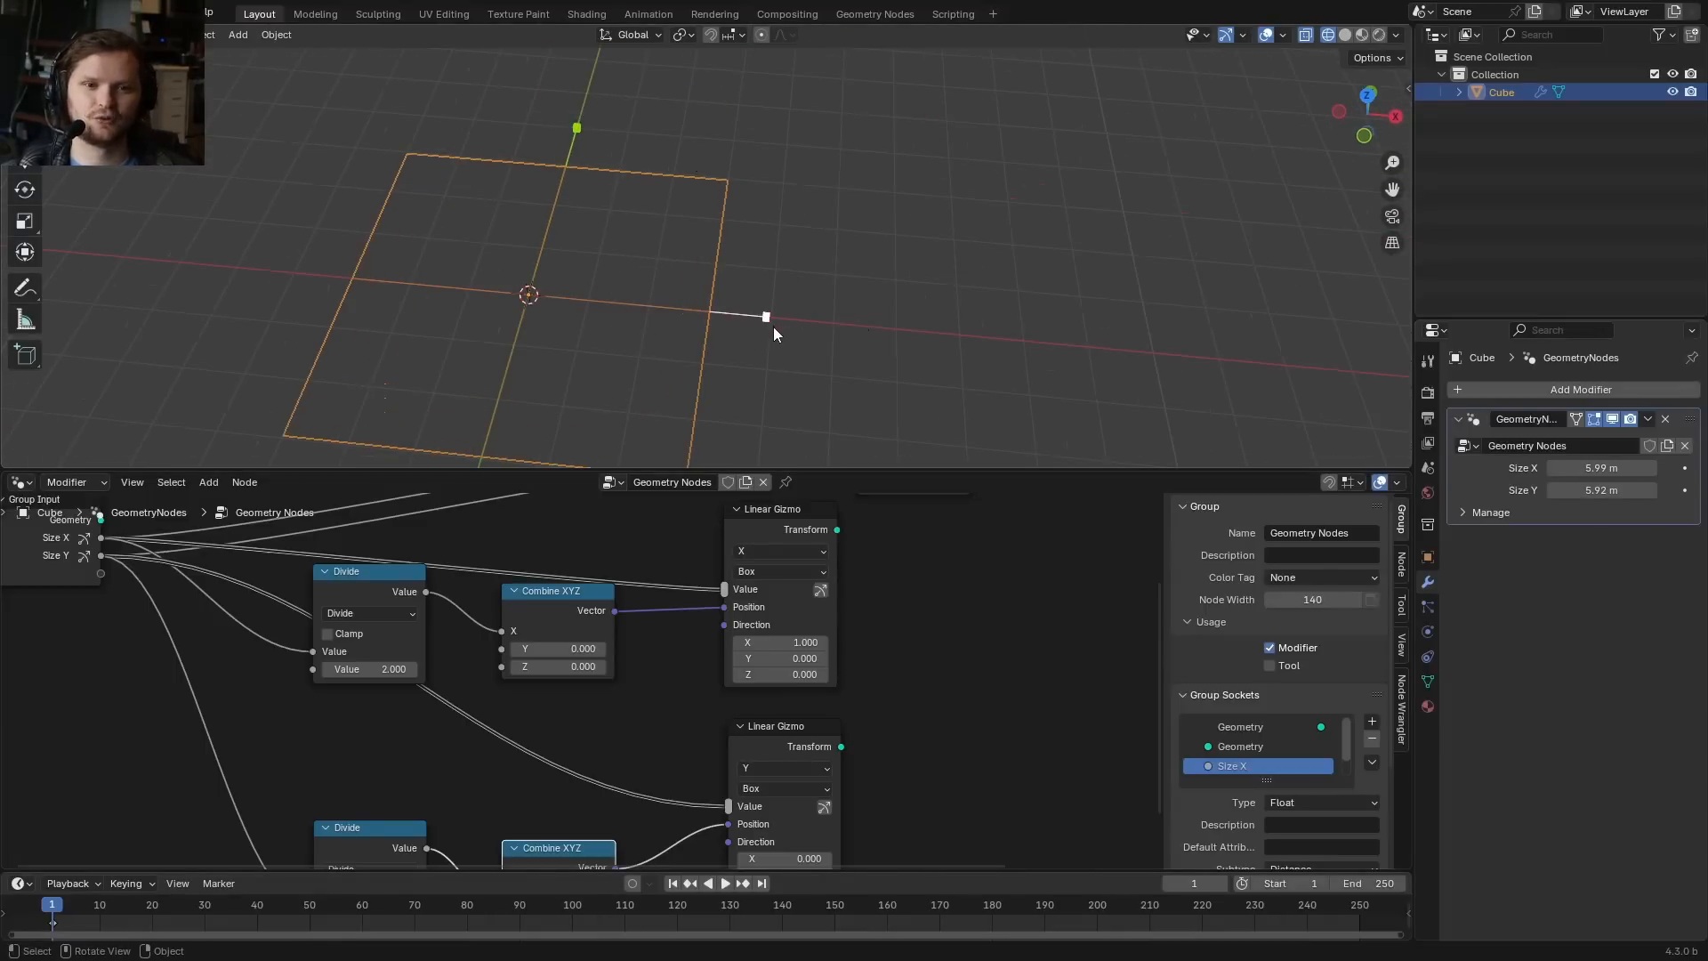
drag(765, 316, 798, 299)
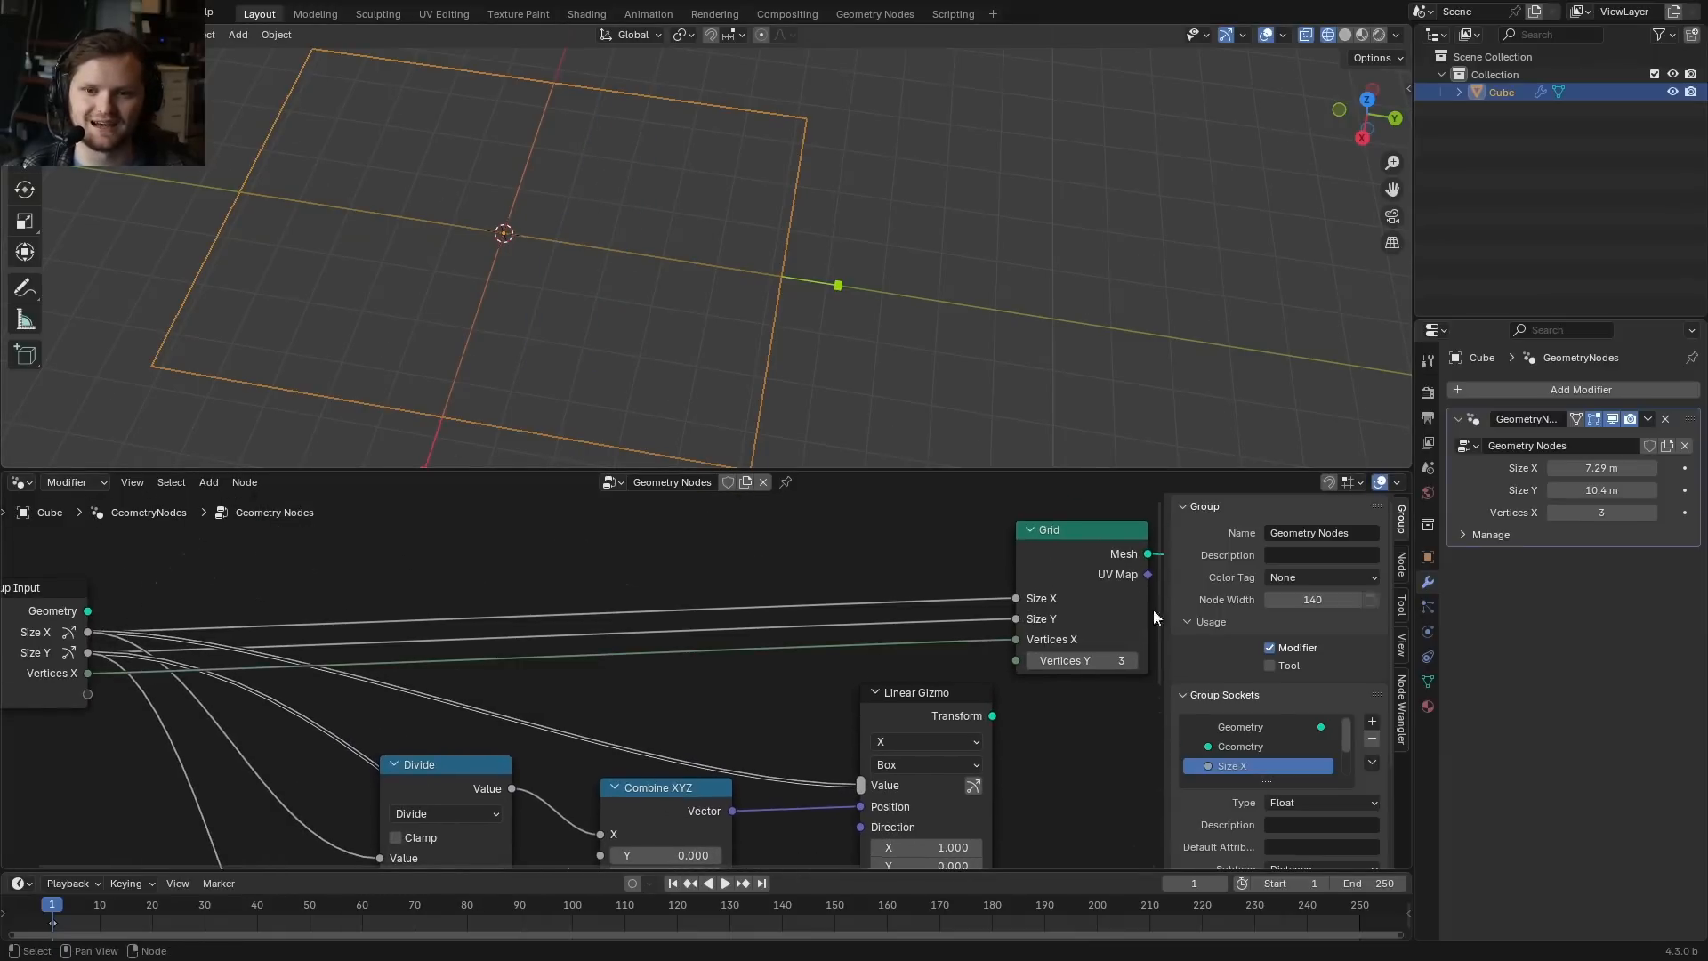
Place a Dial Gizmo on the grid centre driving Vertices X, then flip its up axis to -Z.
click(1599, 512)
text(2)
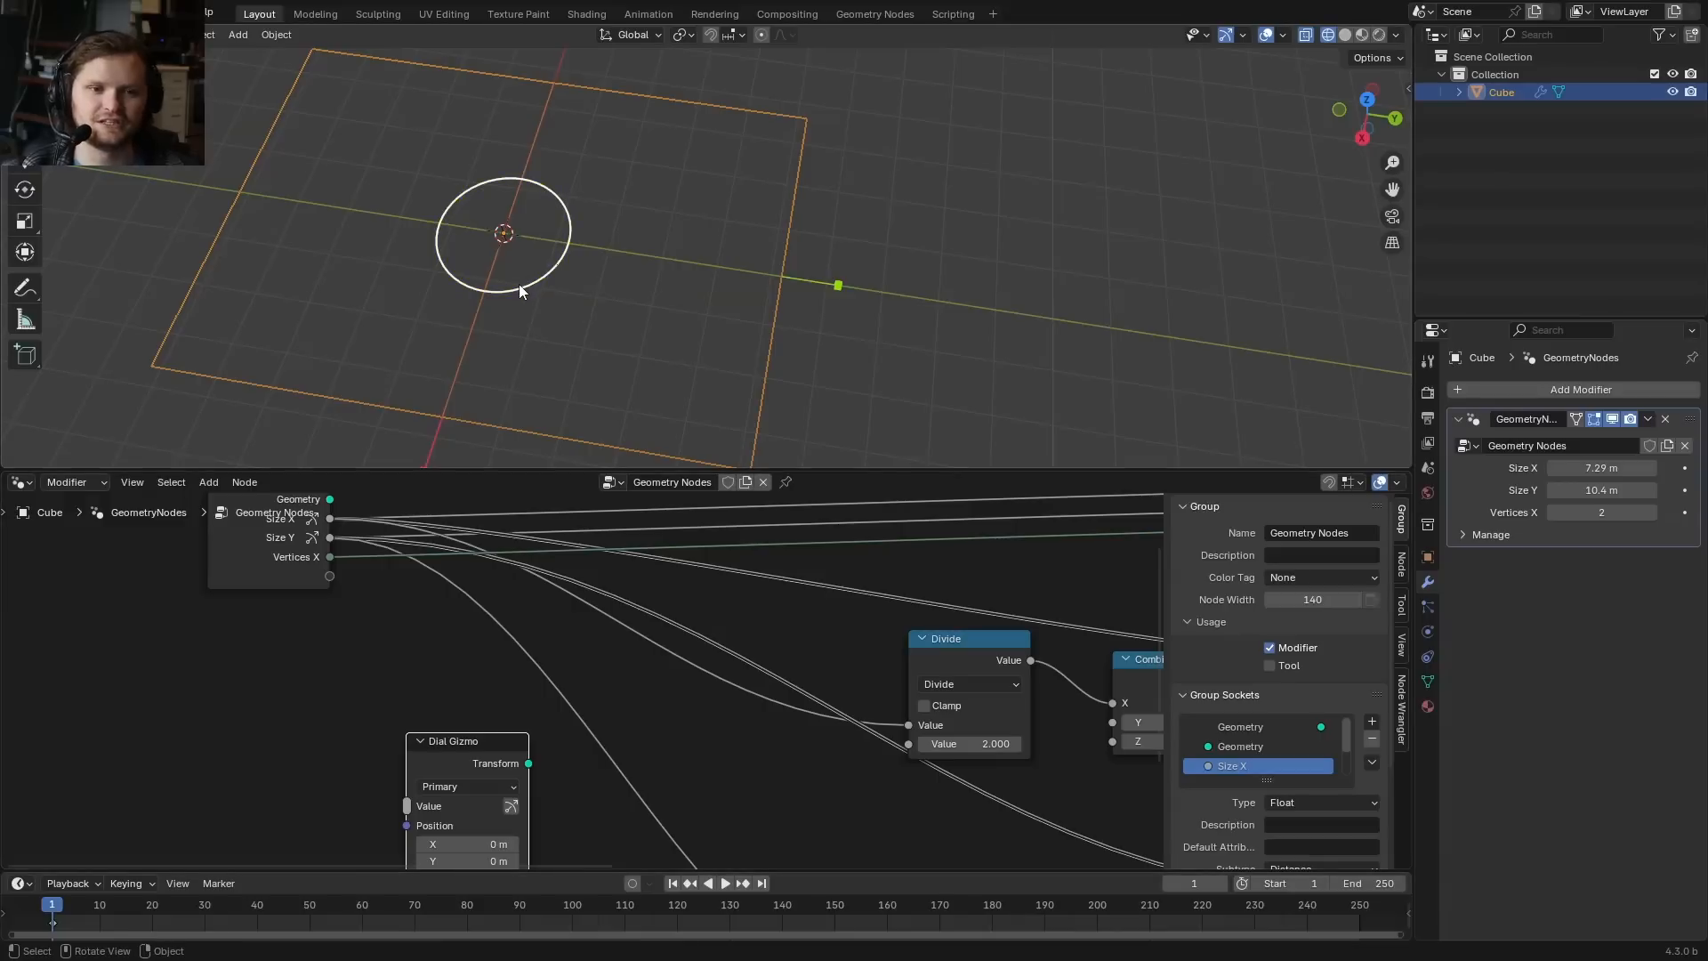
drag(503, 292, 501, 138)
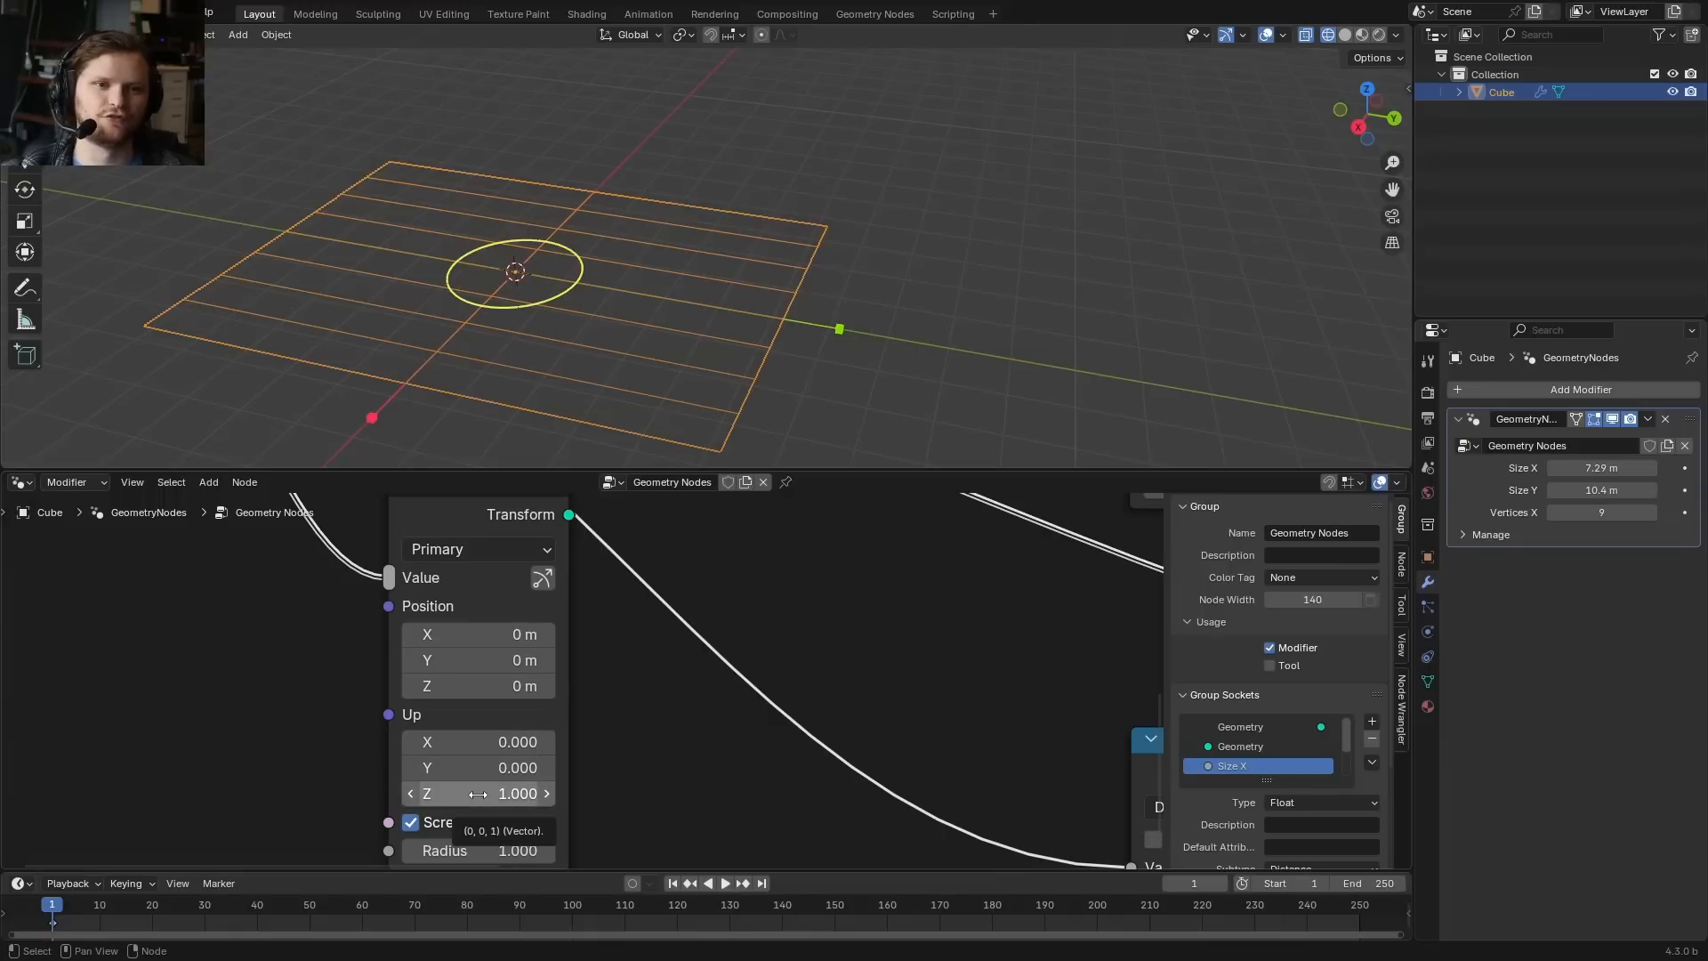
click(477, 793)
text(-1.000)
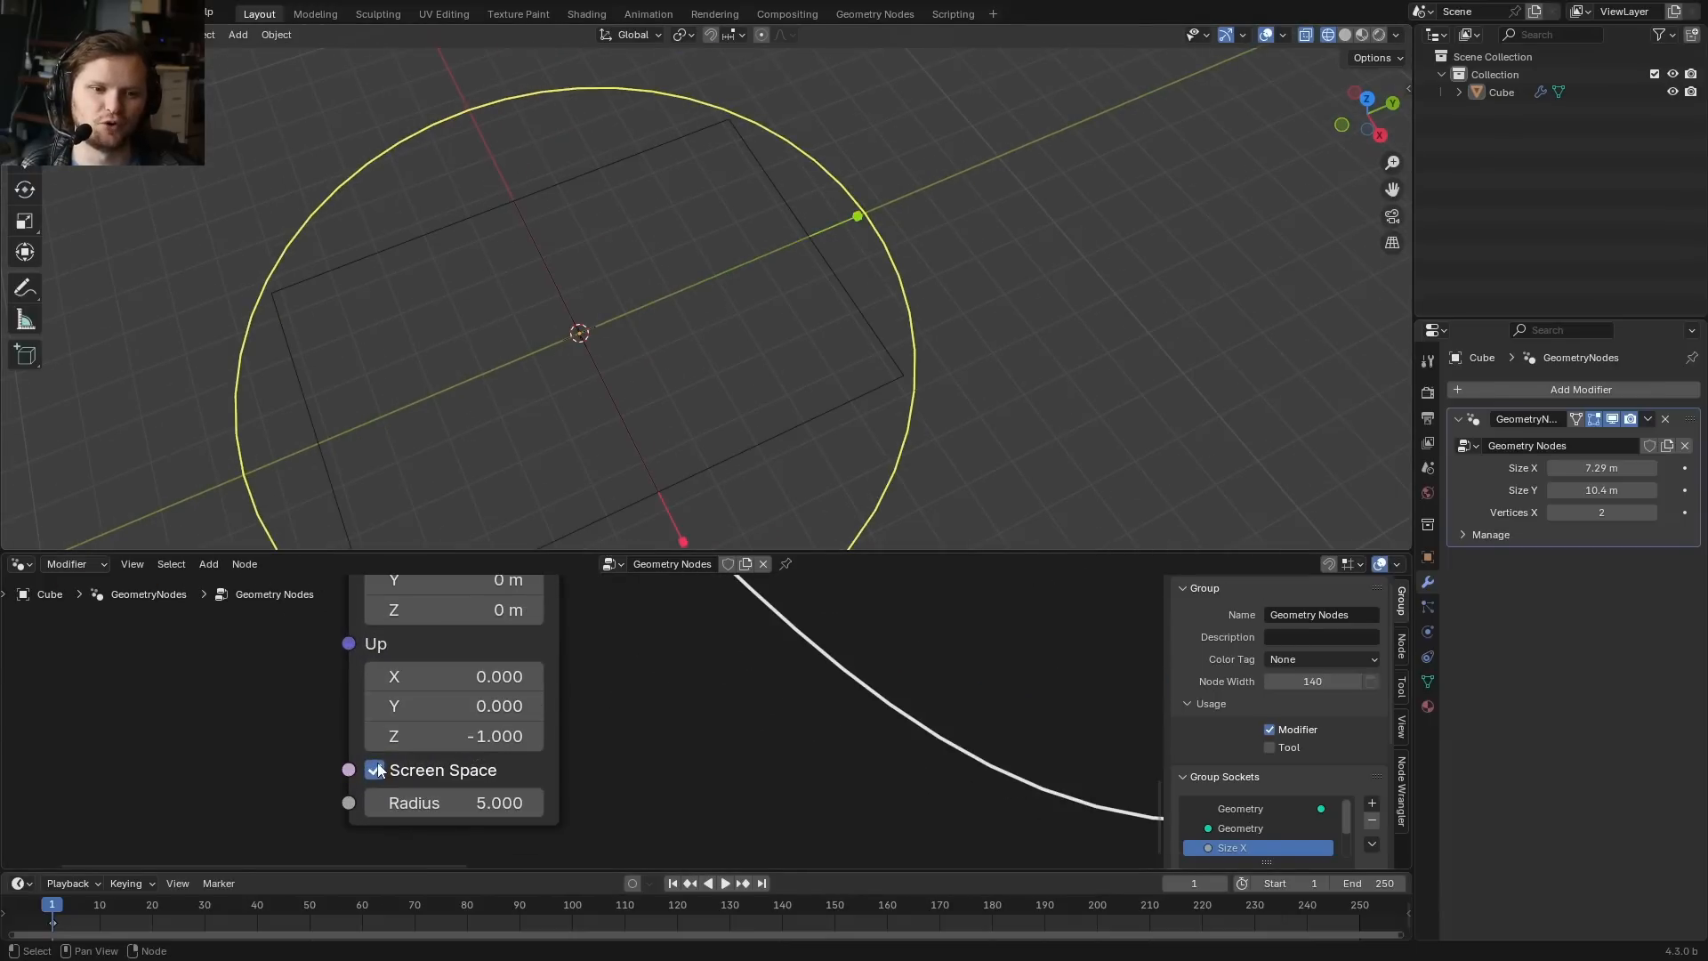
Disable Screen Space sizing on the Dial Gizmo so its radius-5 ring uses world units.
click(376, 768)
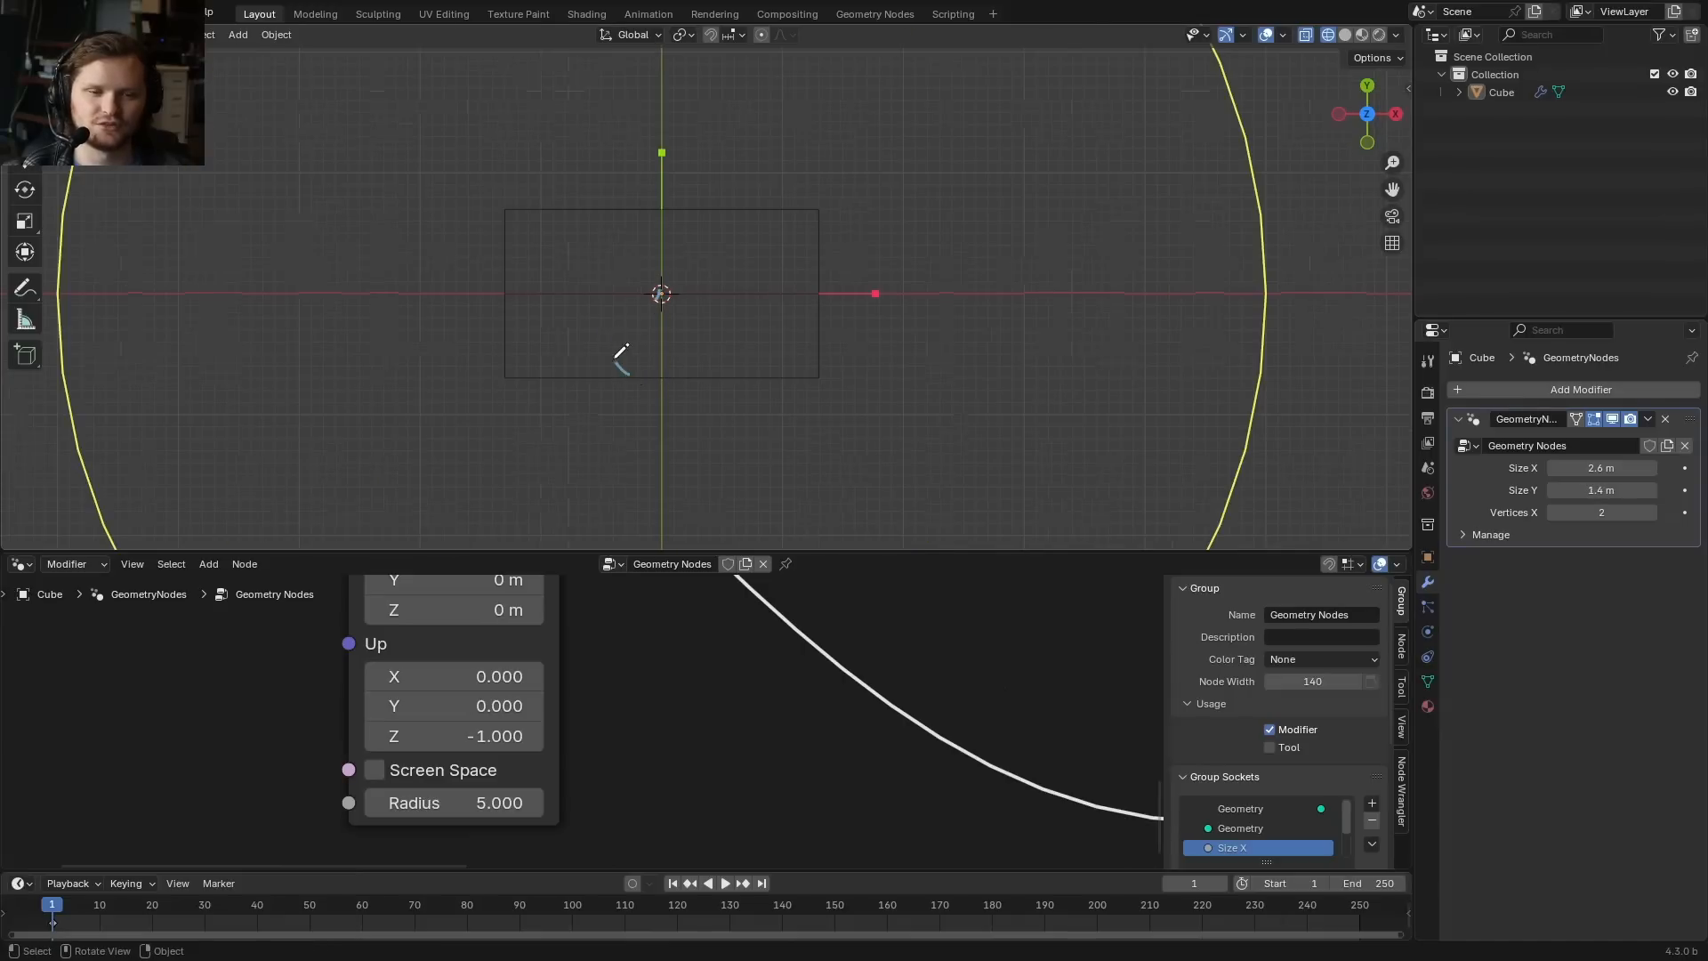
Wire Size X and Size Y into halving Divide nodes feeding a Minimum for the dial radius.
drag(626, 365, 719, 207)
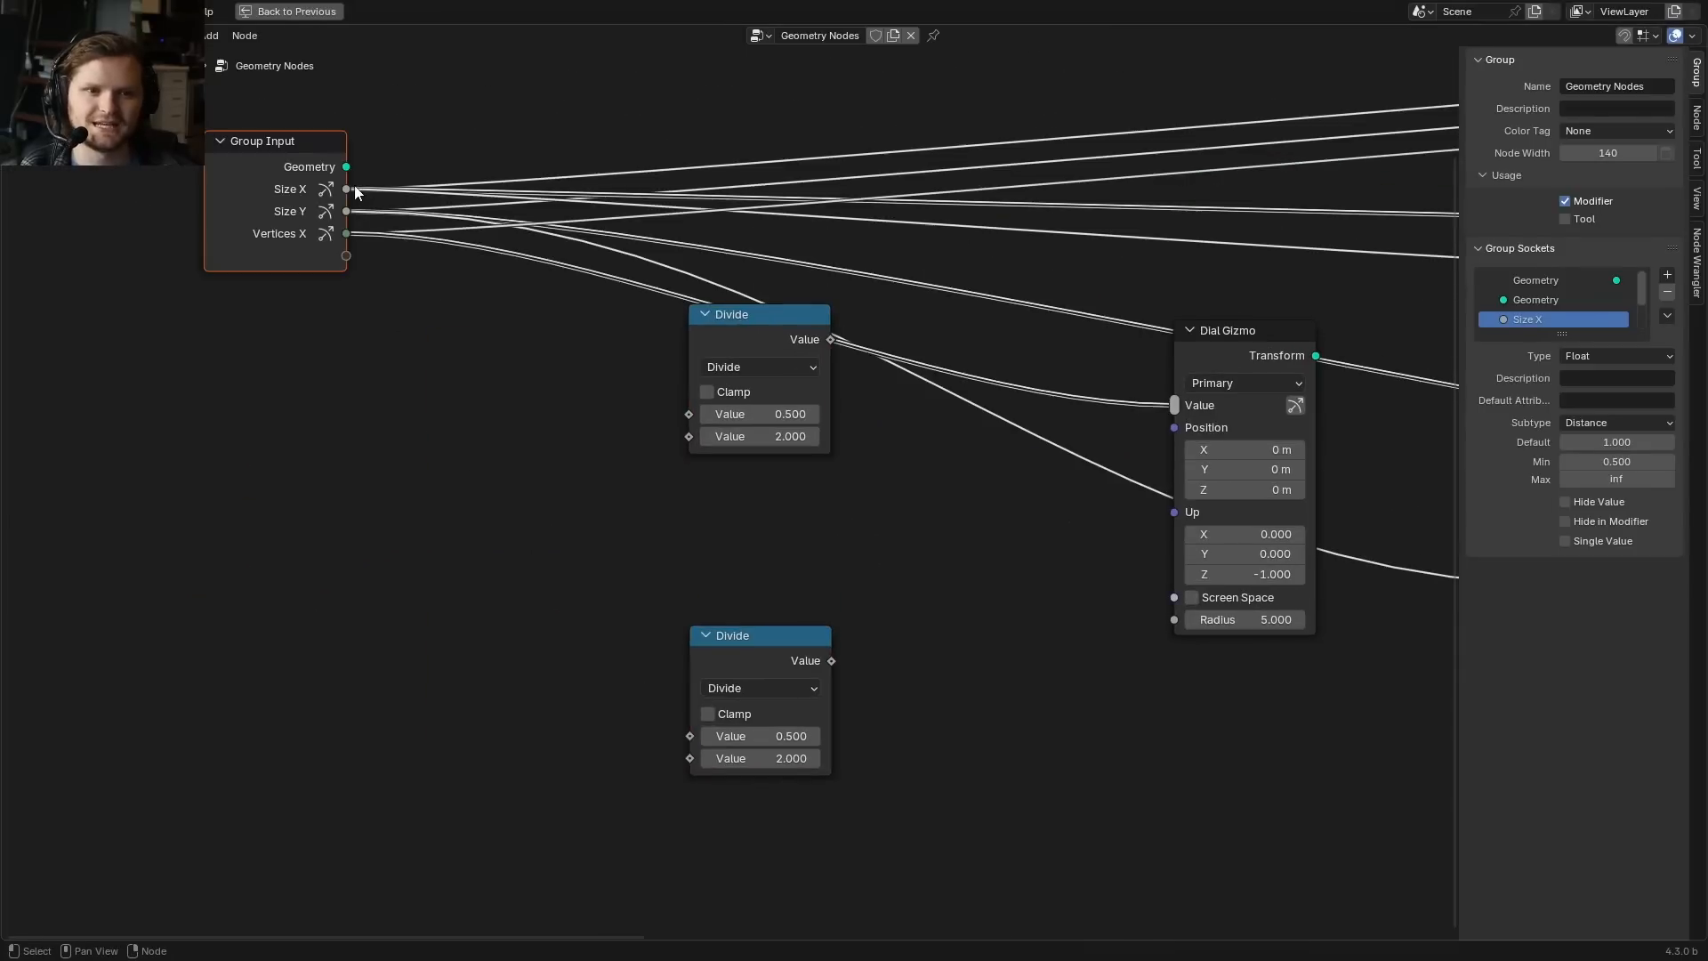
drag(347, 189, 702, 729)
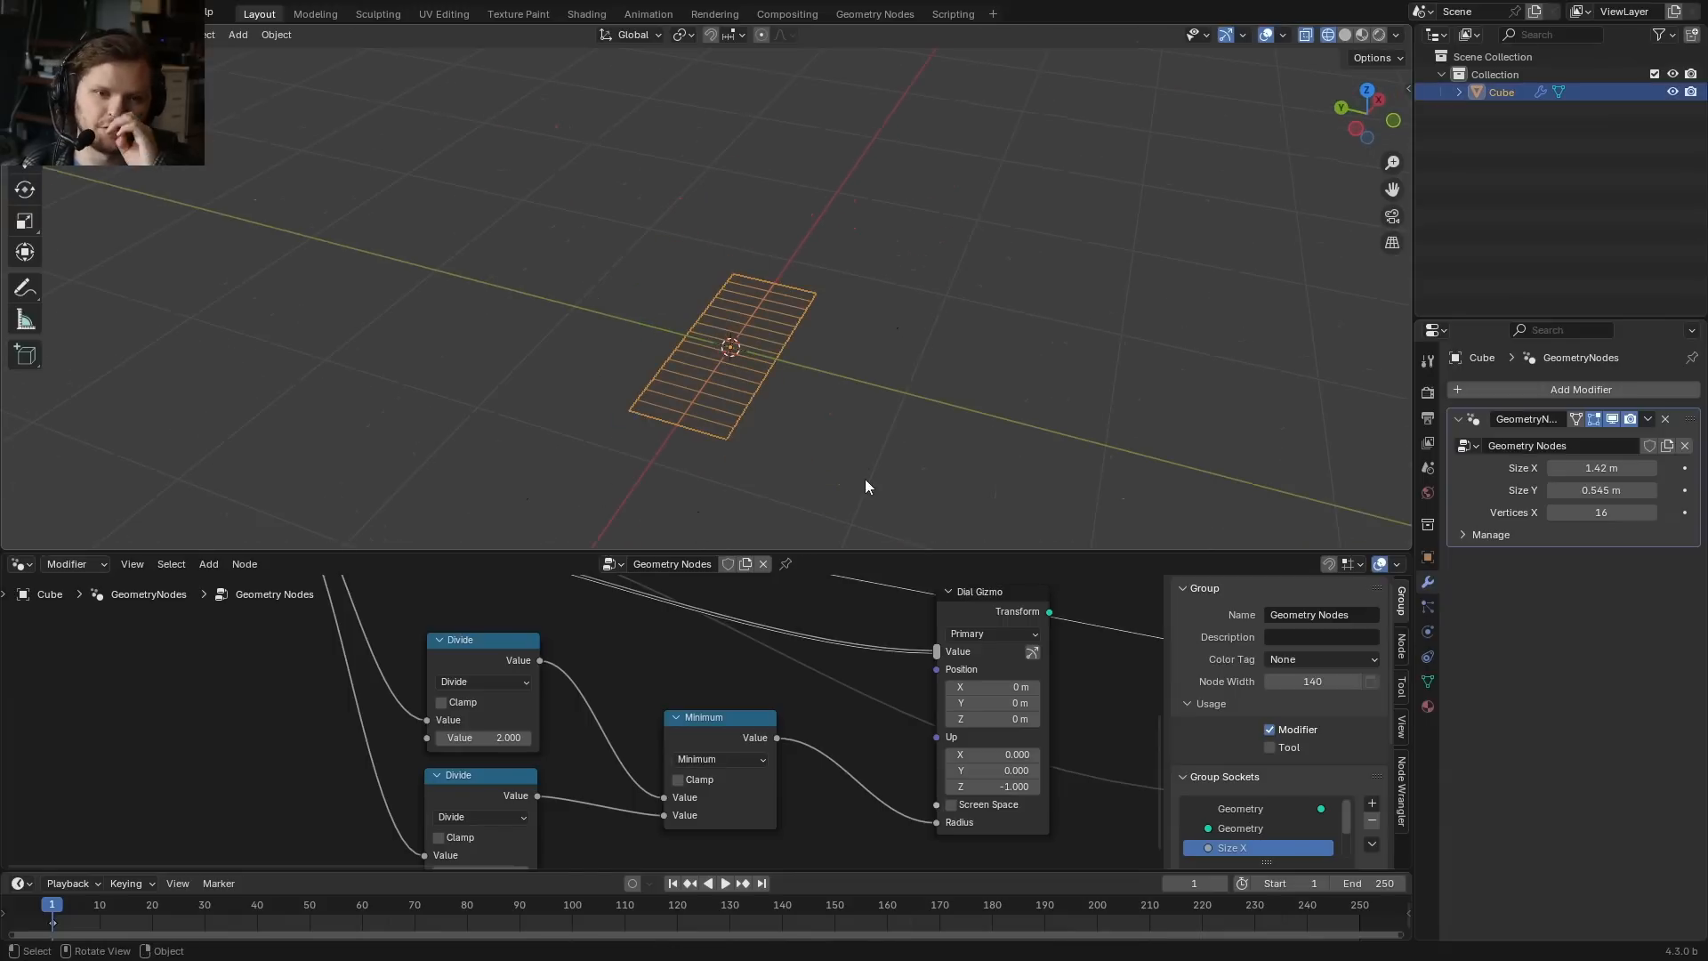
Delete the grid object and list the Better Primitives mesh types in the Add menu.
drag(866, 486, 763, 328)
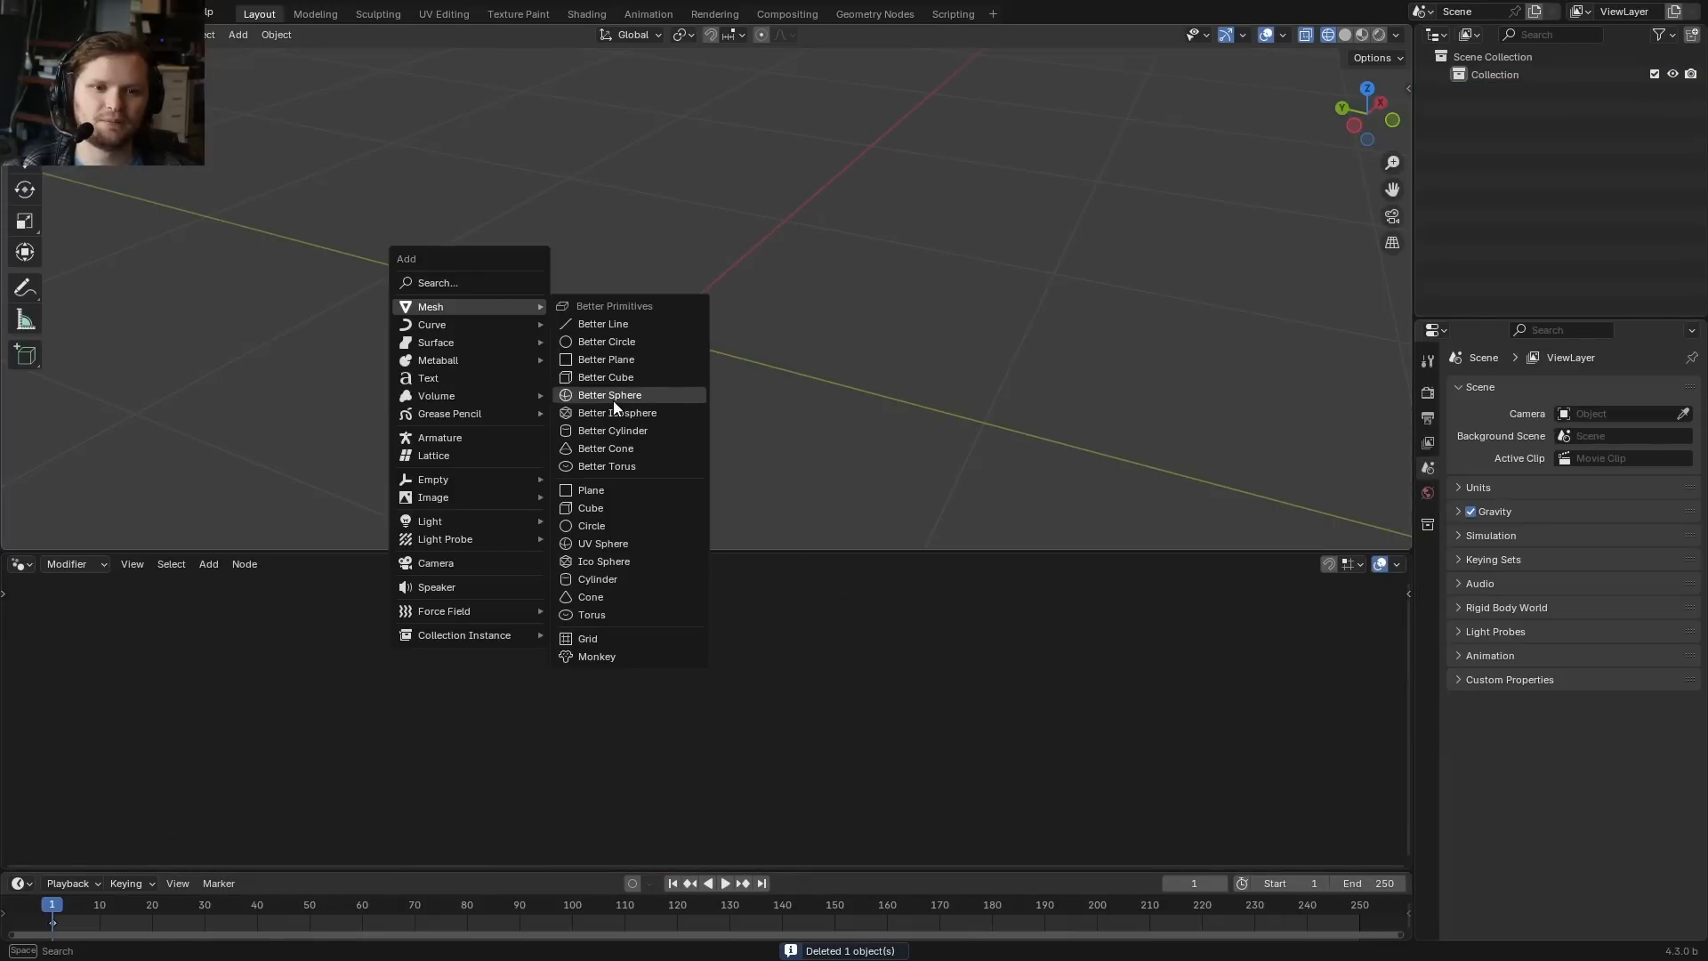
click(608, 394)
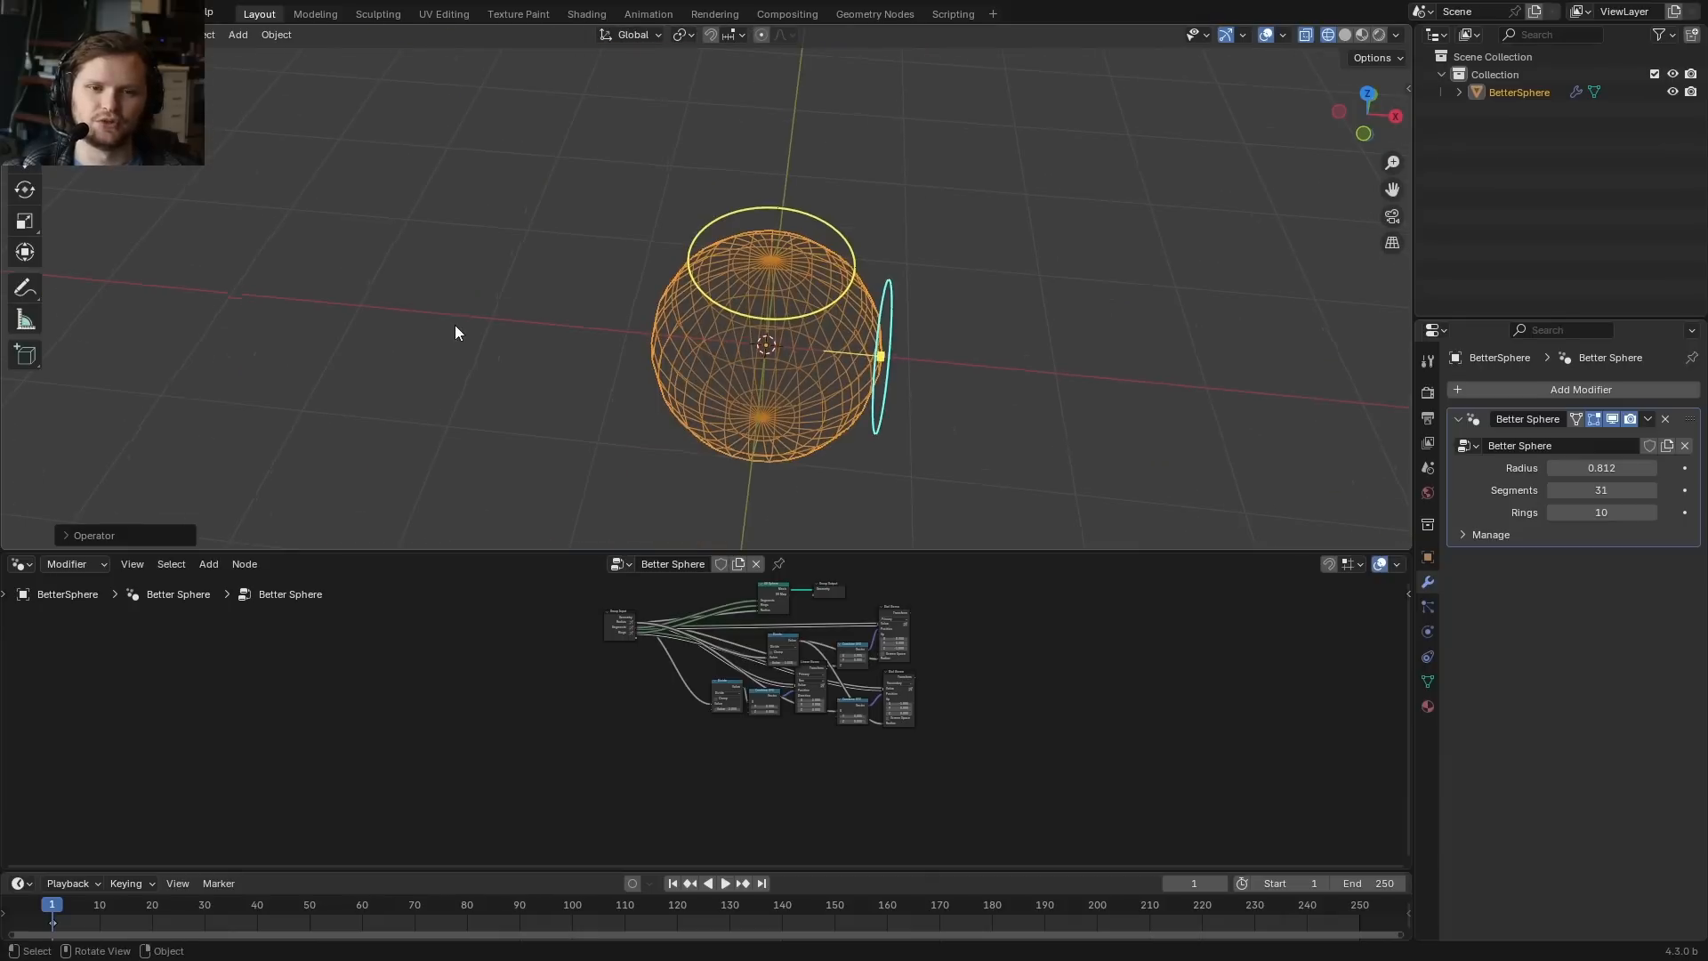
drag(881, 358, 955, 363)
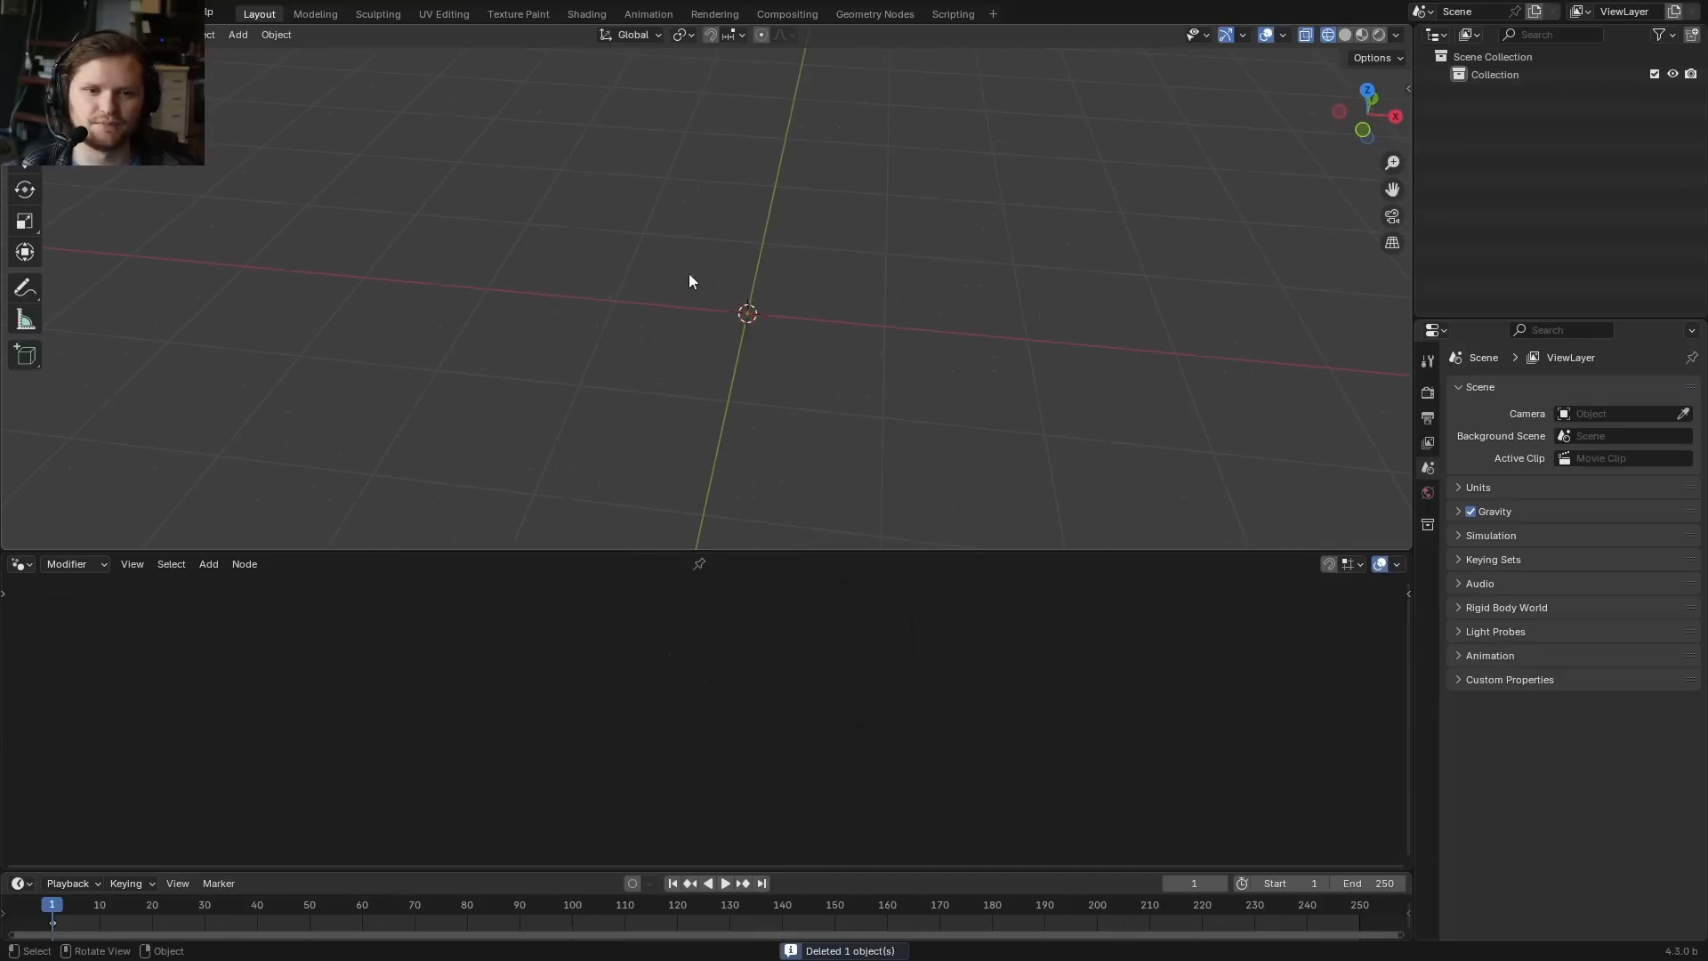
Add a UV Sphere node and a Linear Gizmo arrow for its radius in the plane's node tree.
click(236, 34)
text(uv sp)
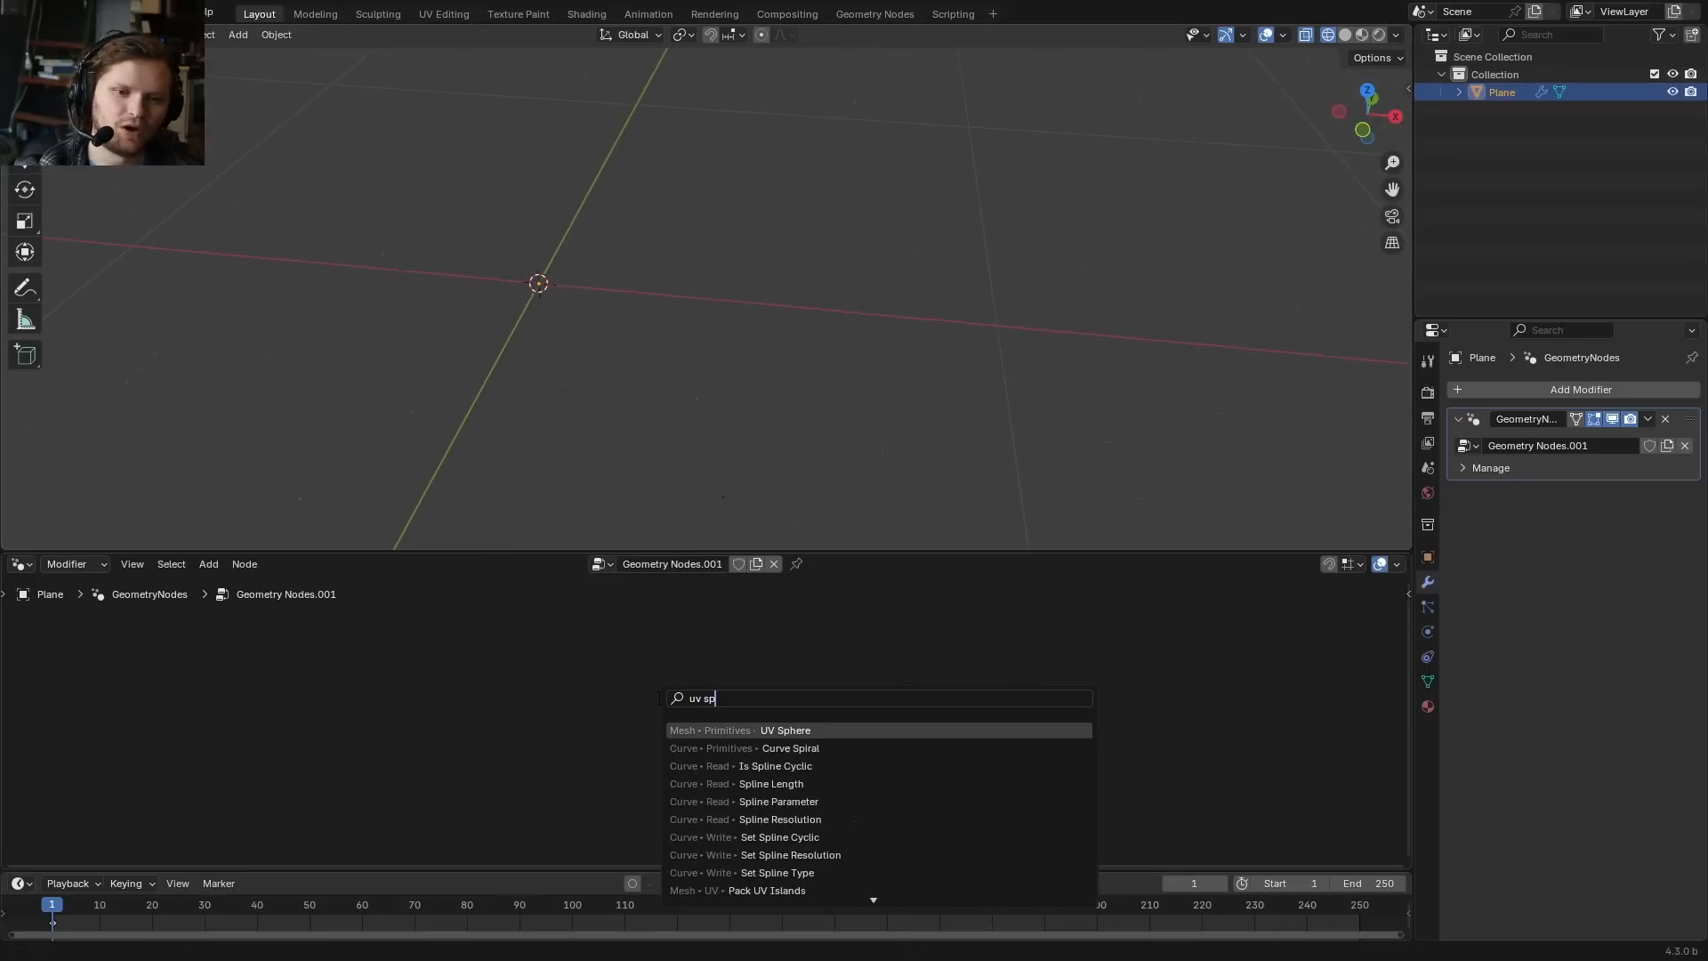
click(783, 729)
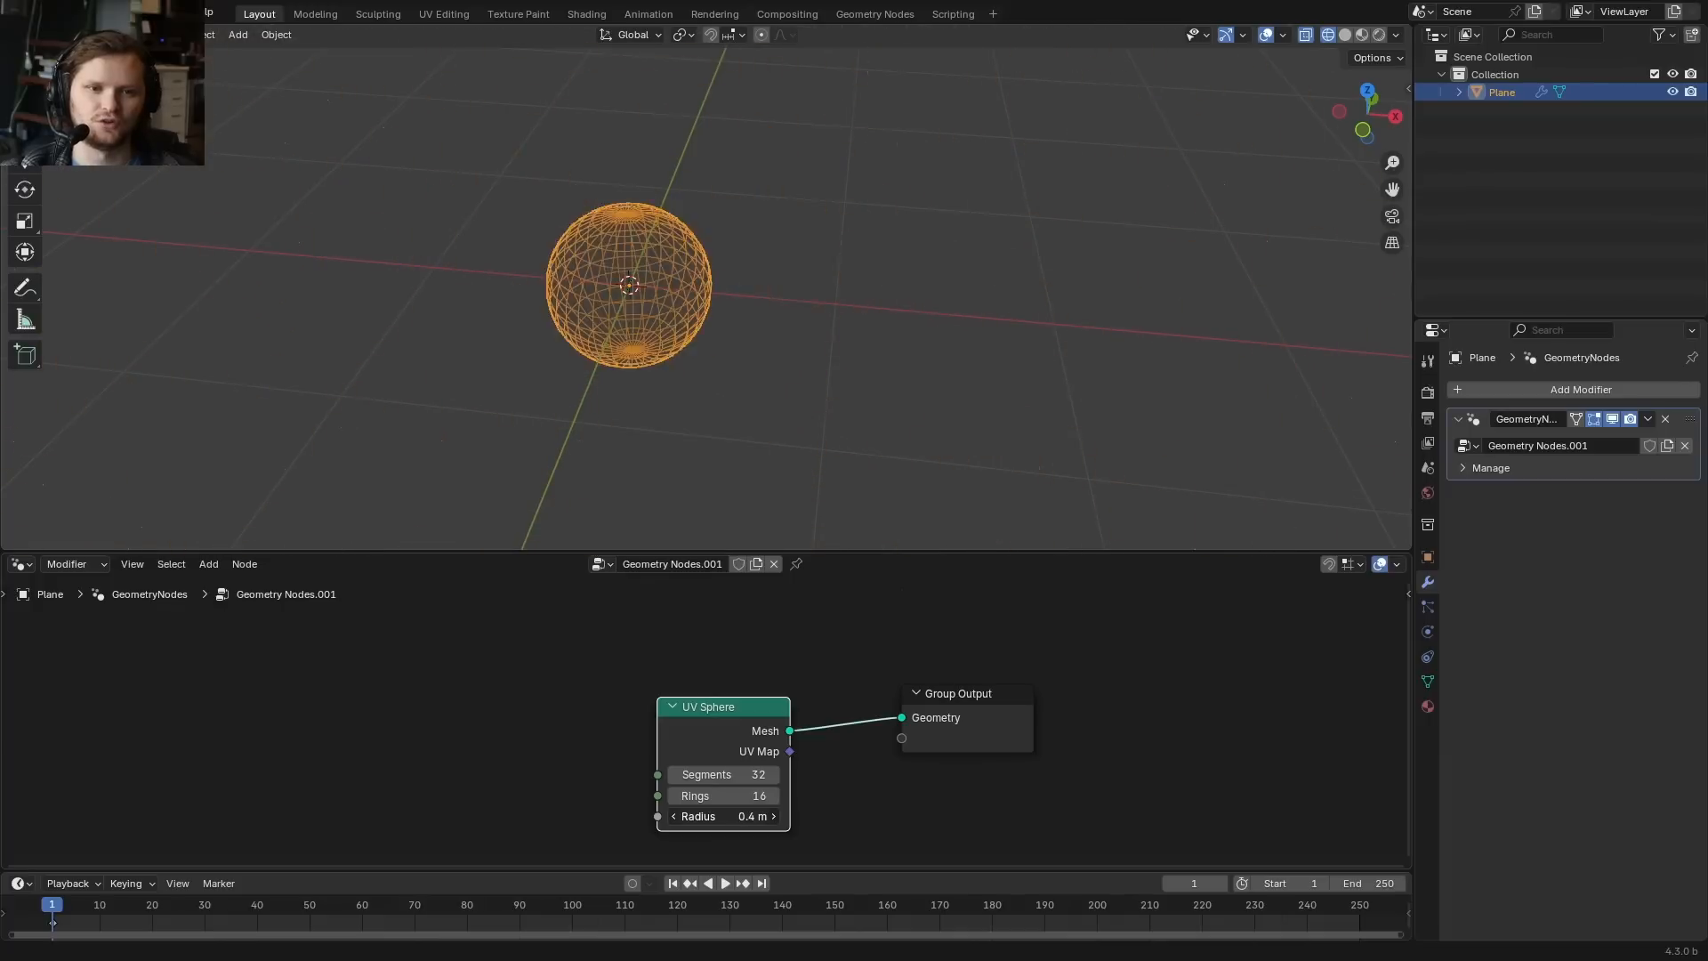
text(line)
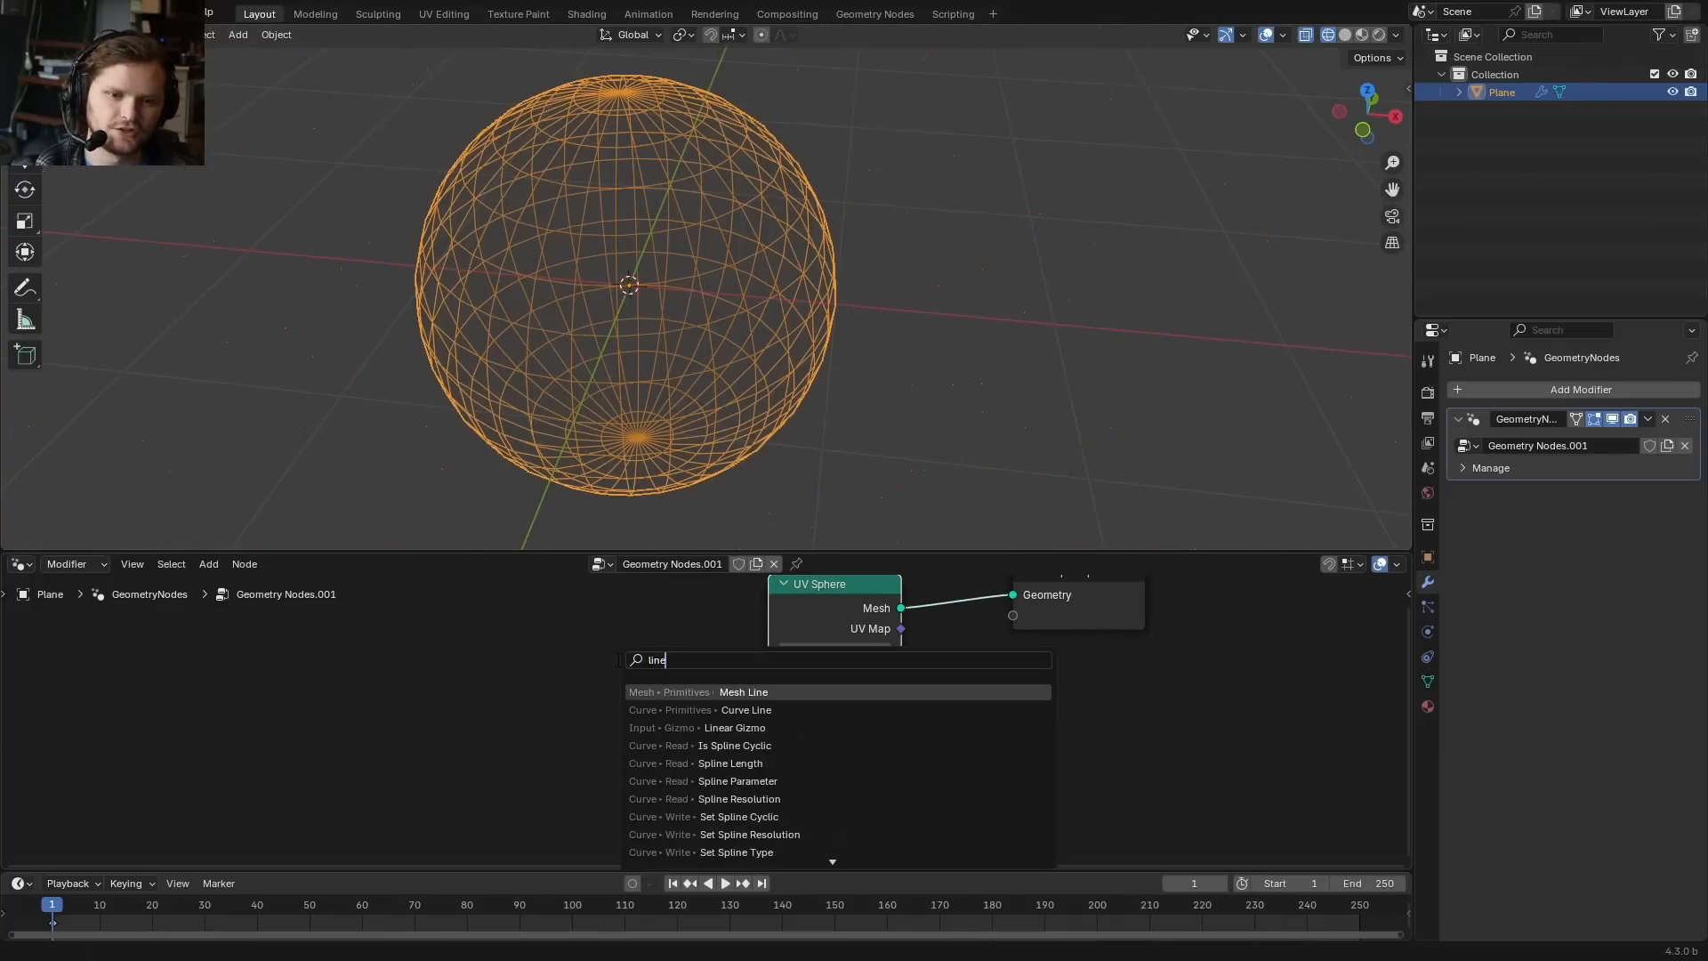
click(733, 725)
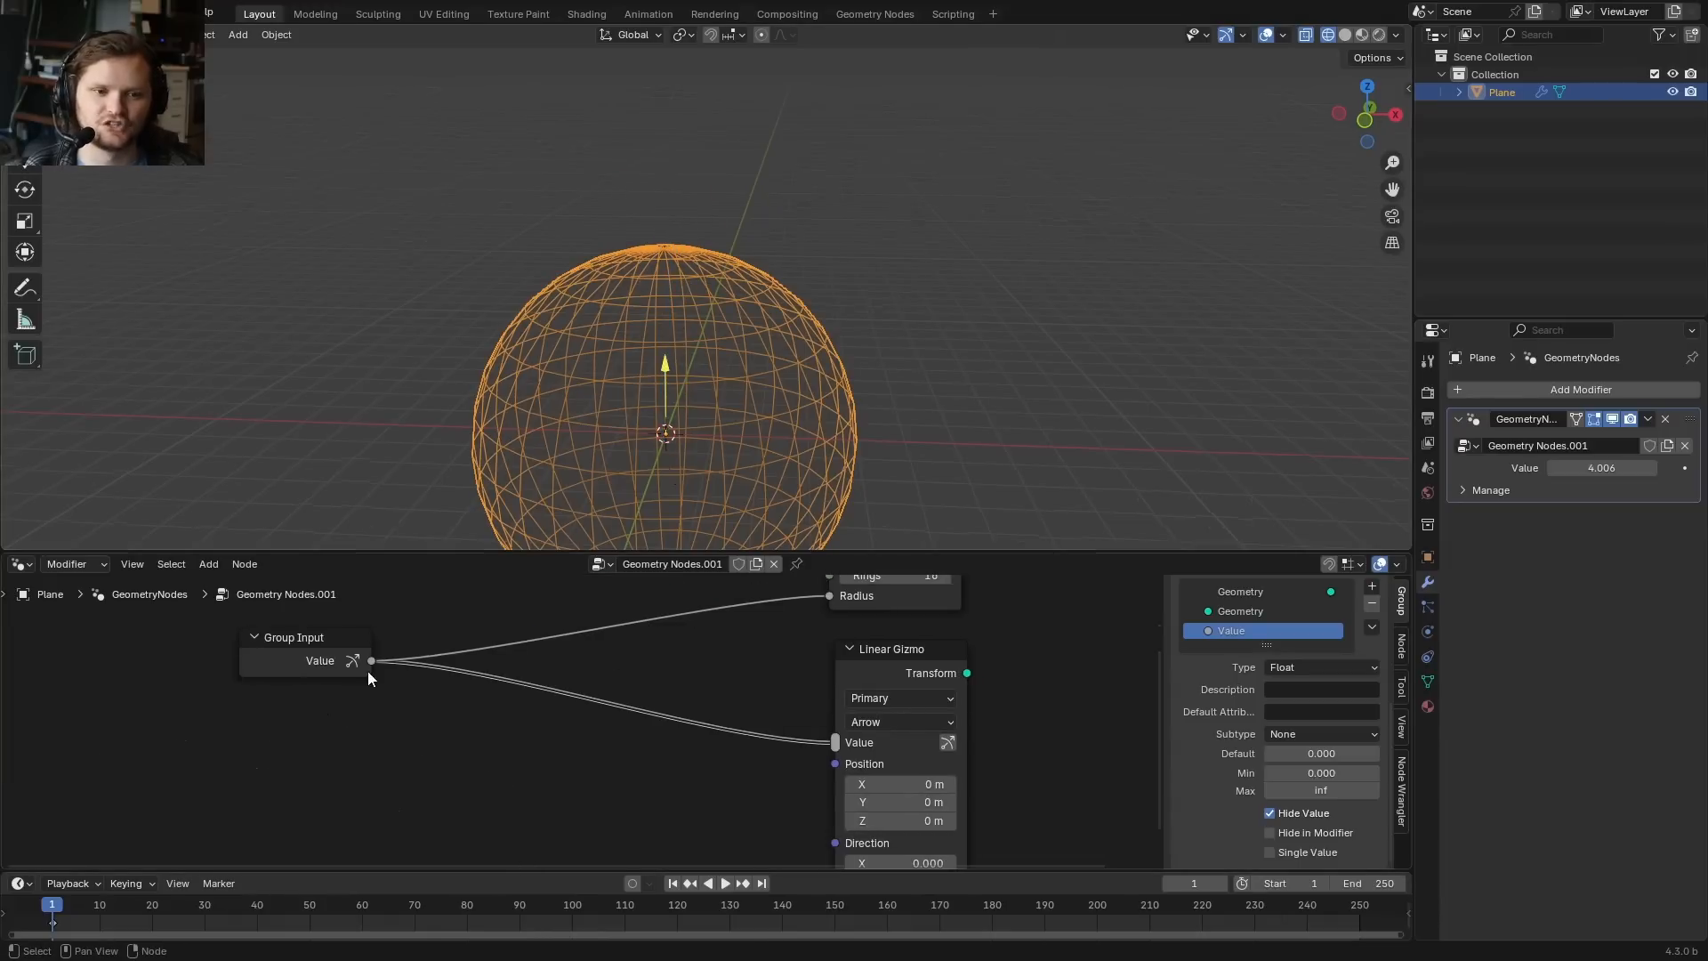
Add a Combine XYZ node so the radius value lifts both gizmo positions in Z.
text(combine)
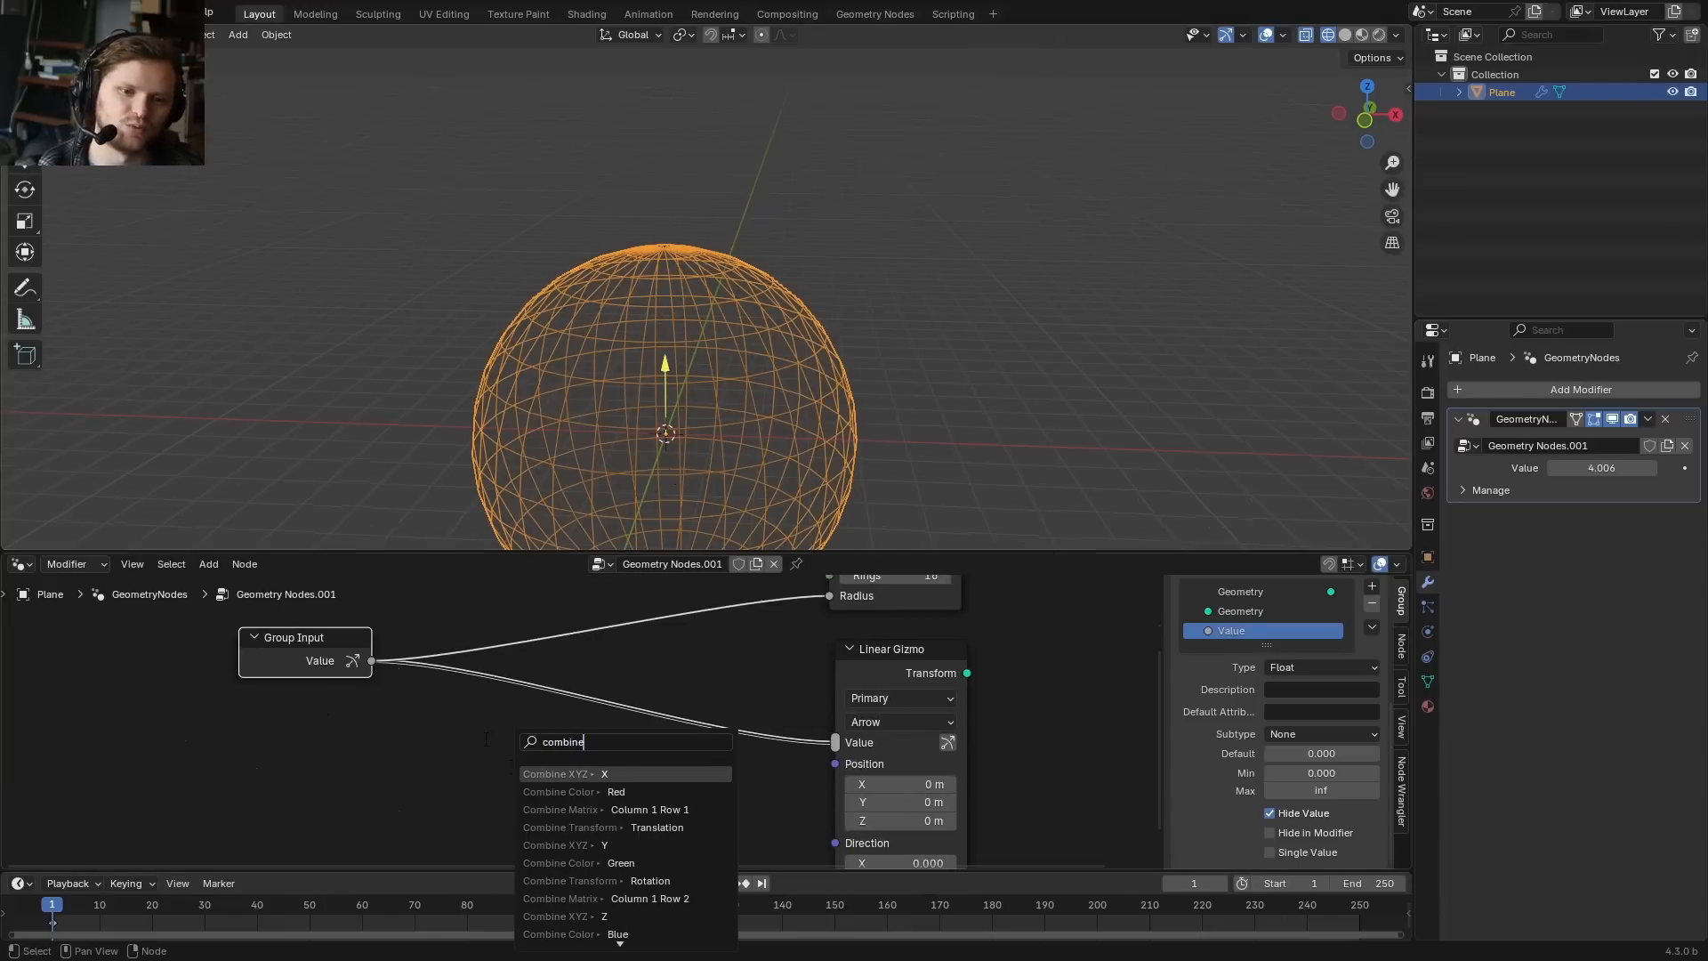
click(559, 774)
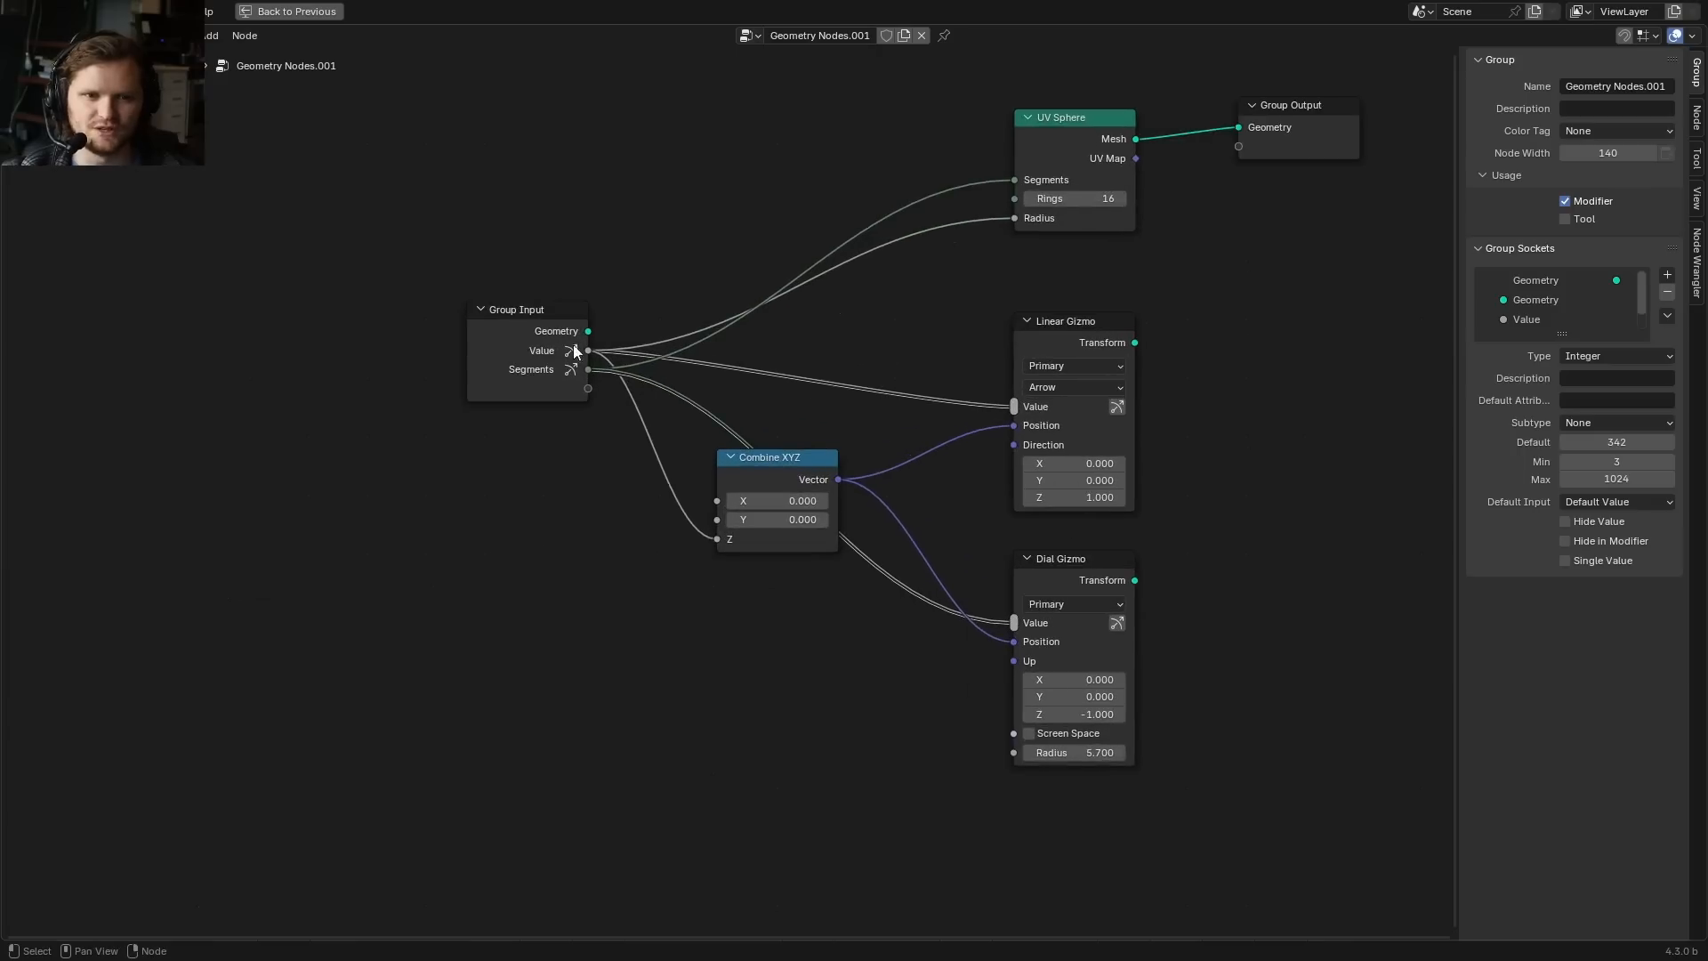
Return to the Better Primitives store page and scroll through it.
click(288, 10)
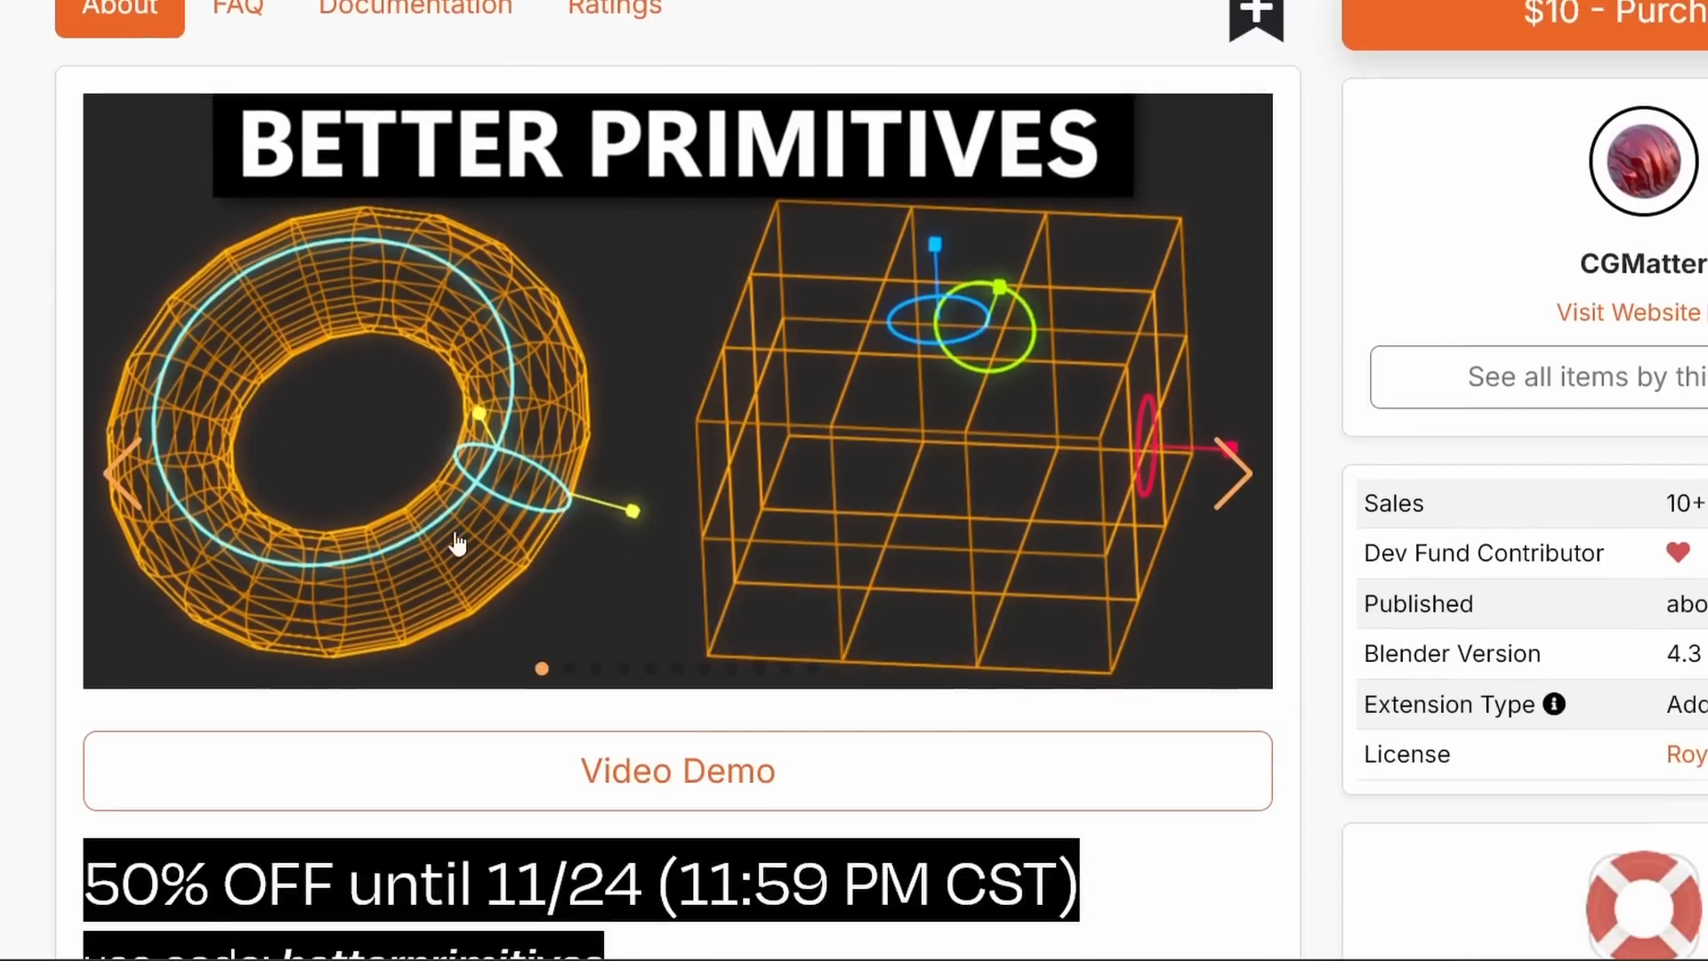
scroll(down, 3)
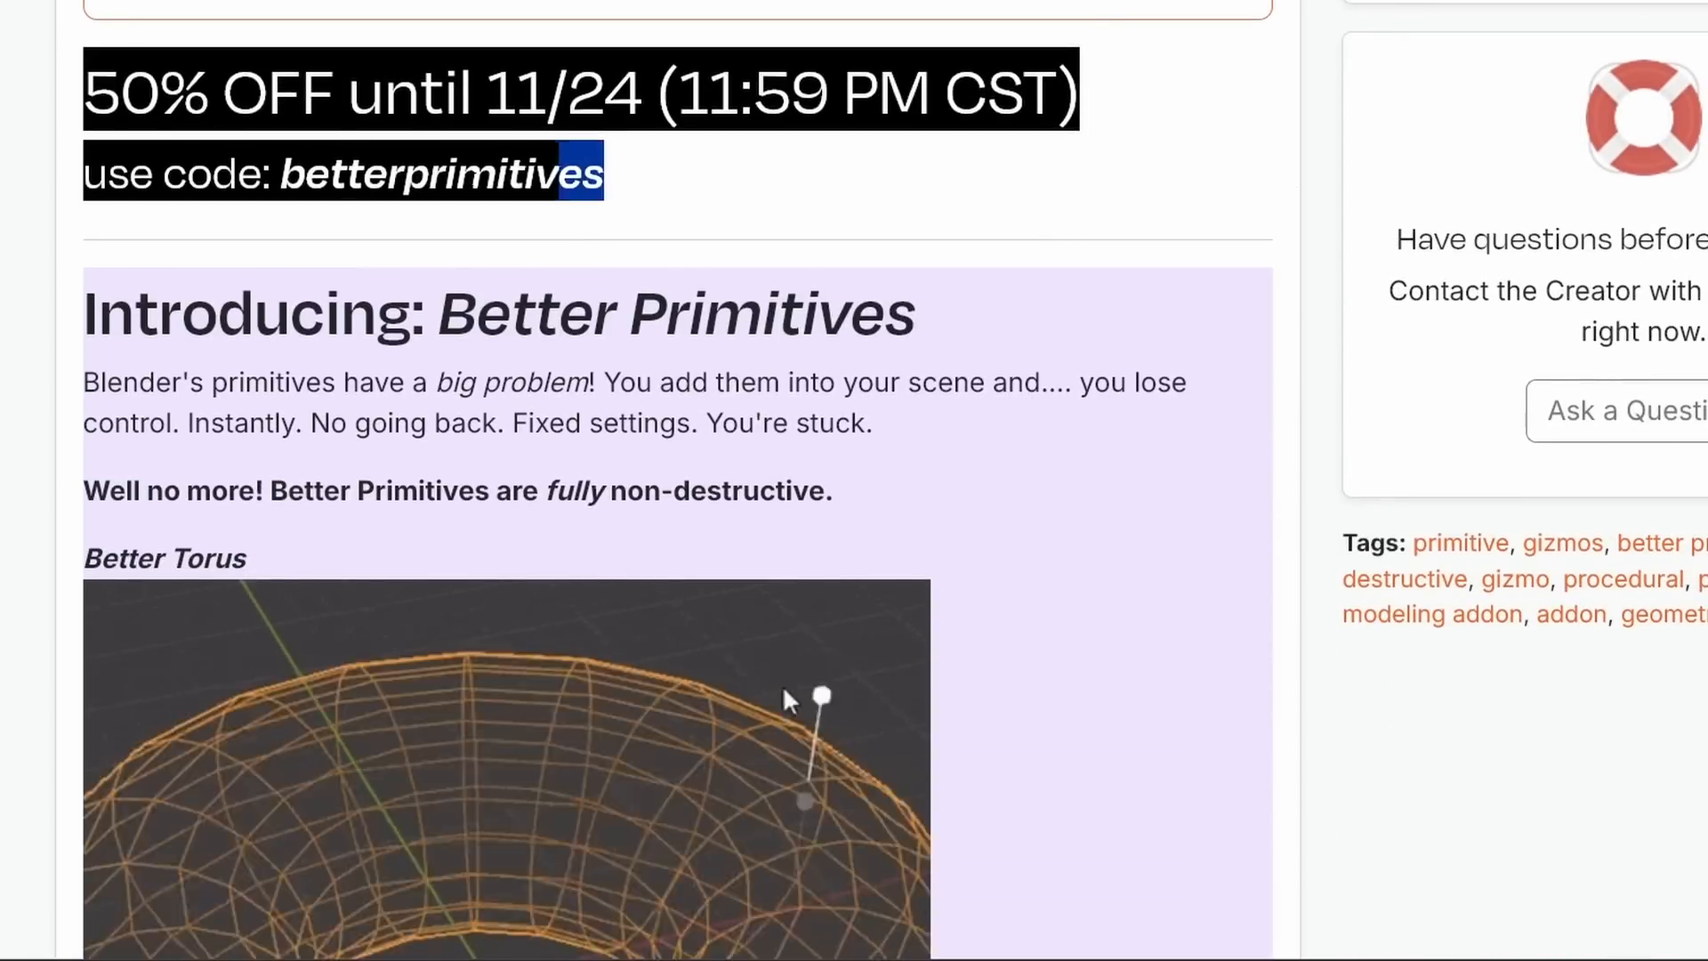